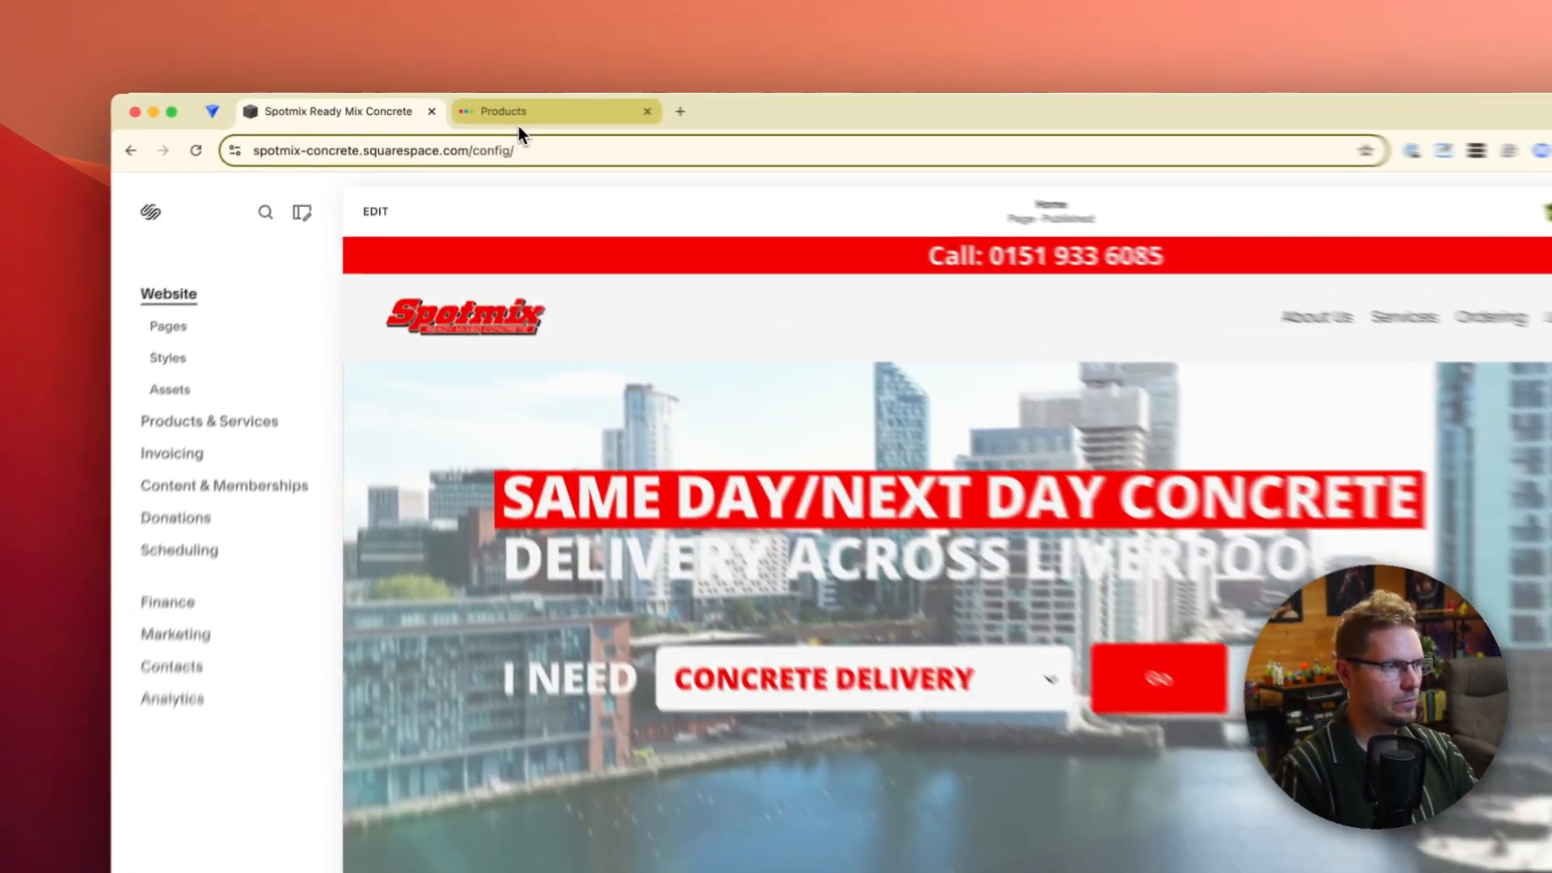
- In Squarespace Domains settings, enter spotmix.co.uk as a domain I already own and look it up
left_click(555, 112)
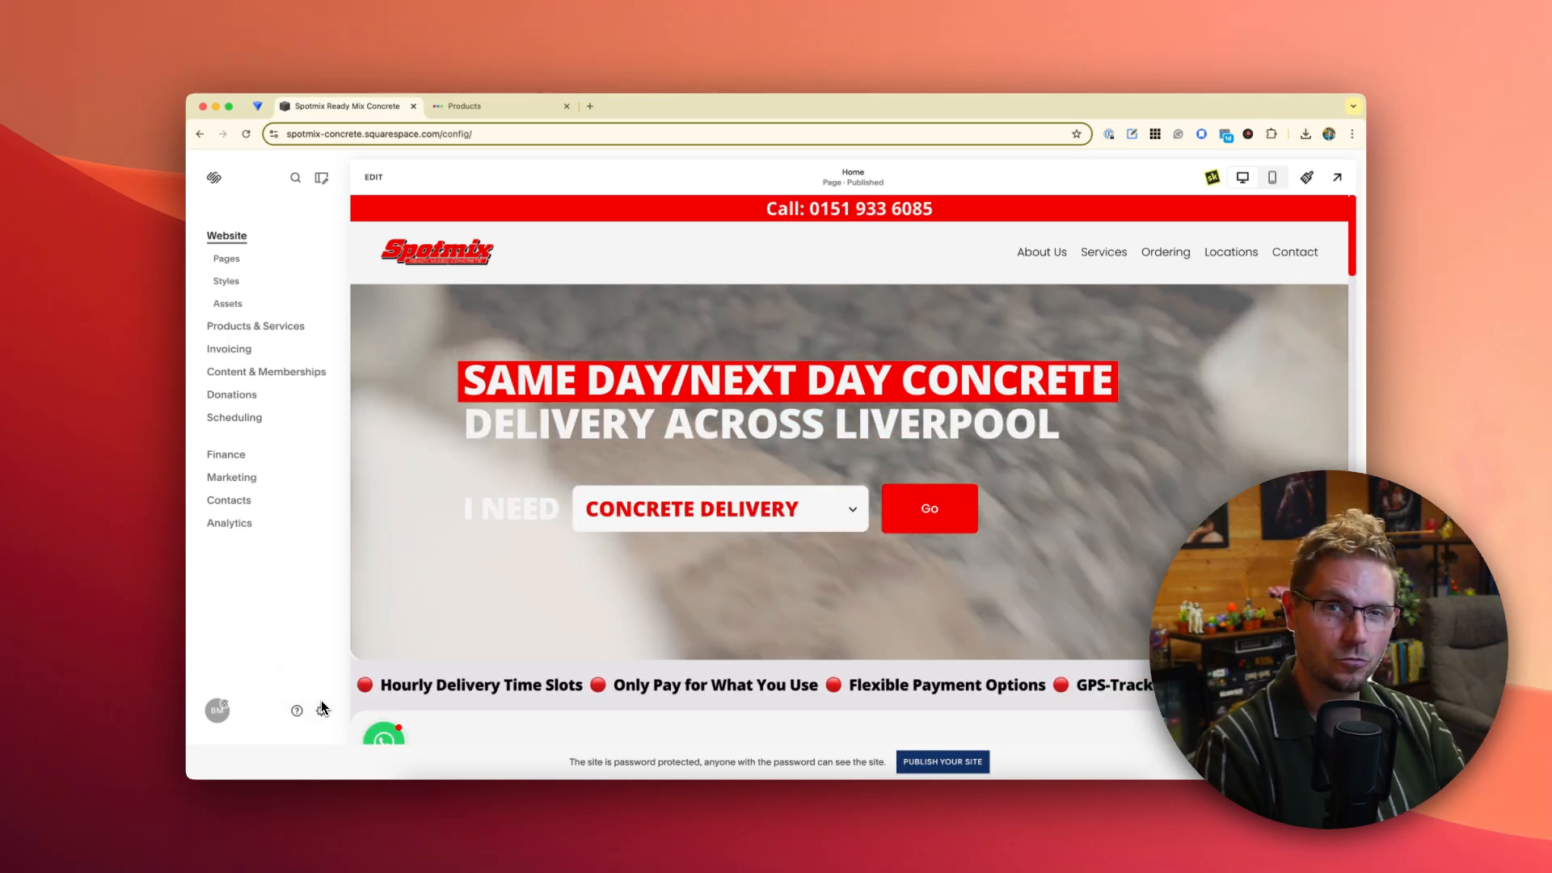
mouse_move(321, 711)
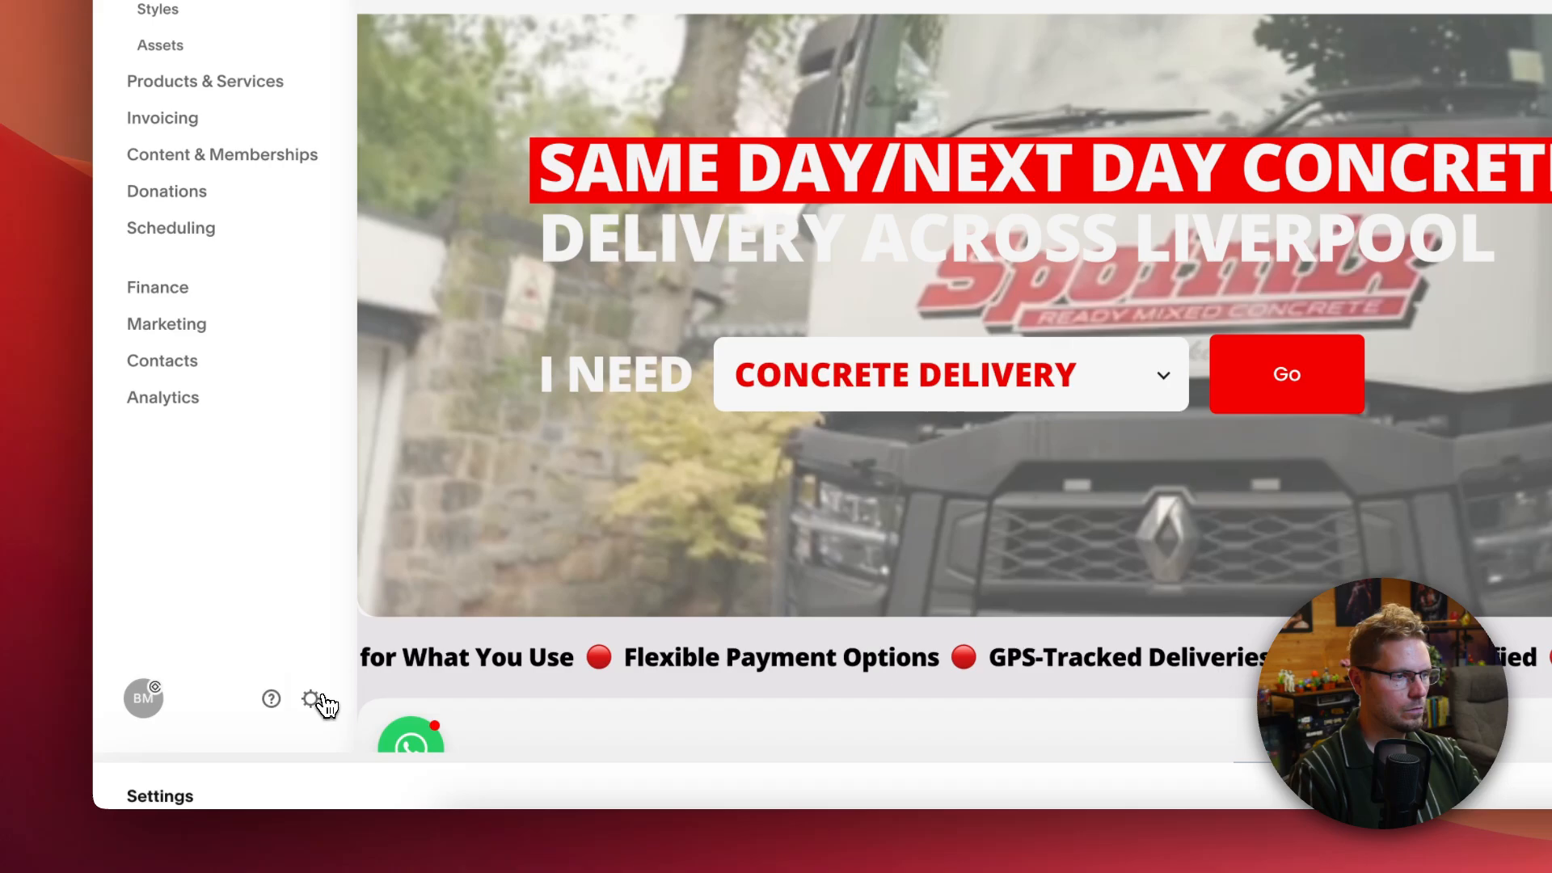
left_click(312, 699)
type("s")
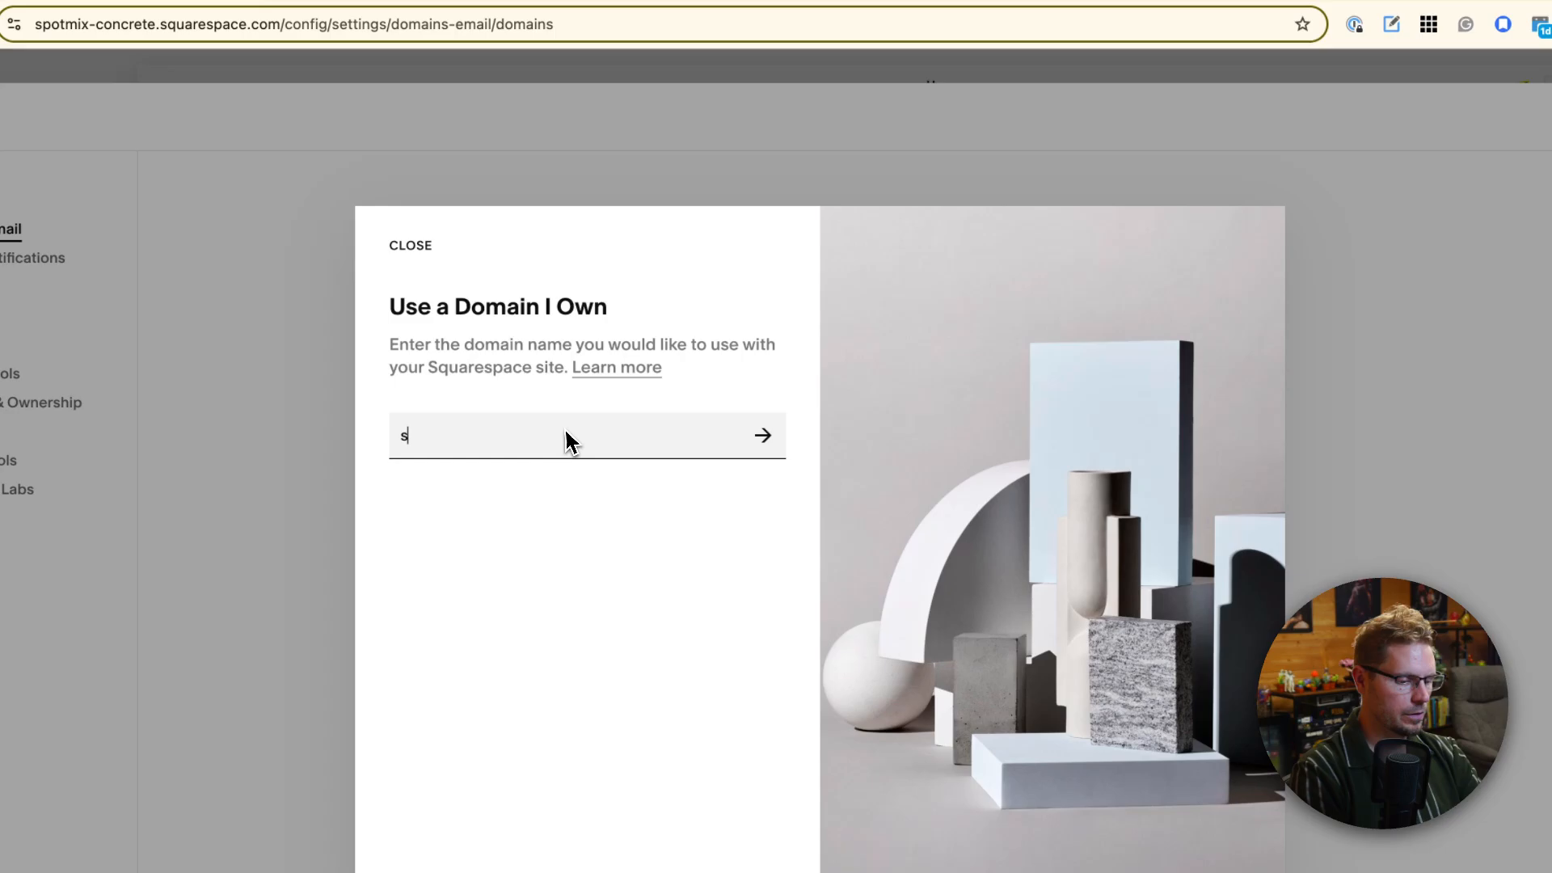
type("potmix.co.uk")
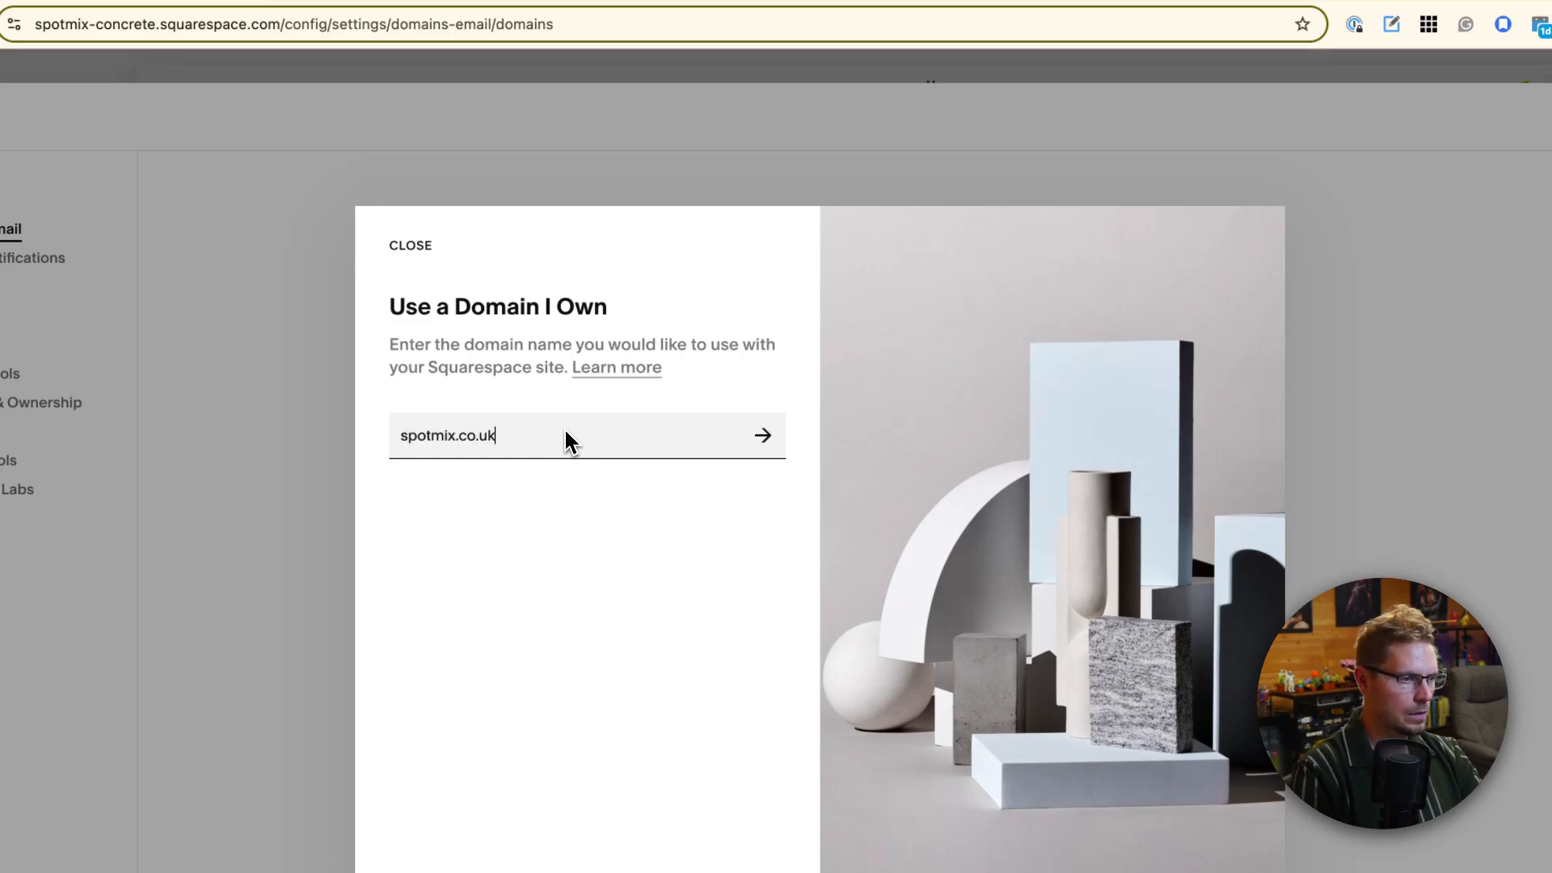
left_click(762, 435)
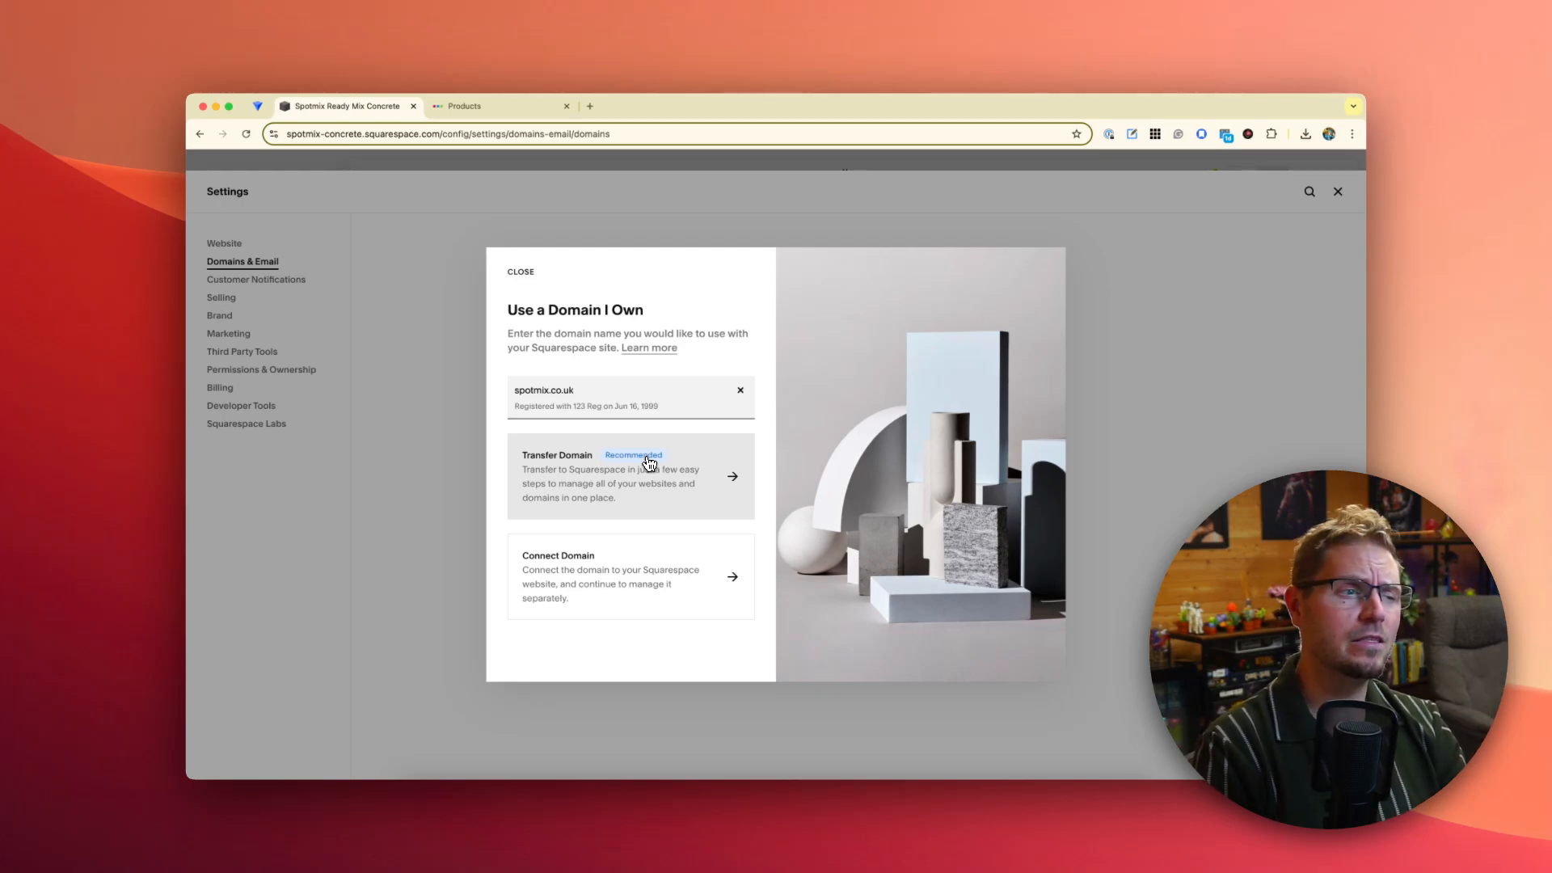
mouse_move(621, 446)
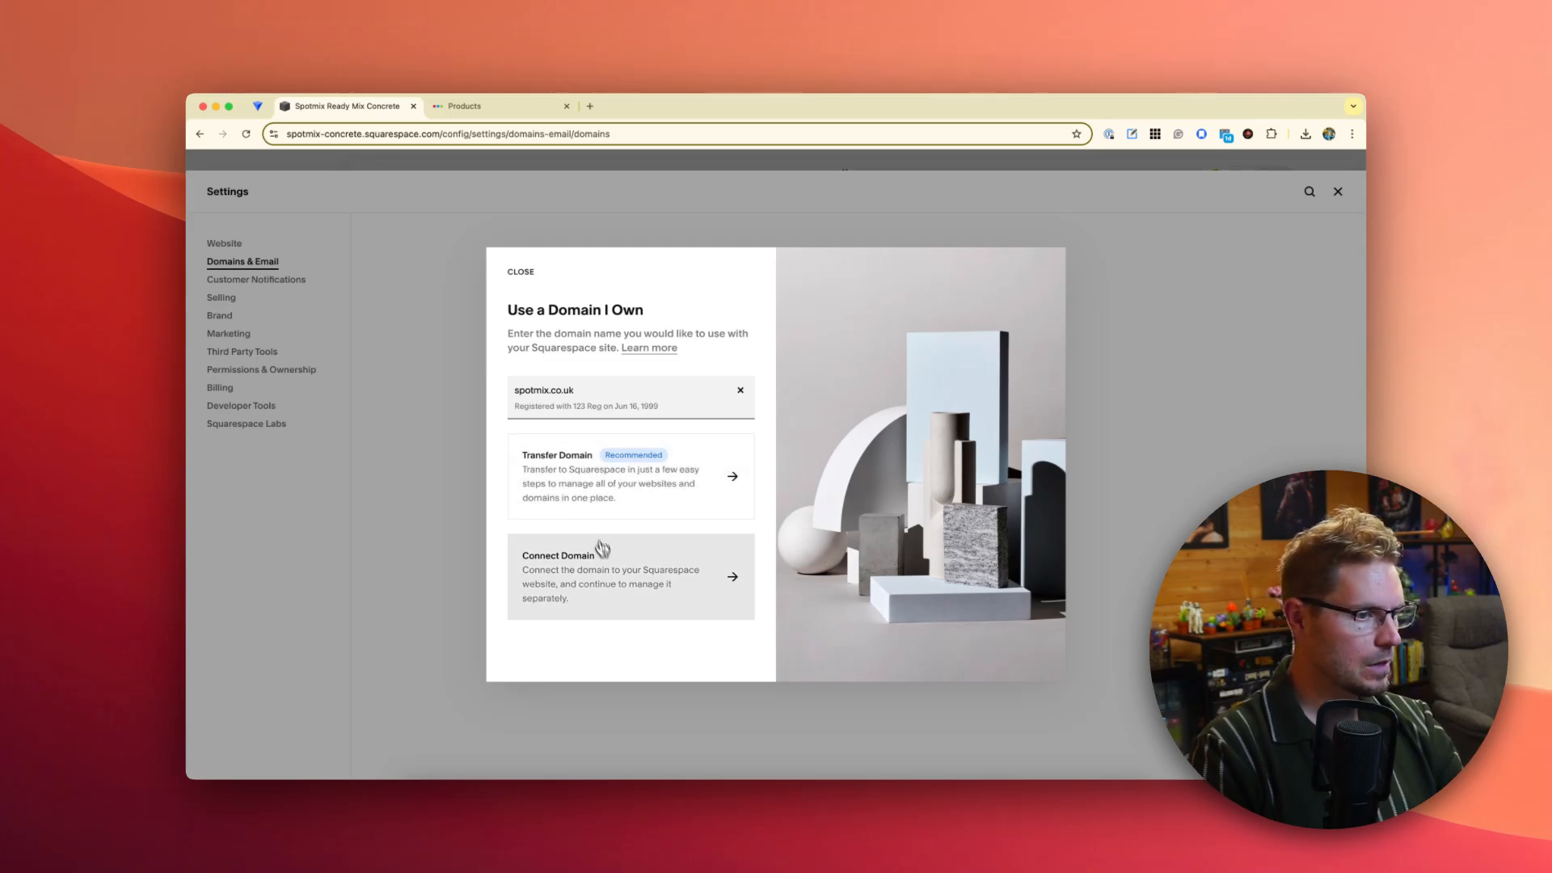
- Choose Connect Domain rather than transfer, with provider Other, starting the connection
left_click(629, 576)
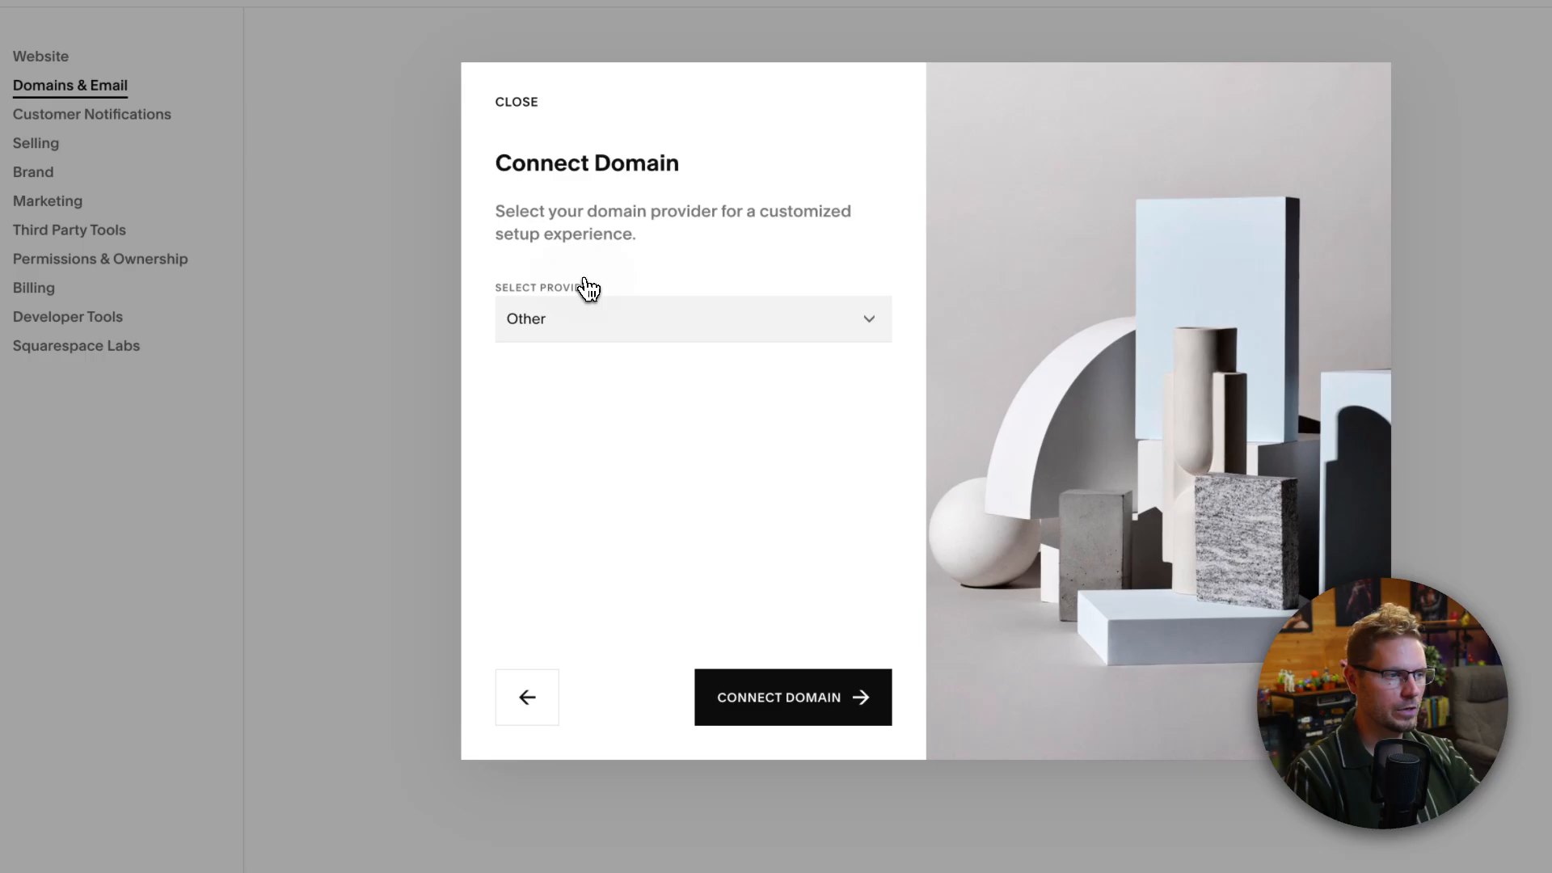
left_click(792, 697)
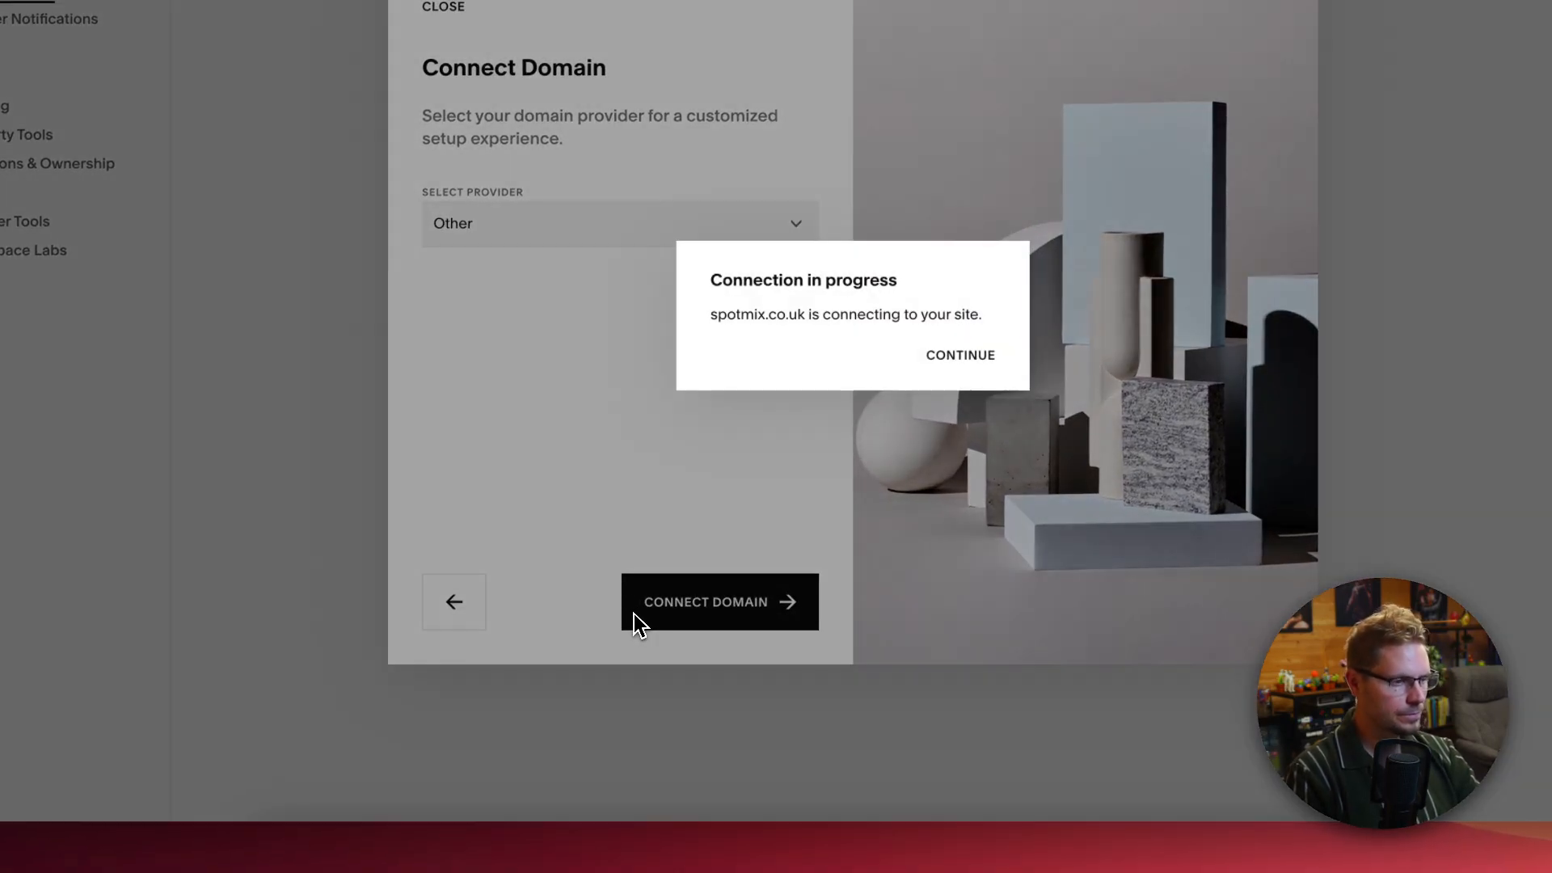
- Continue past the 'Connection in progress' notice and move to the 123 Reg account page
left_click(959, 354)
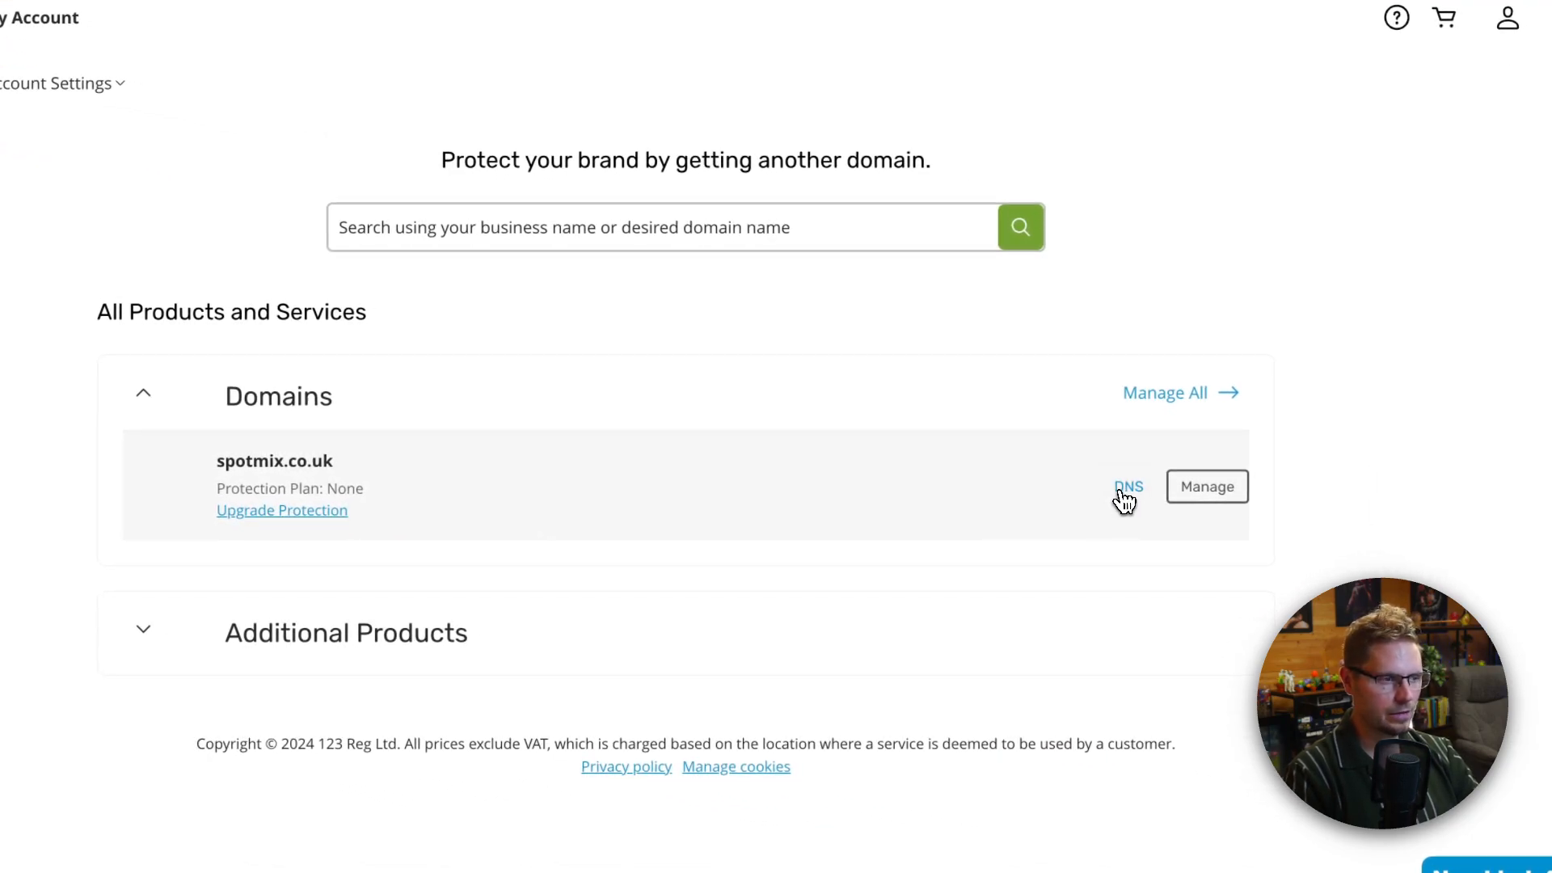
- Open the 123 Reg DNS records for spotmix.co.uk and pick out the 'remote' record name to visit
left_click(1127, 486)
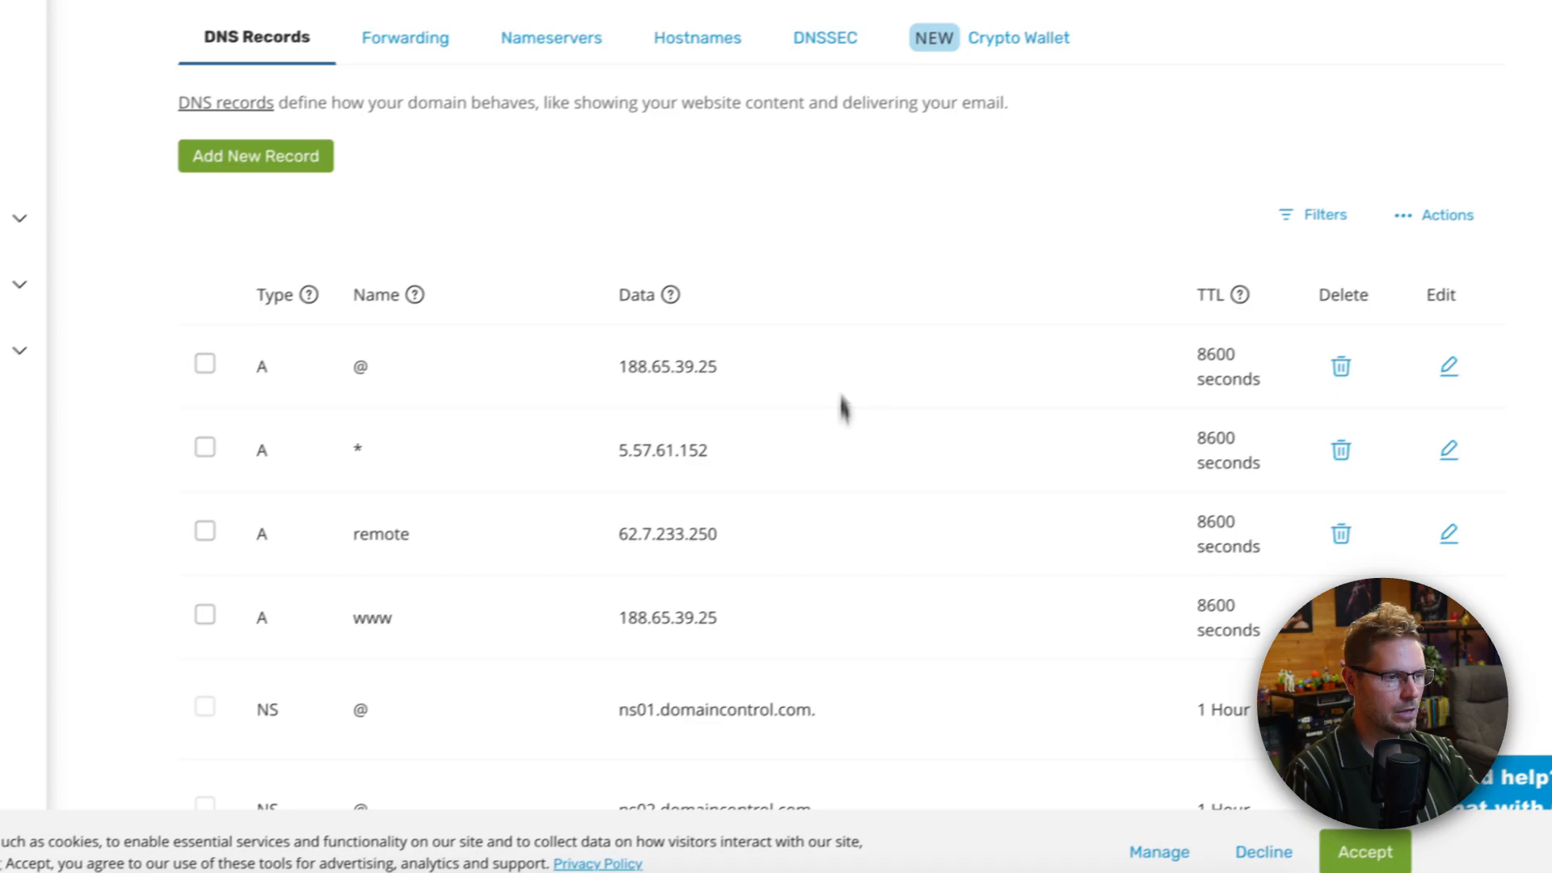
scroll("down", 3)
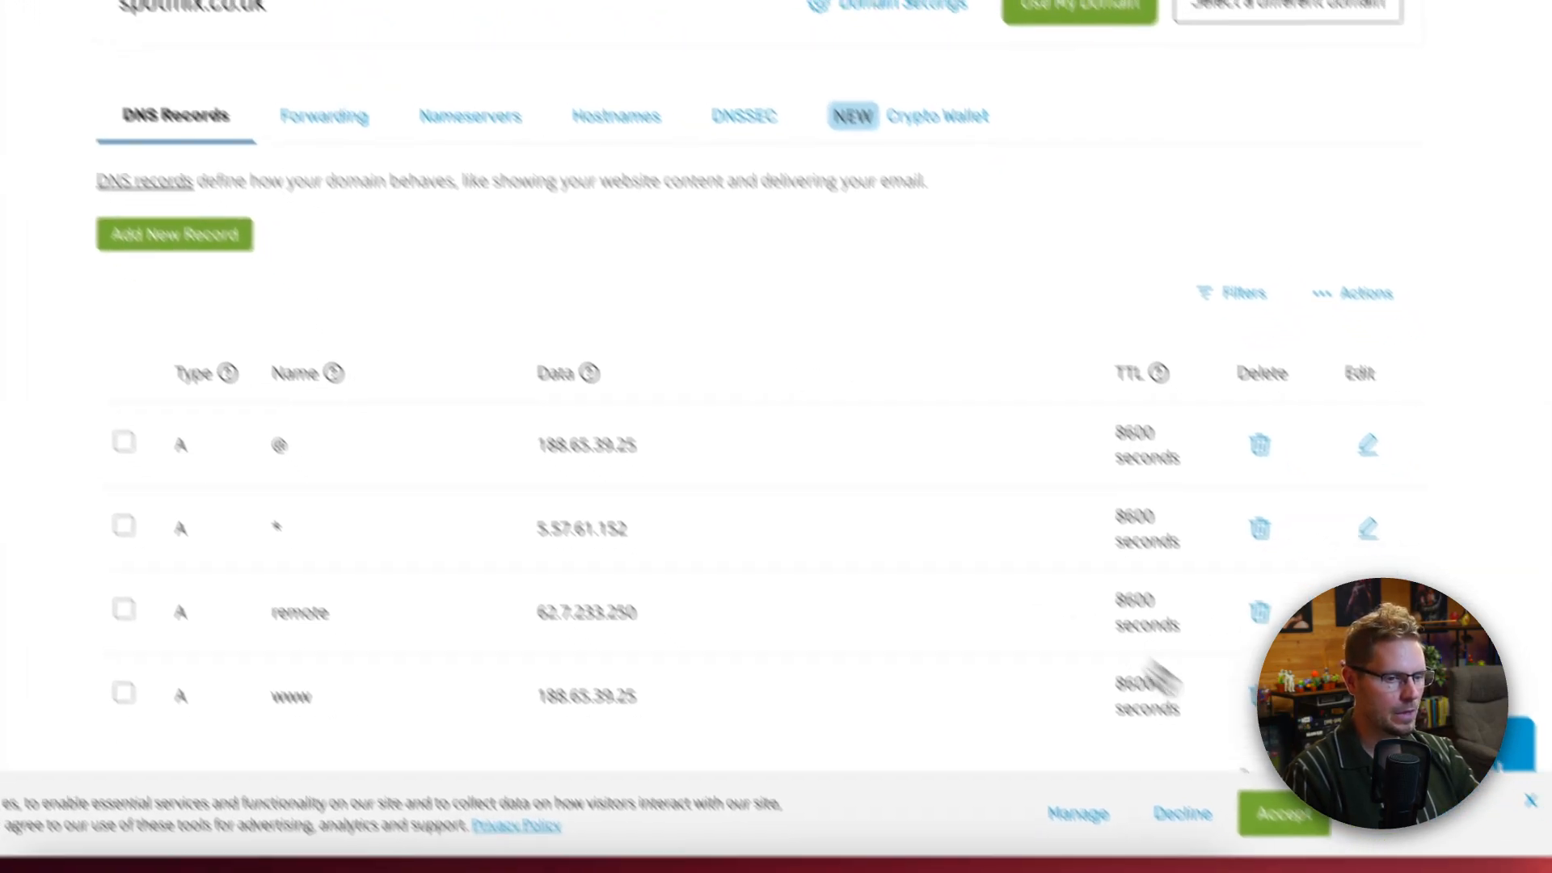
scroll("down", 3)
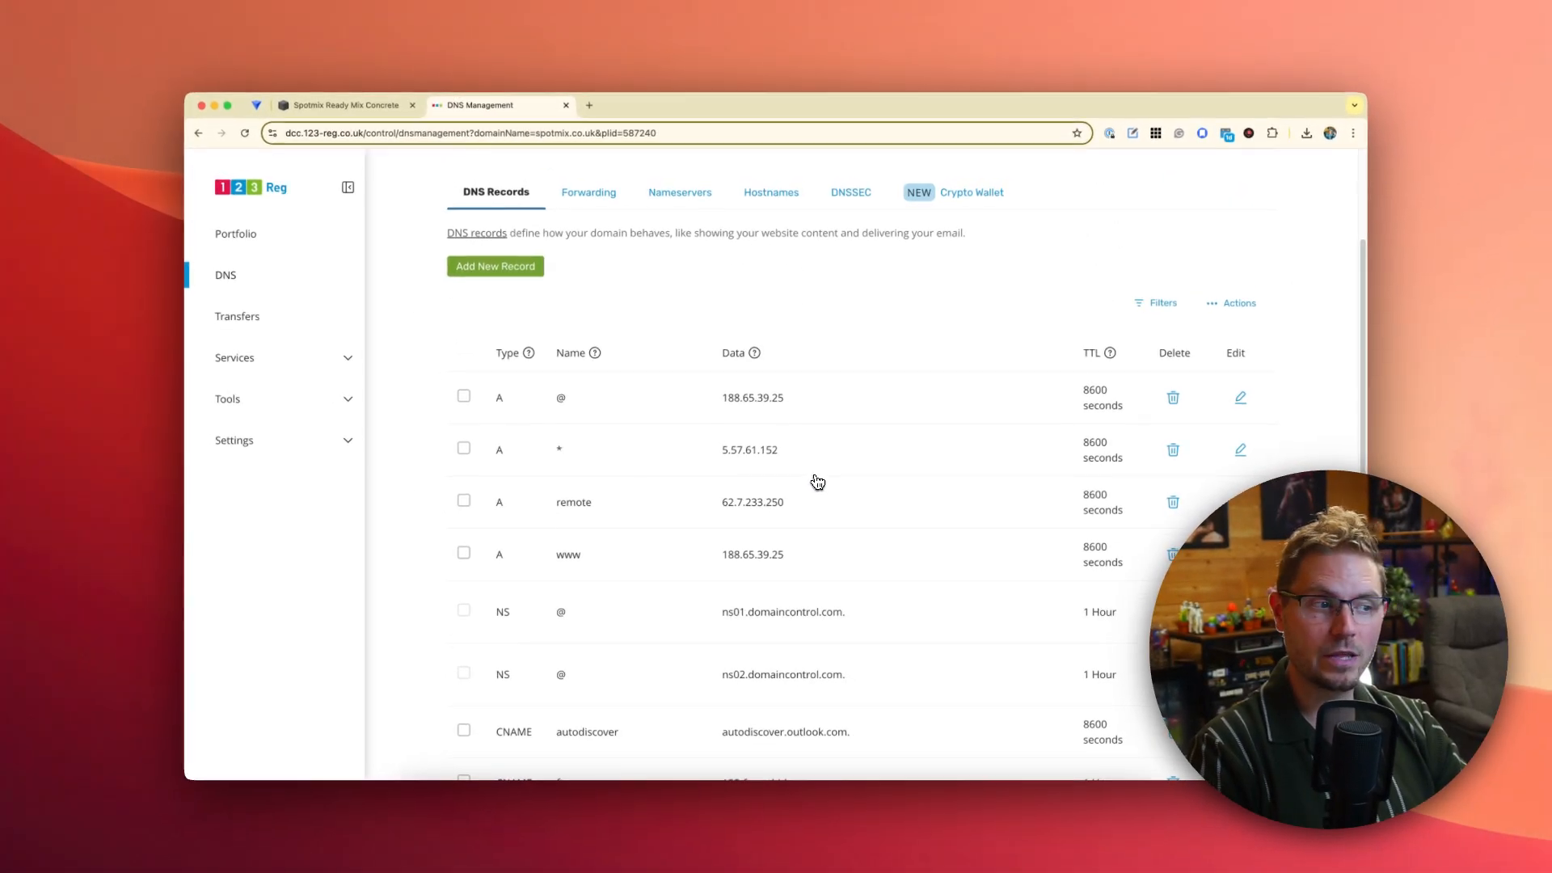
mouse_move(810, 412)
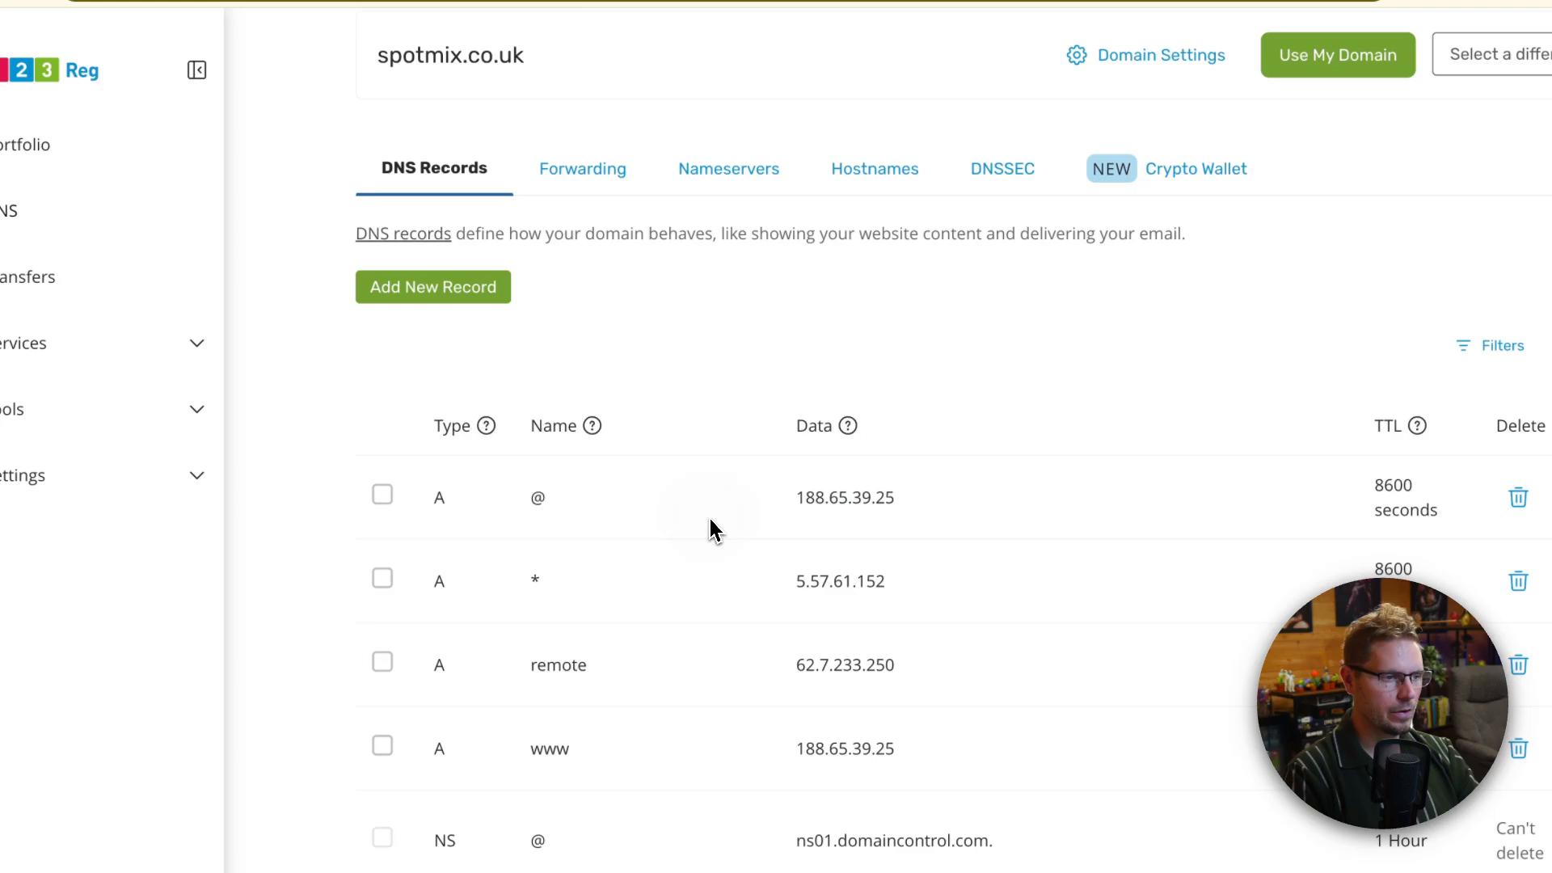
scroll("down", 3)
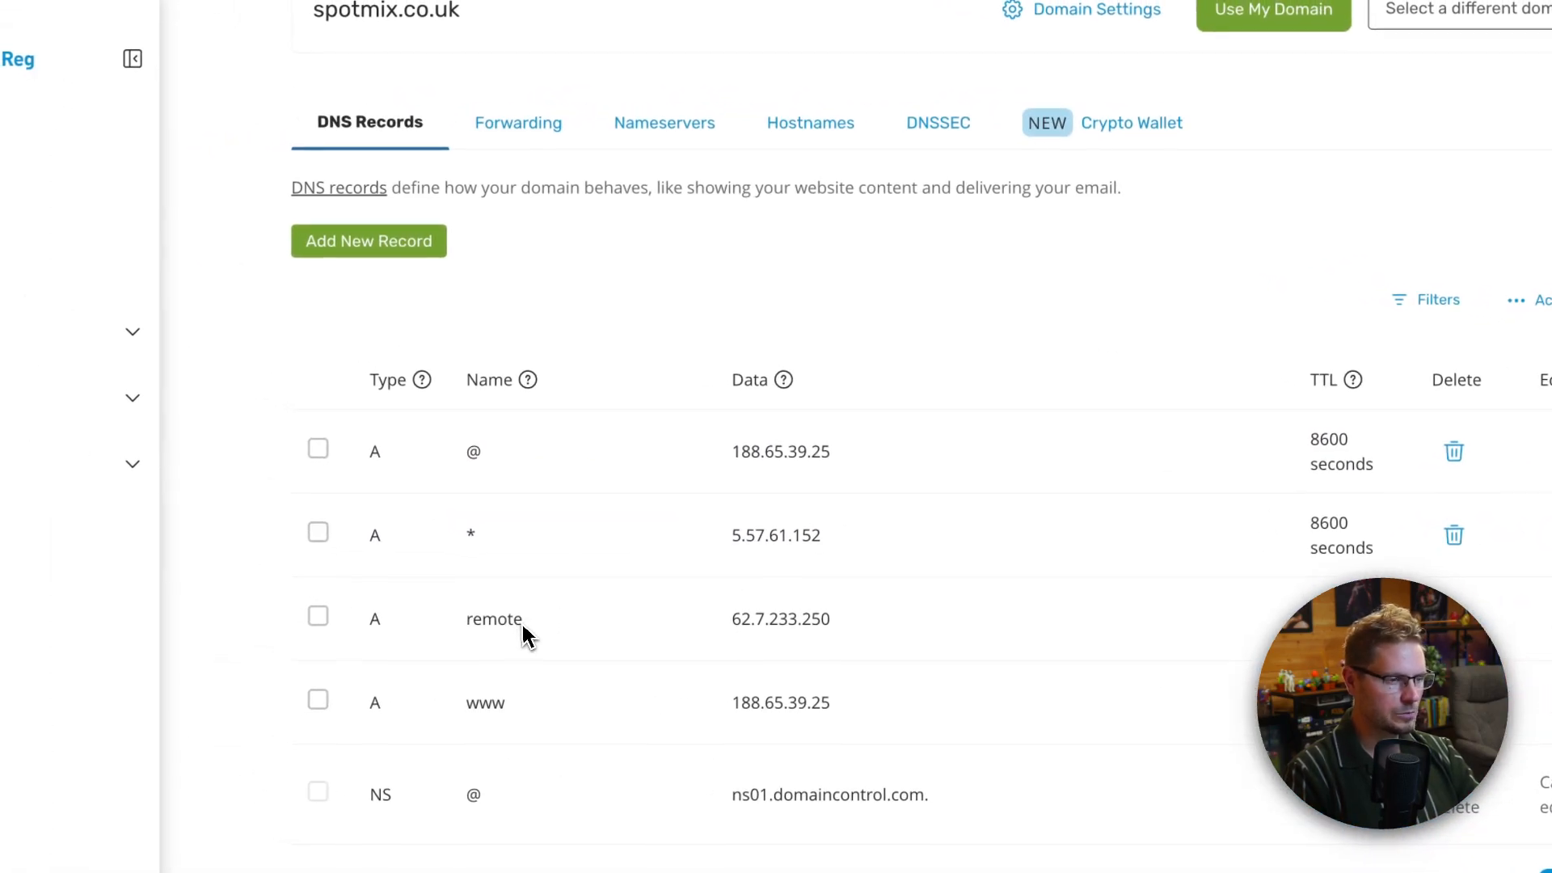
double_click(495, 619)
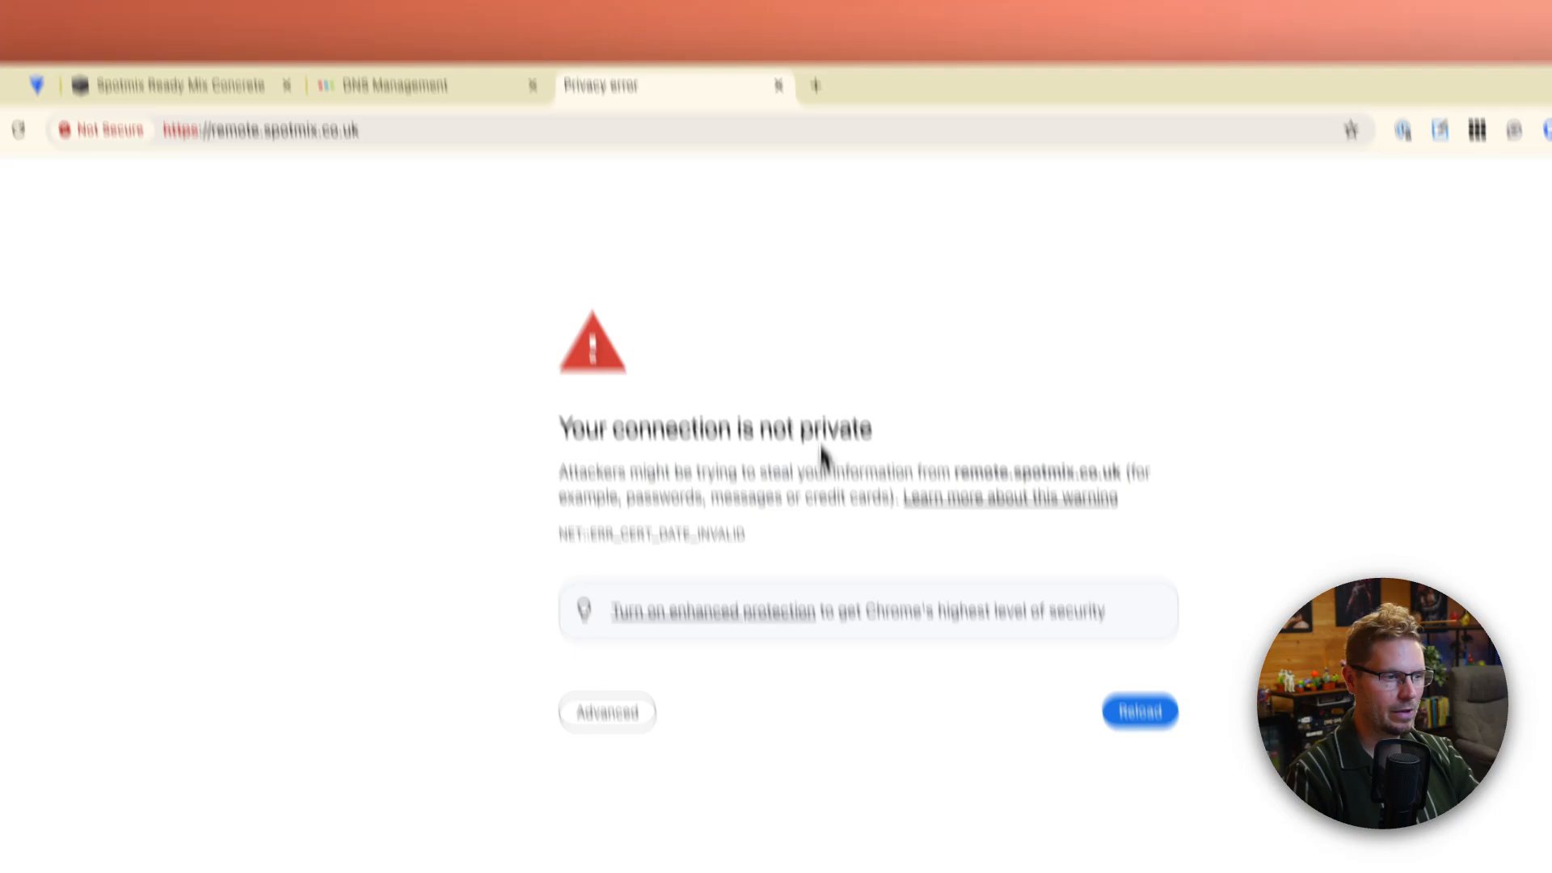
- Visit the live spotmix.co.uk site in a tab, then close it and return to DNS Management
left_click(396, 107)
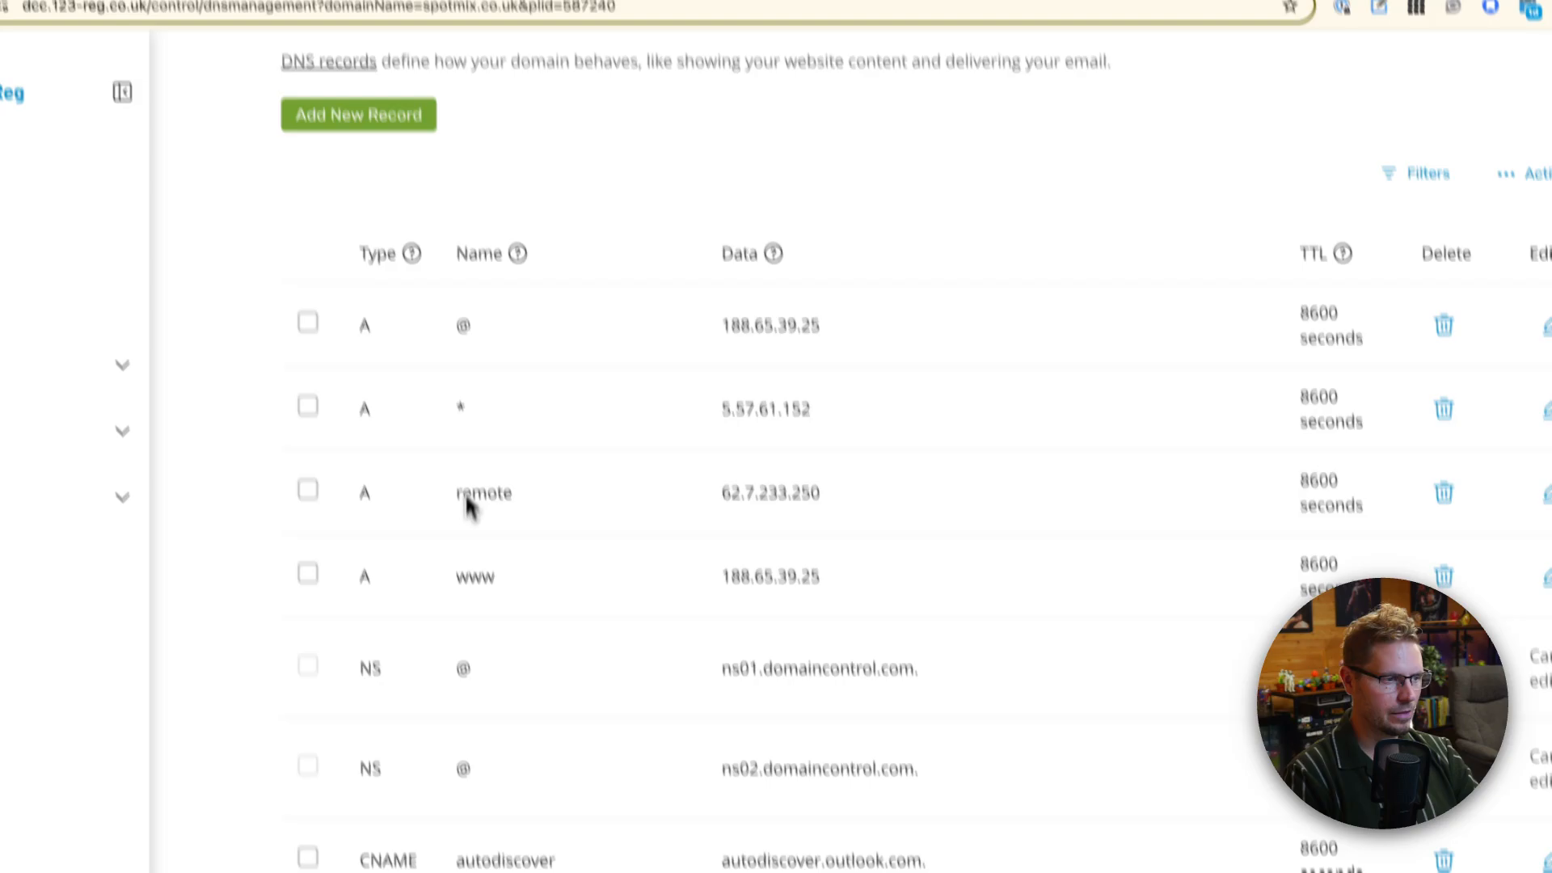
double_click(483, 493)
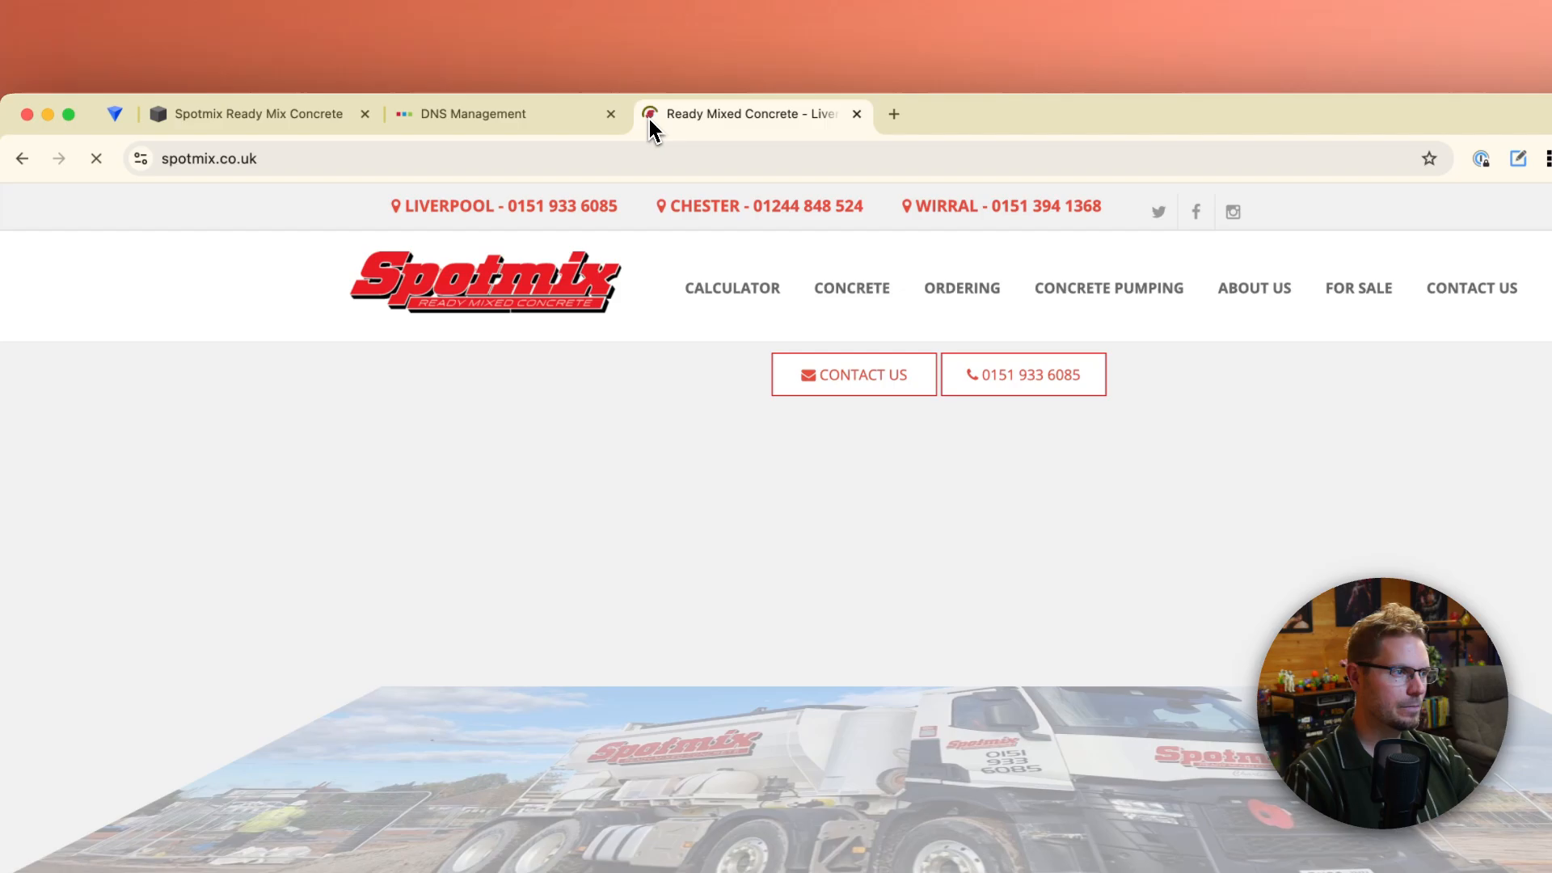
left_click(474, 113)
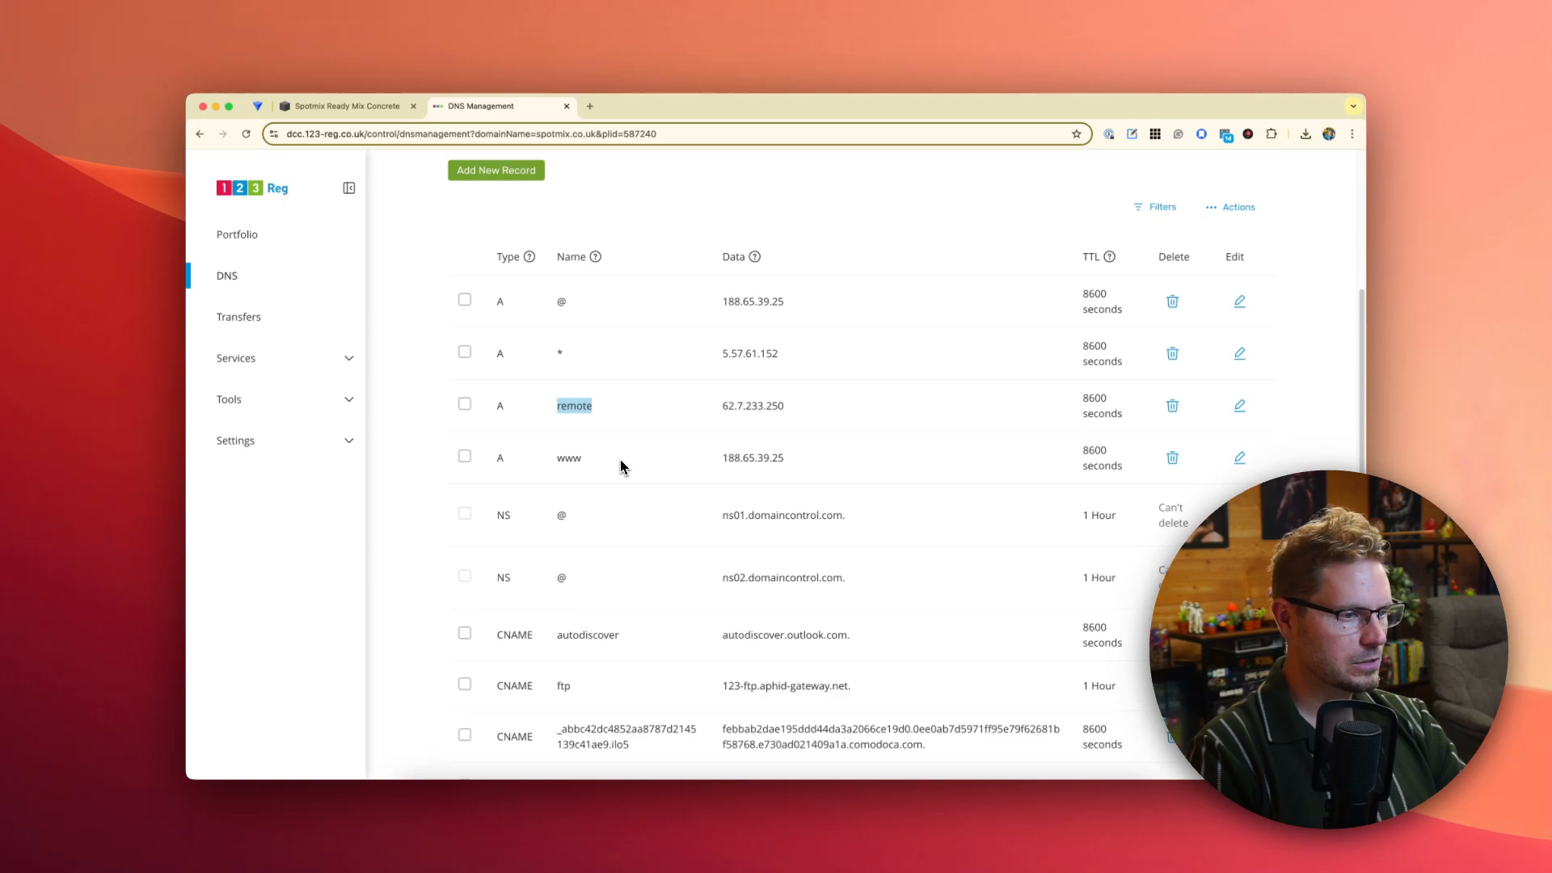
scroll("down", 3)
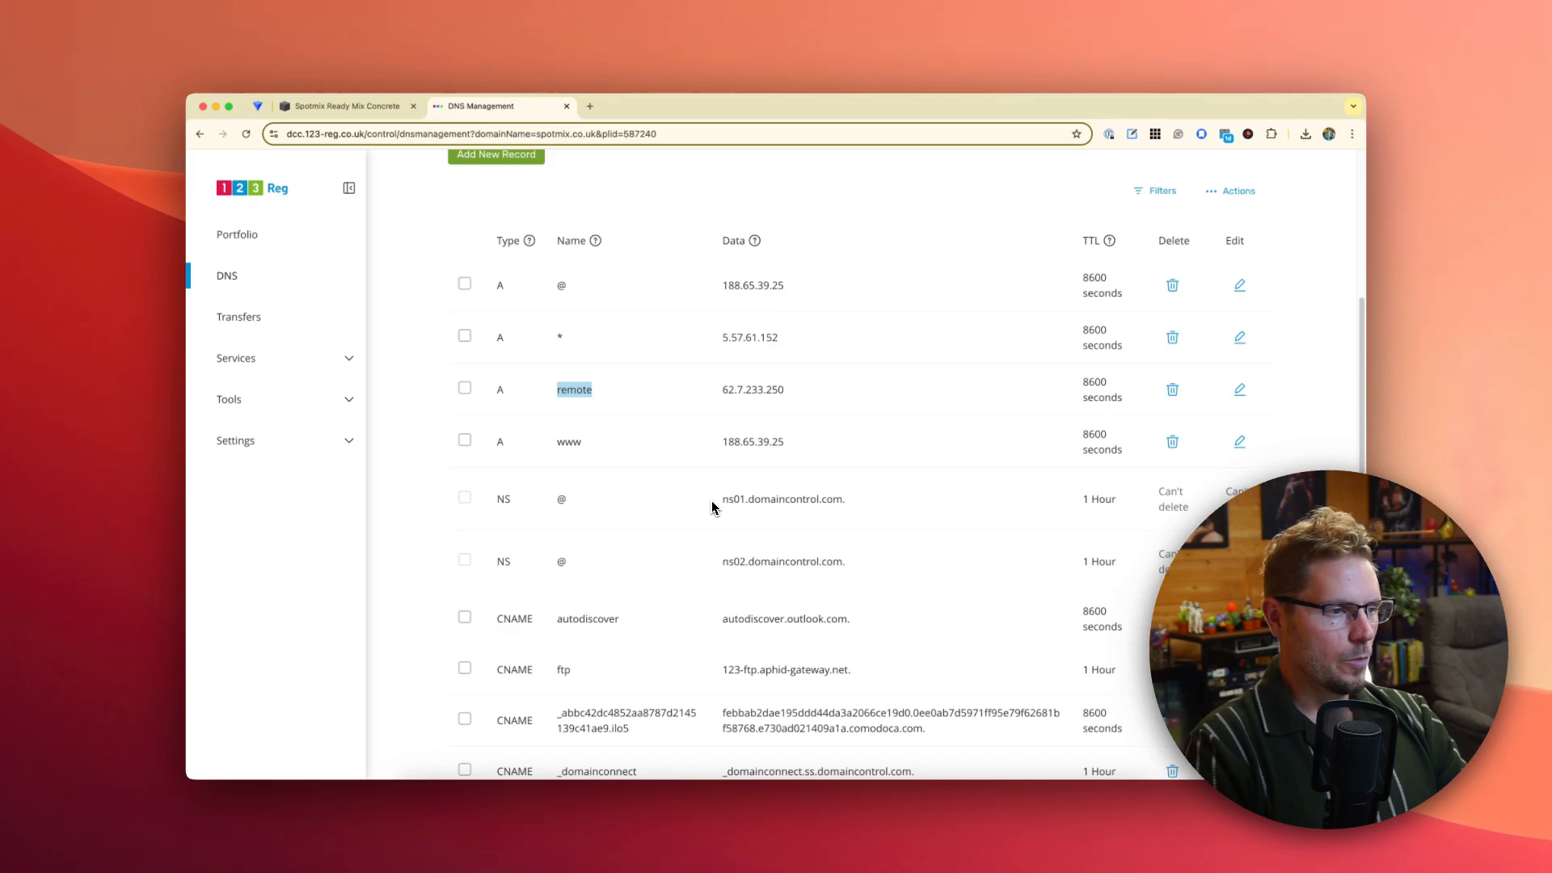
scroll("down", 3)
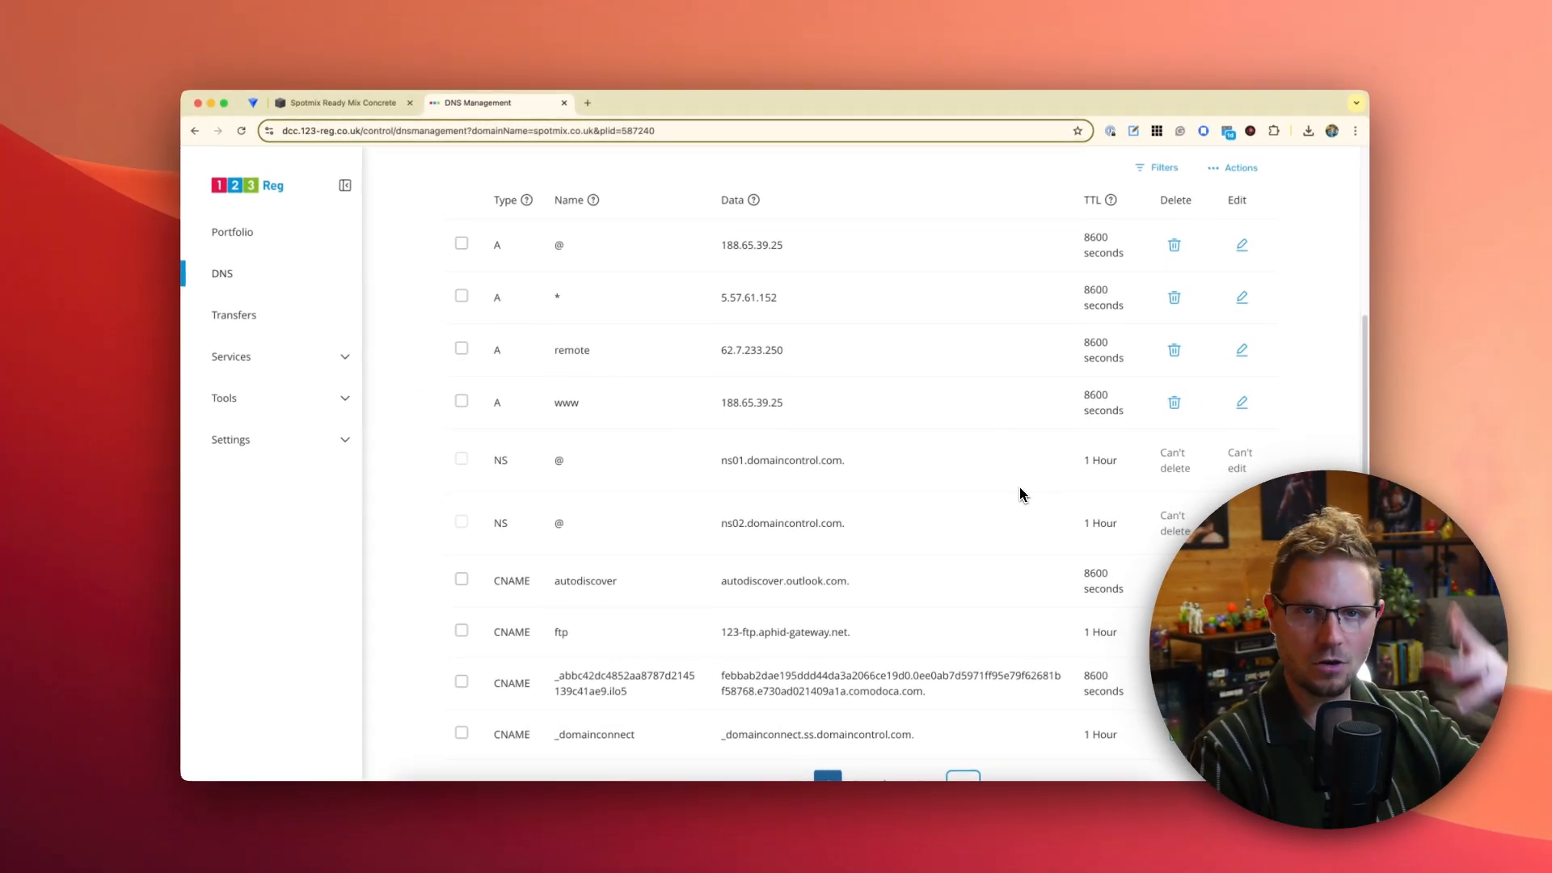
scroll("down", 3)
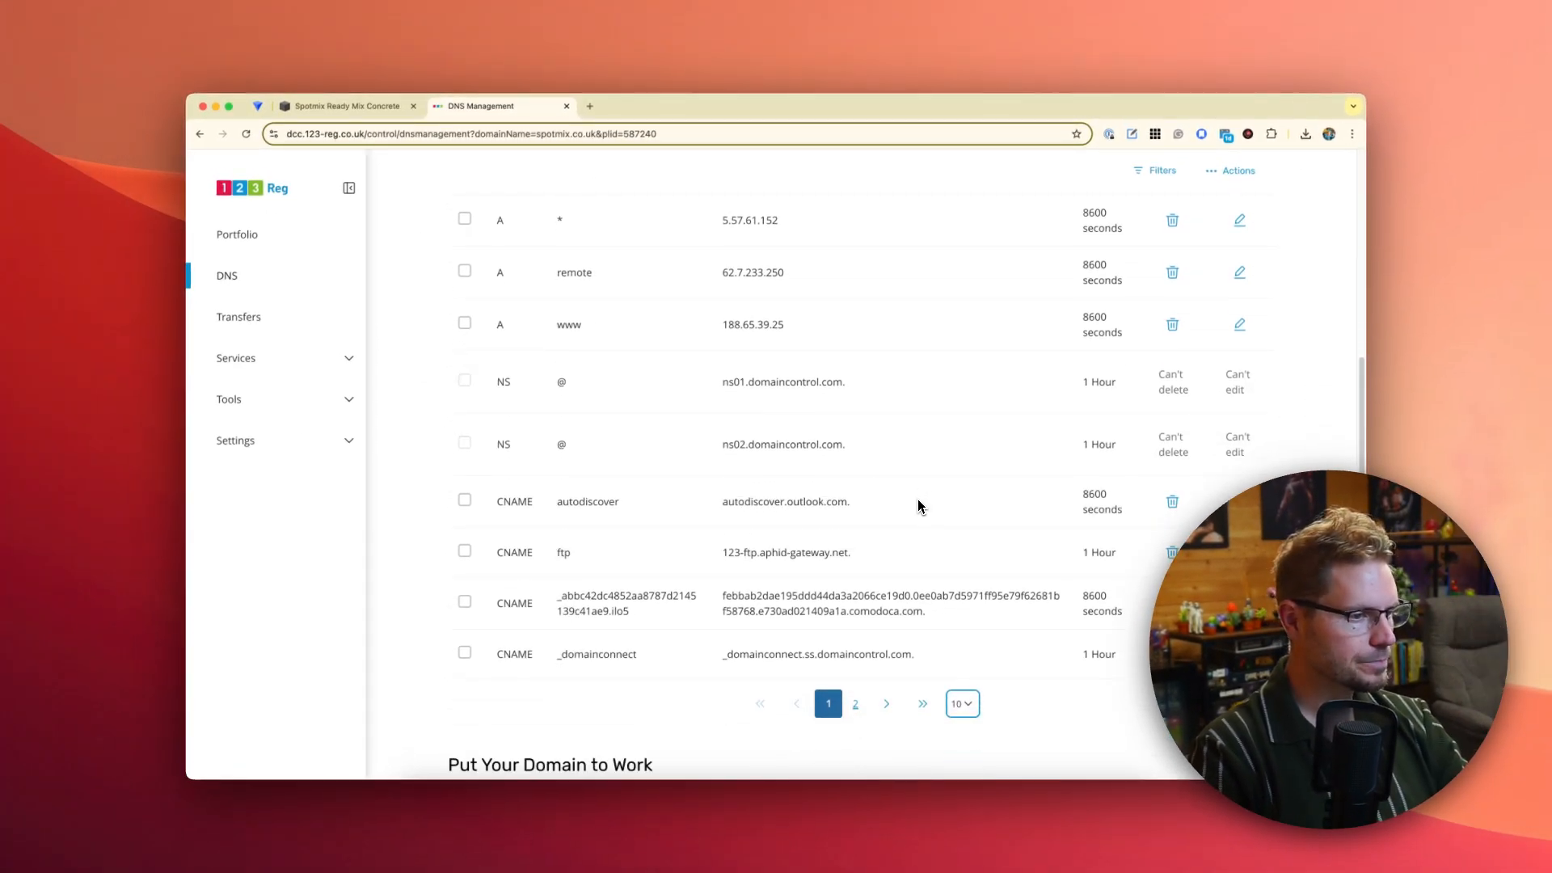
mouse_move(820, 510)
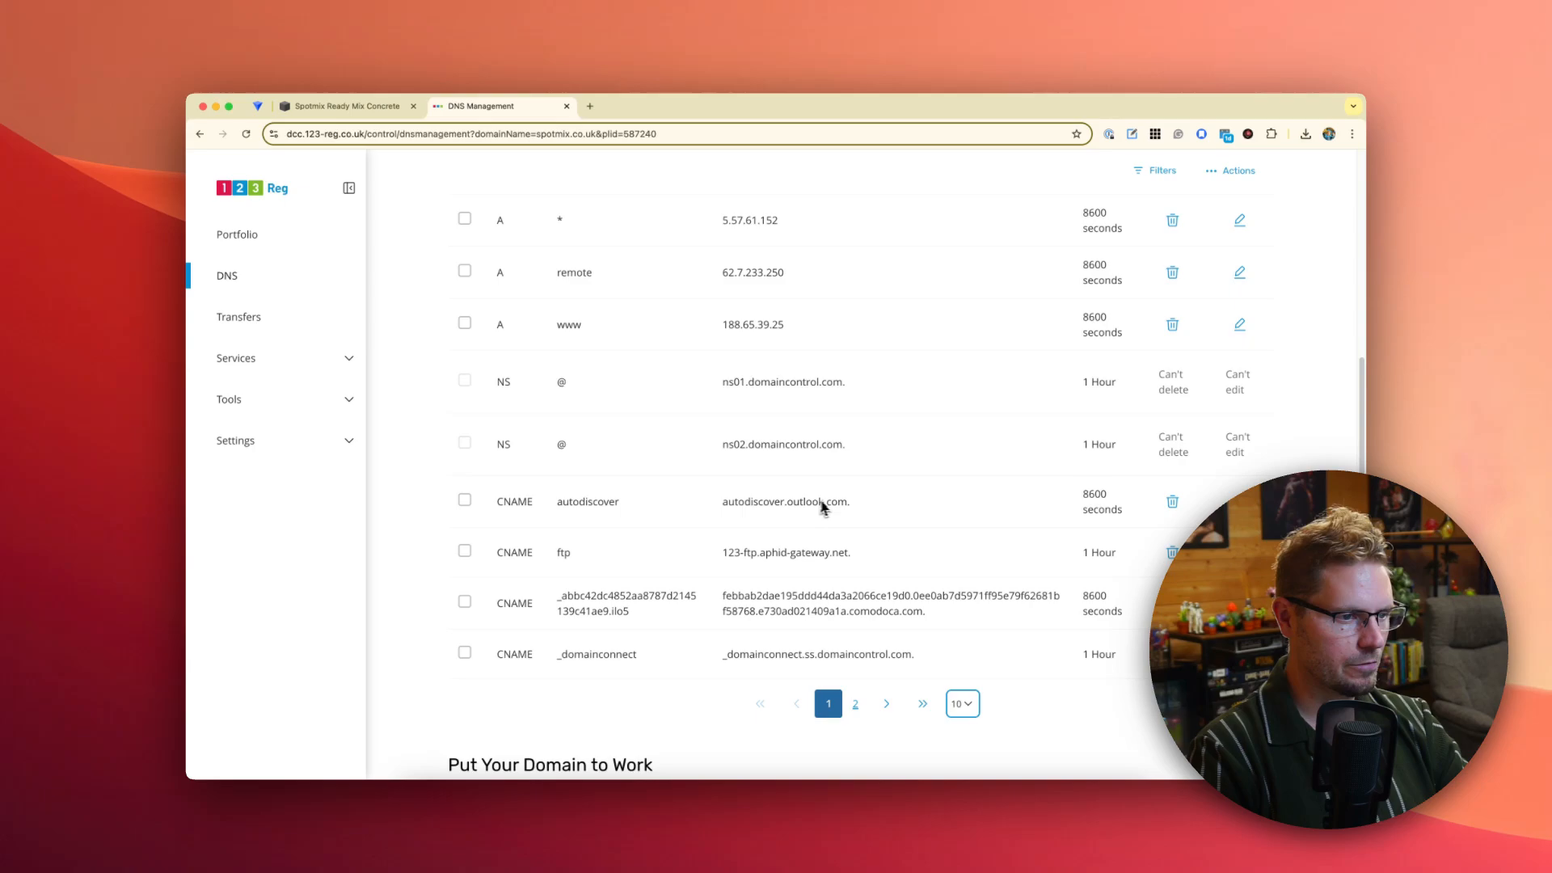
mouse_move(550, 567)
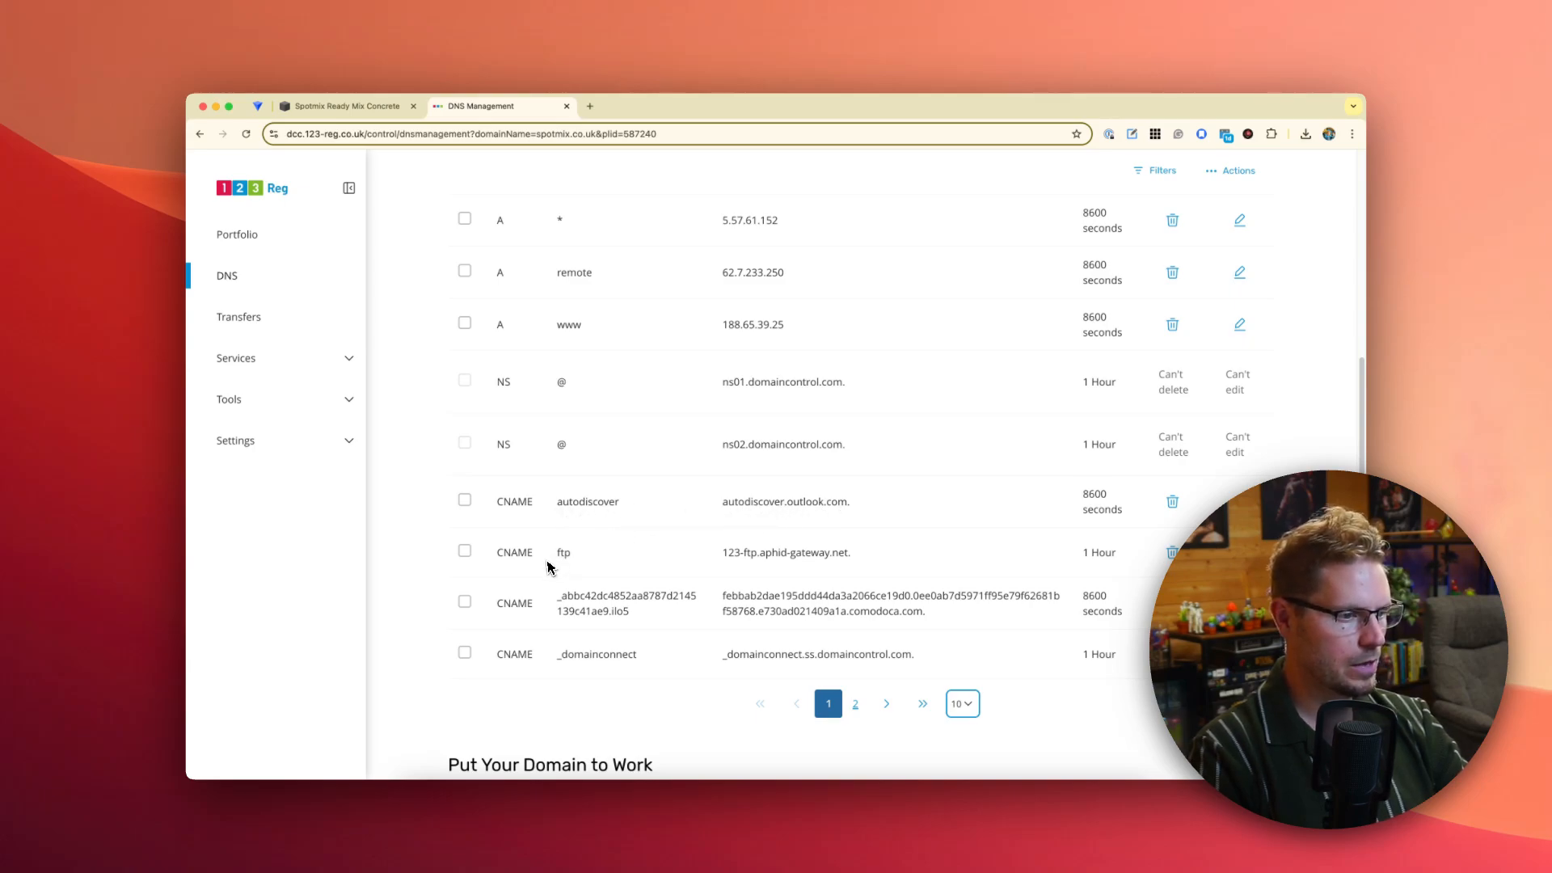
scroll("down", 3)
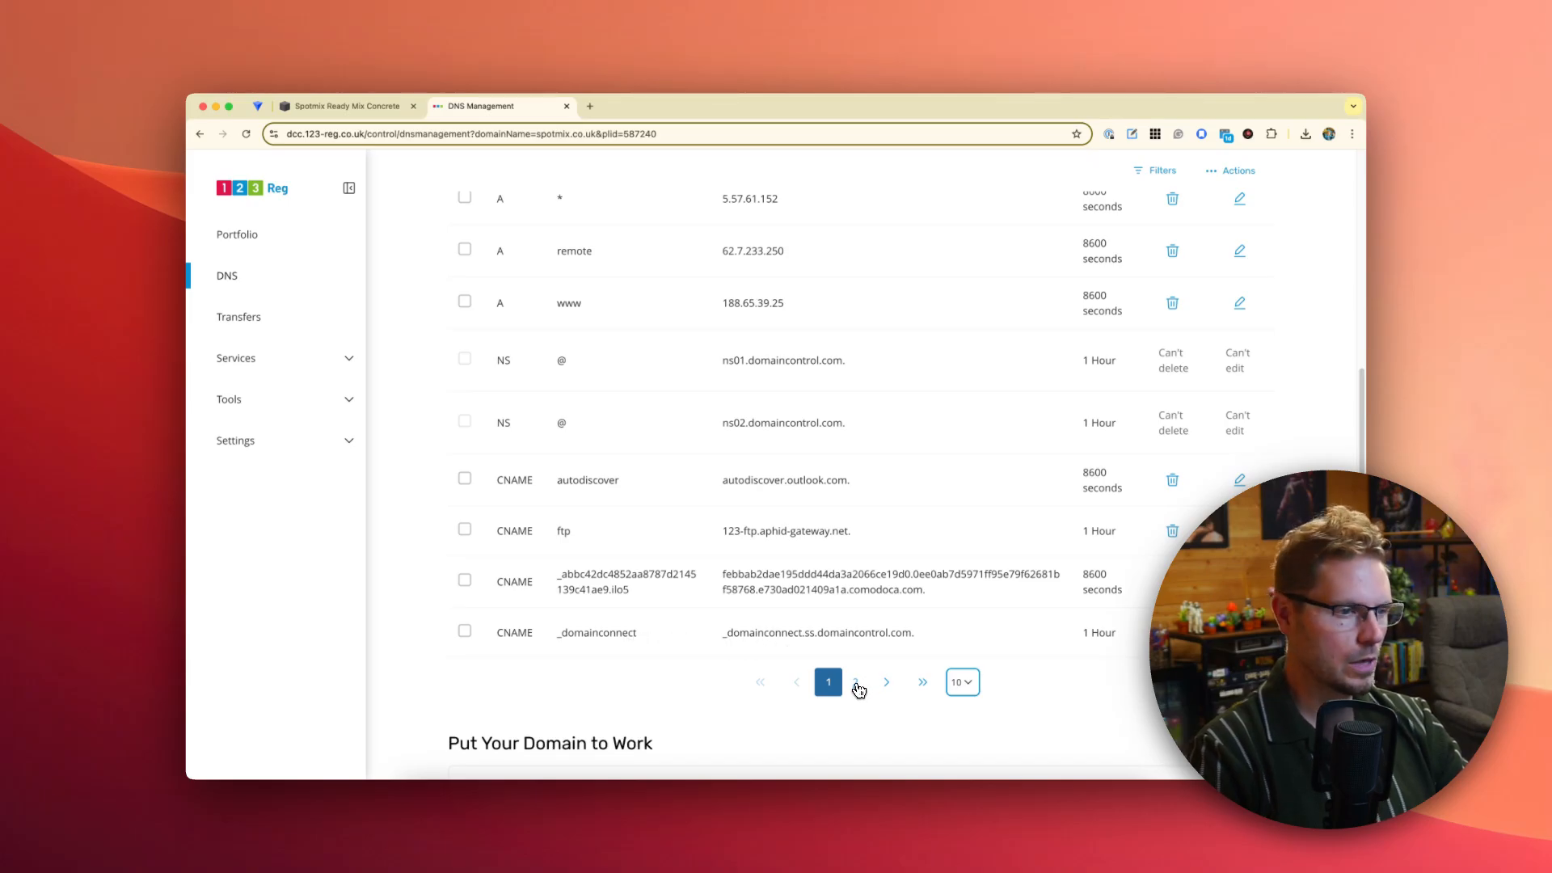
left_click(855, 682)
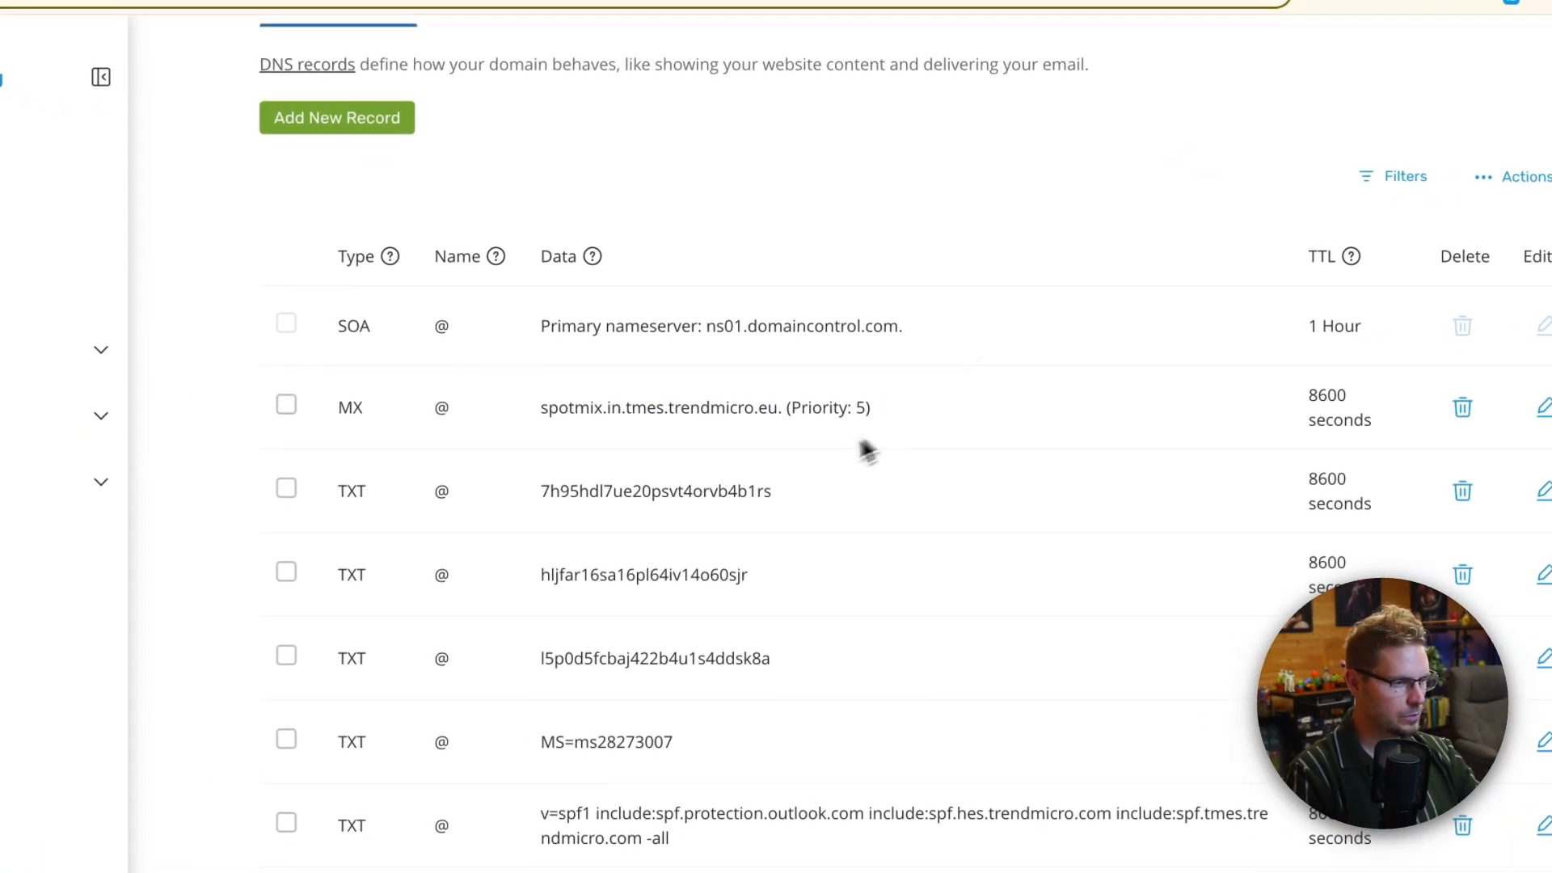
mouse_move(802, 467)
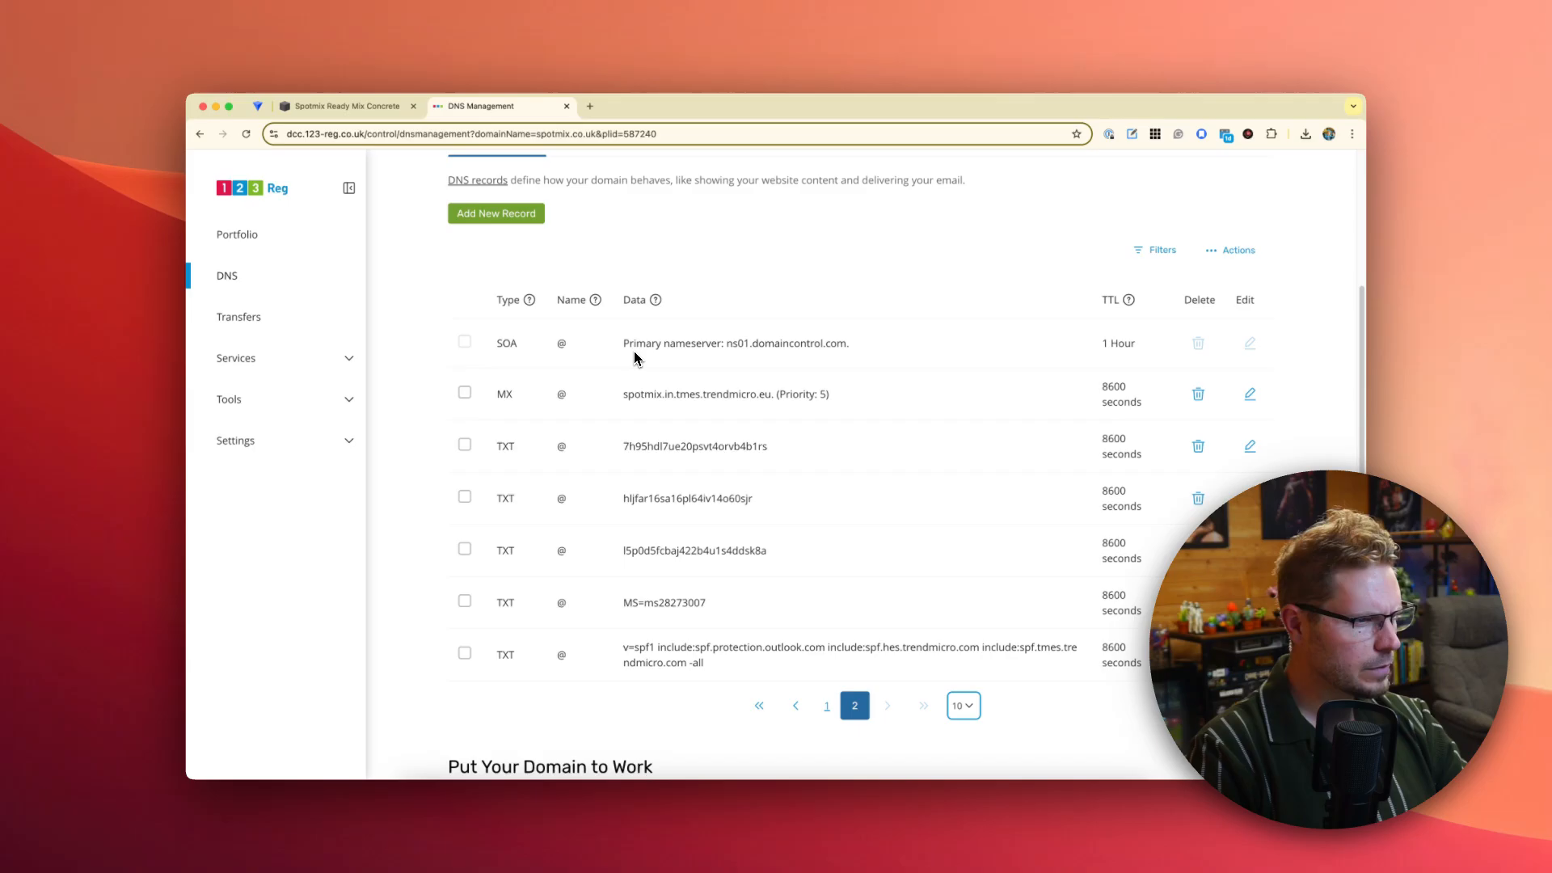
scroll("down", 3)
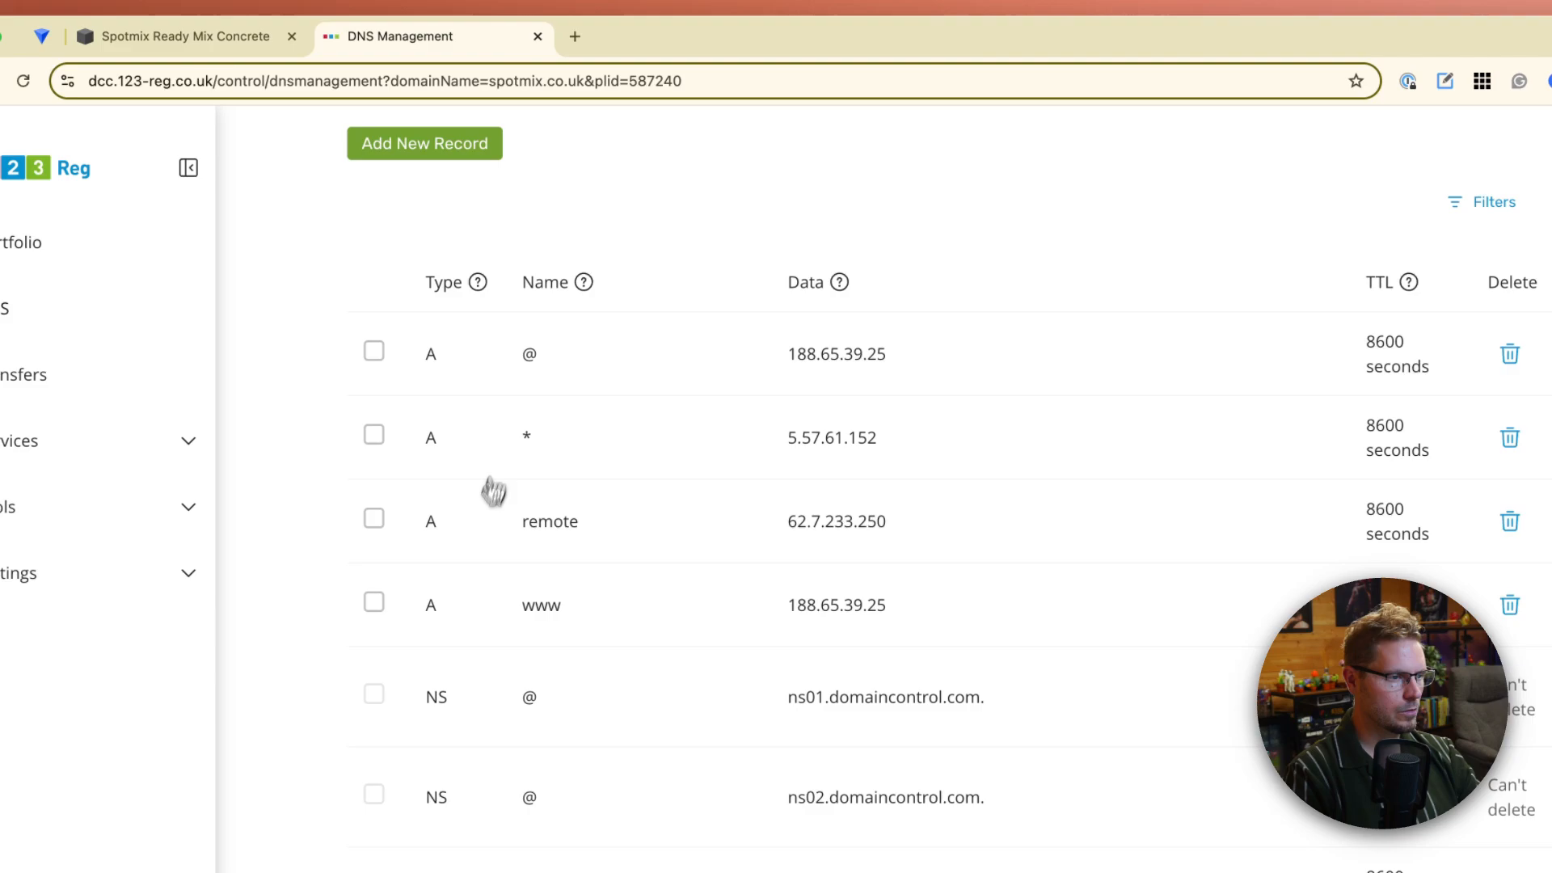
mouse_move(615, 430)
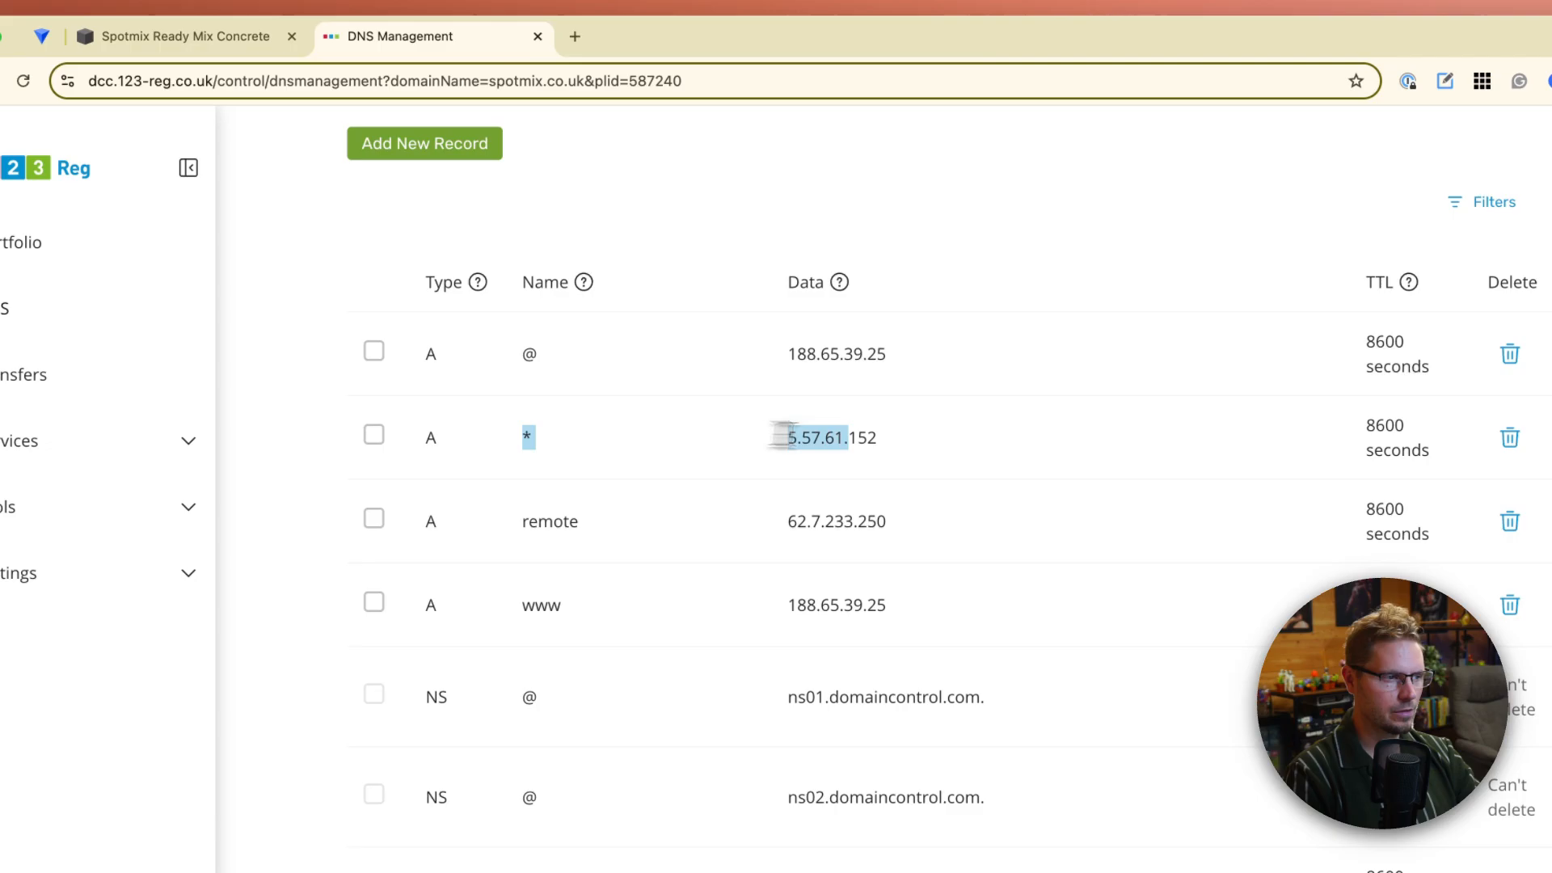
- Try sandwiches.spotmix.co.uk in a new tab to test the wildcard, then return to DNS Management
type("sandwiches.spotmix.co.uk")
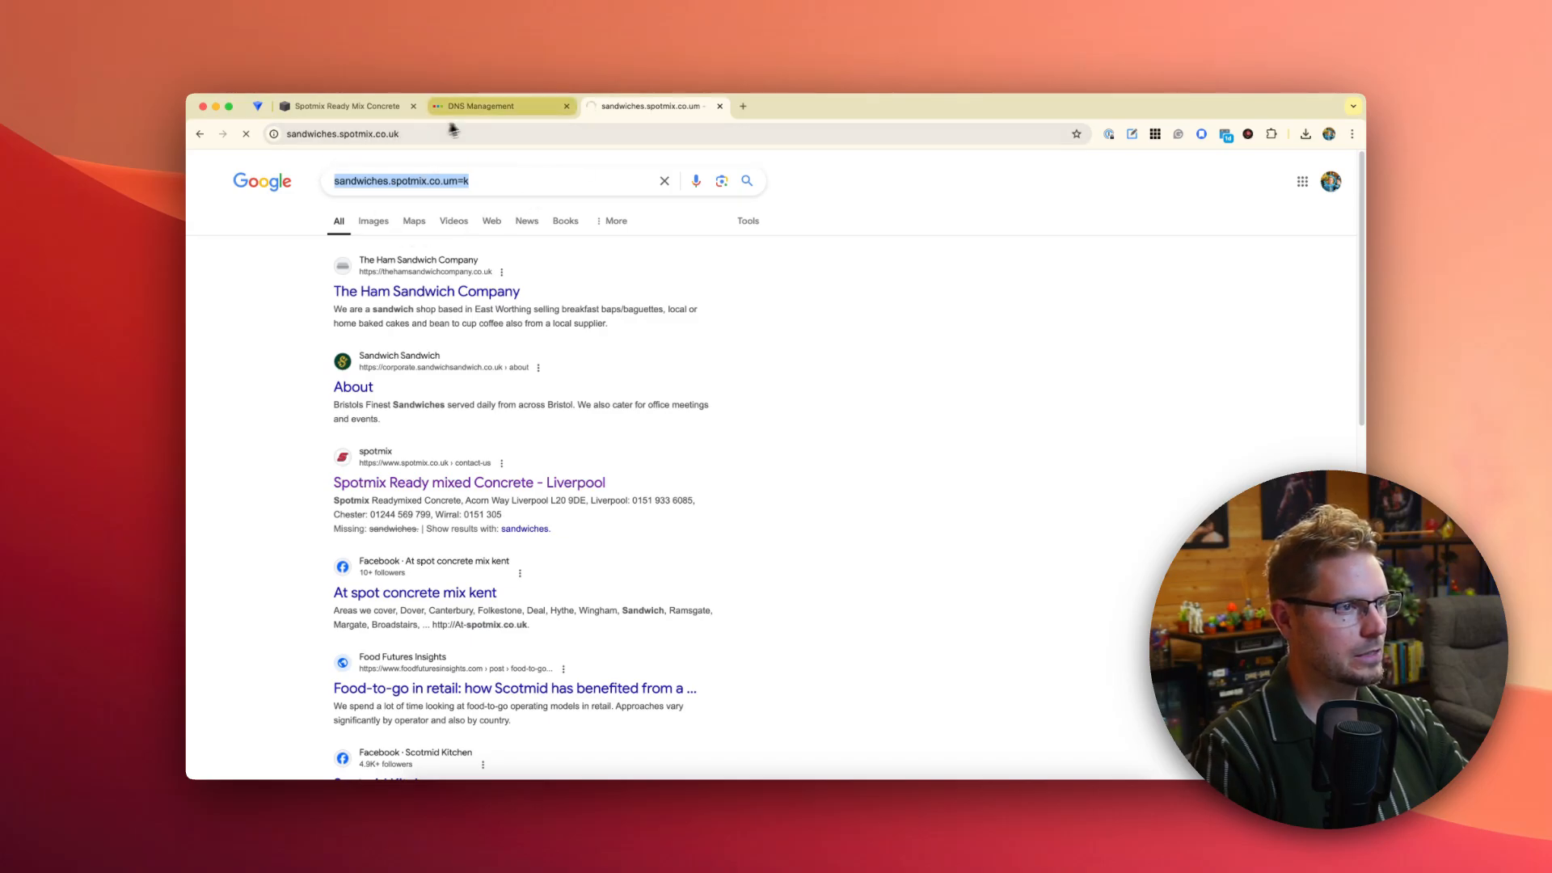
left_click(480, 107)
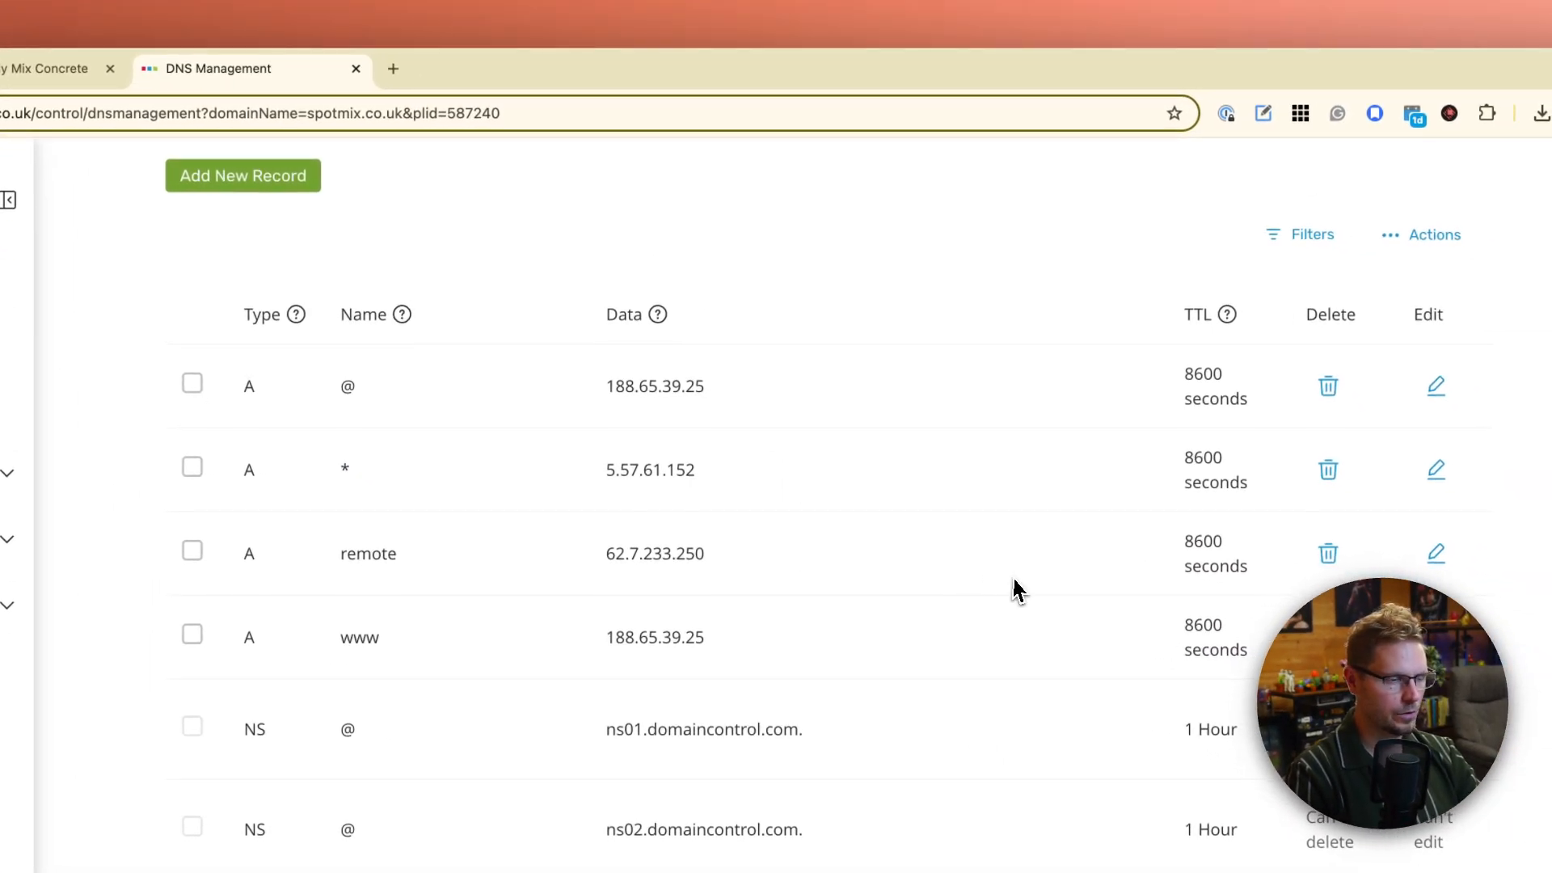
mouse_move(864, 553)
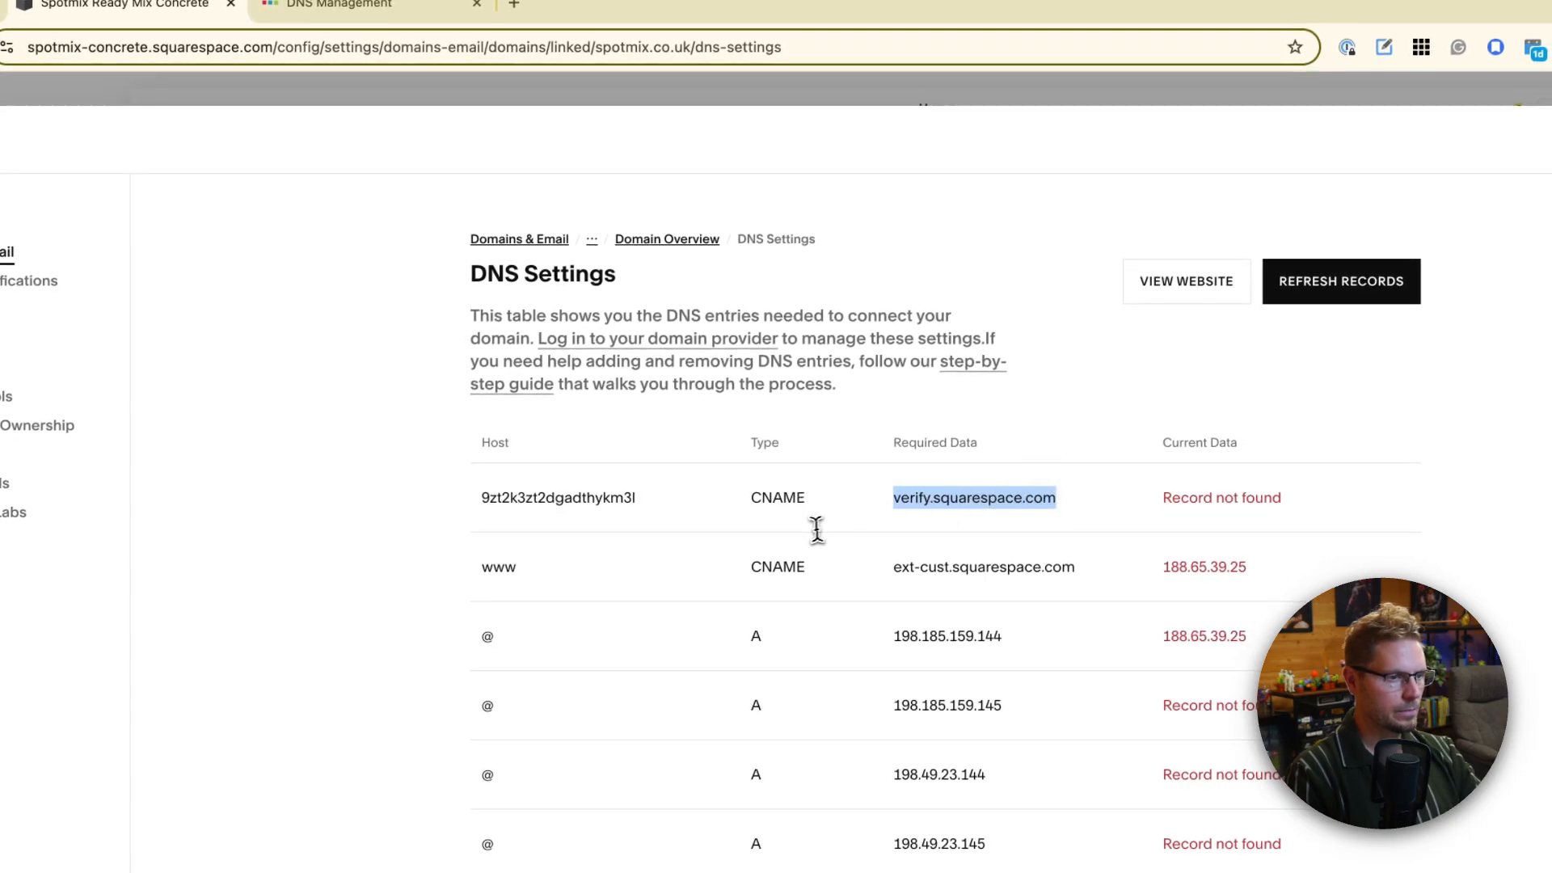
- Fill a CNAME record 9zt2k3zt2dgadthykm3l → verify.squarespace.com copied from Squarespace's required entries
left_click(341, 6)
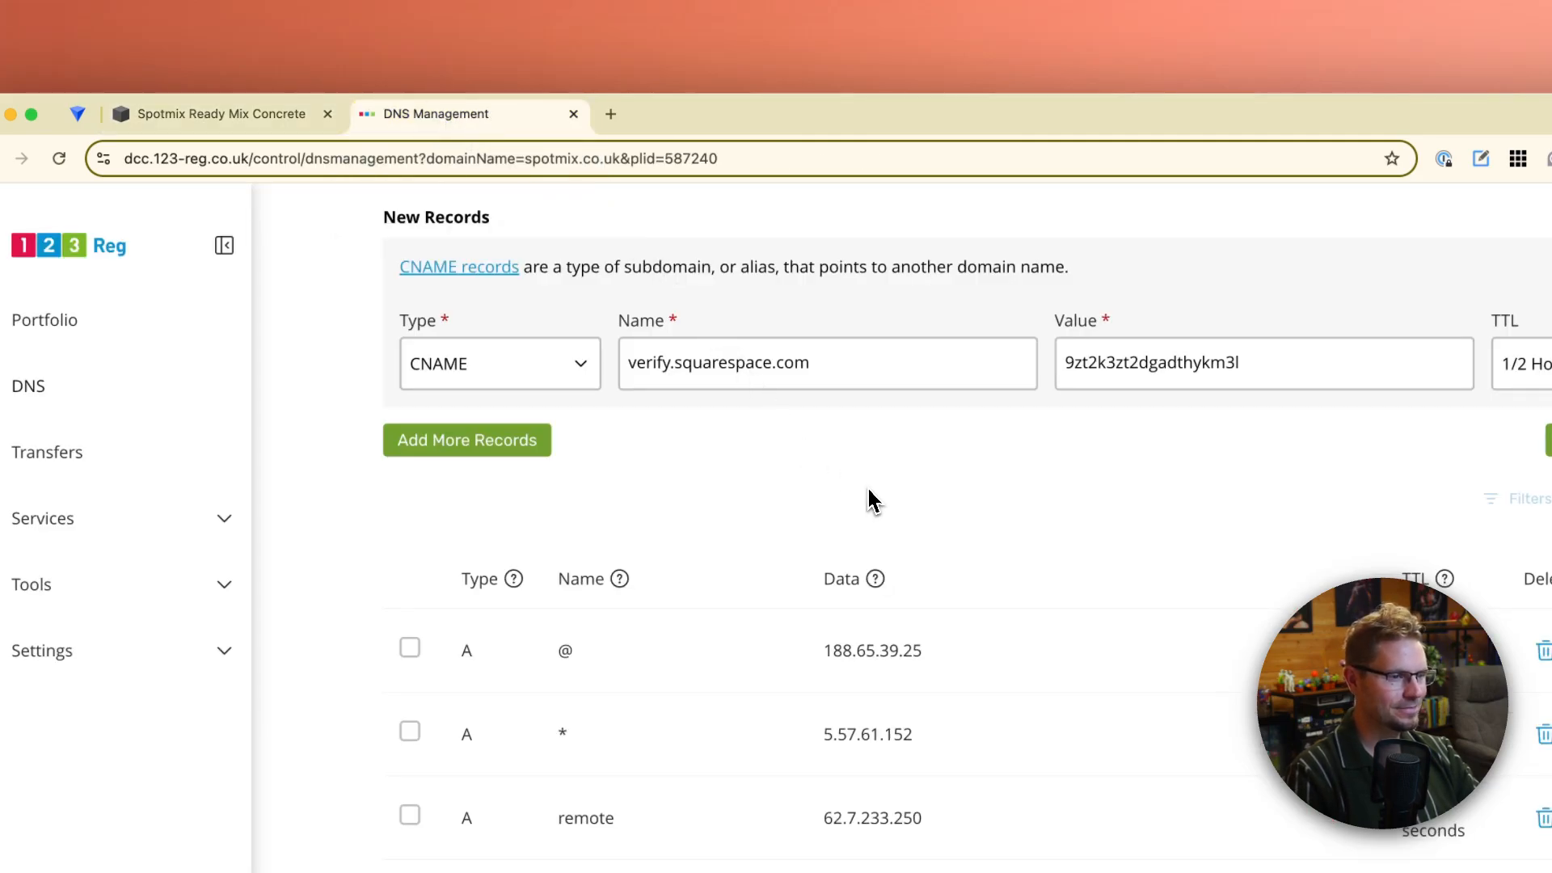
scroll("down", 3)
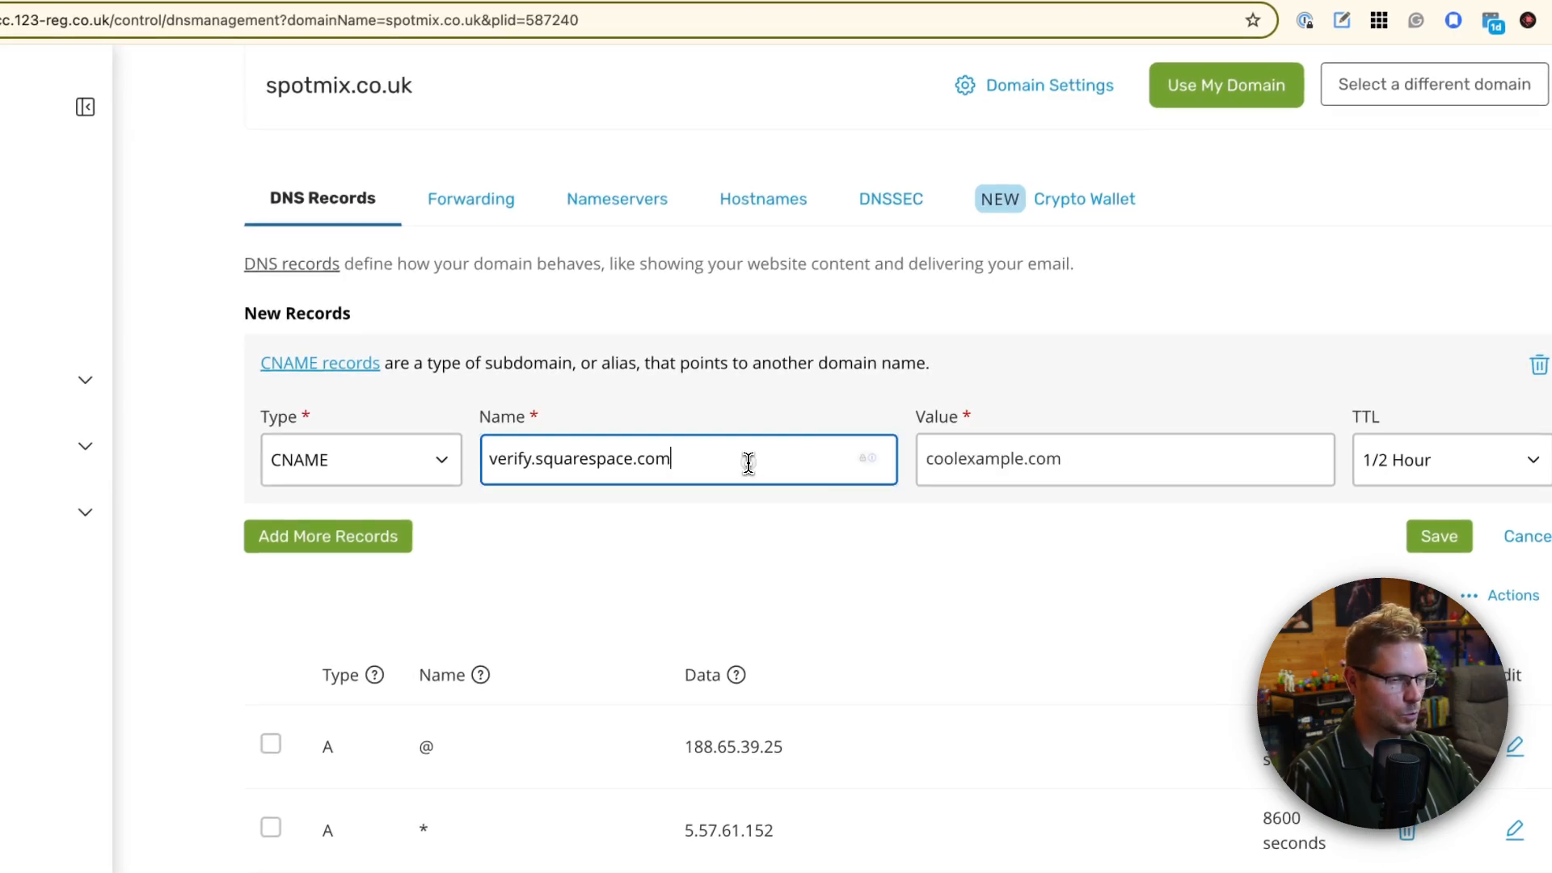
type("9zt2k3zt2dgadthykm3l")
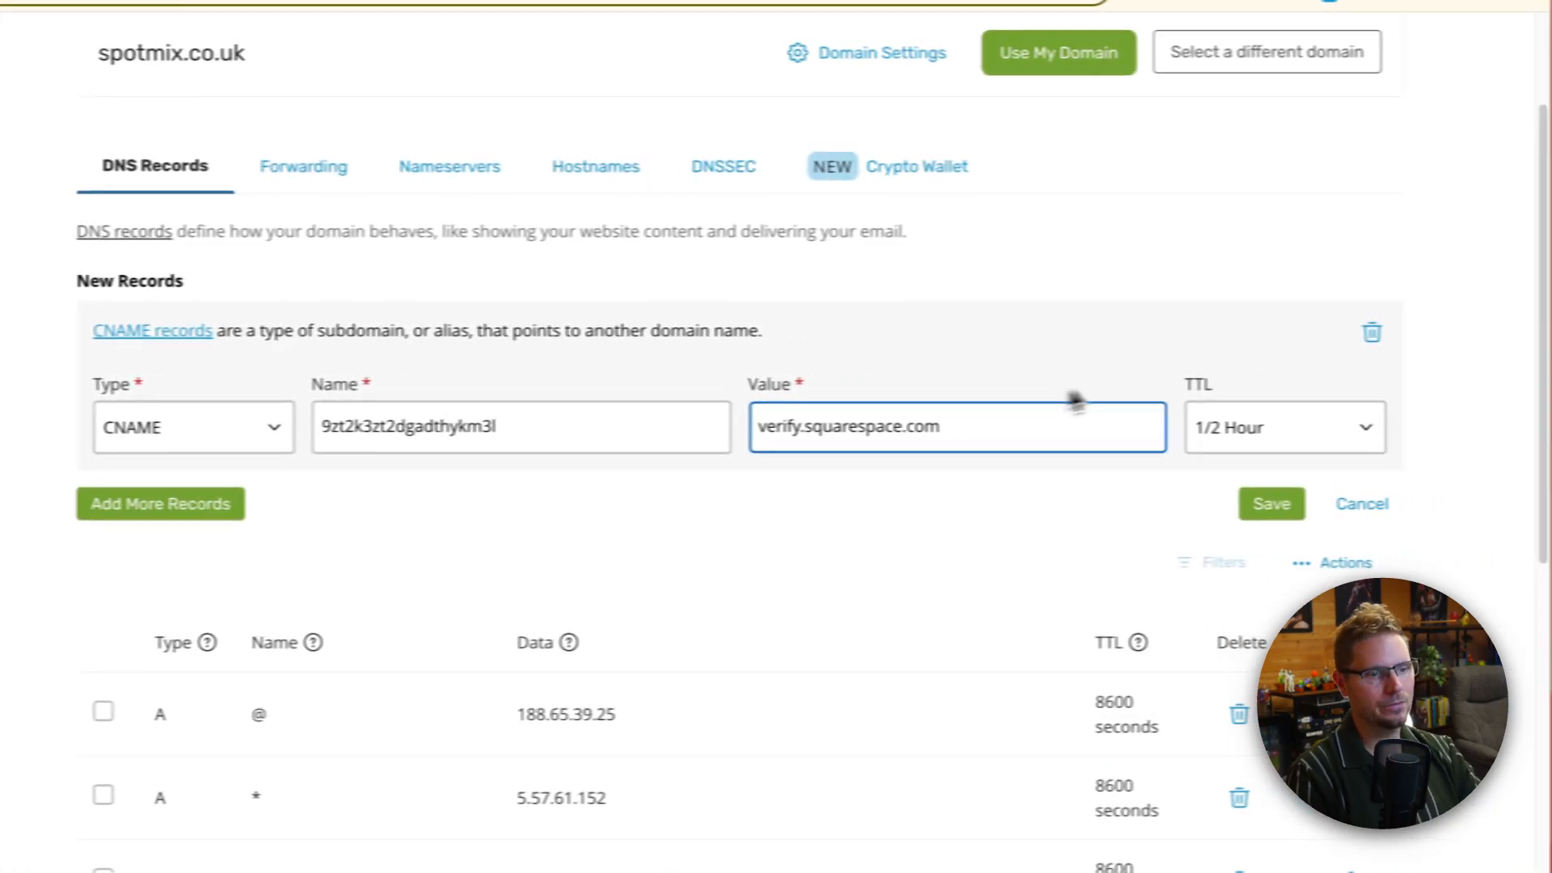
left_click(160, 503)
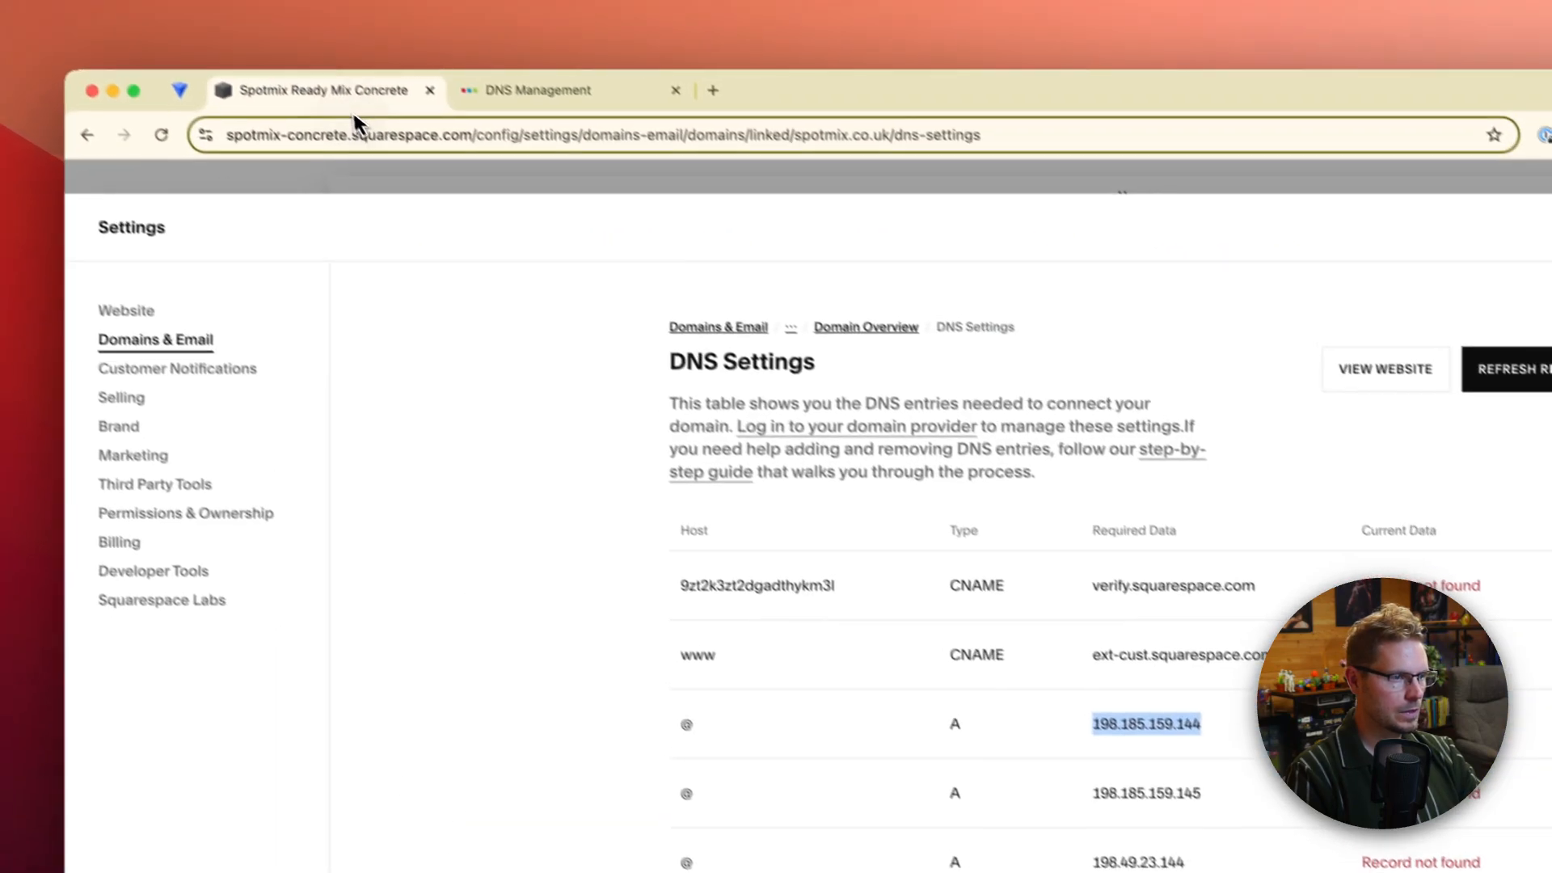
- Add new @ A record rows for the Squarespace IPs 198.185.159.144, 198.185.159.145 and 198.49.23.144
left_click(540, 90)
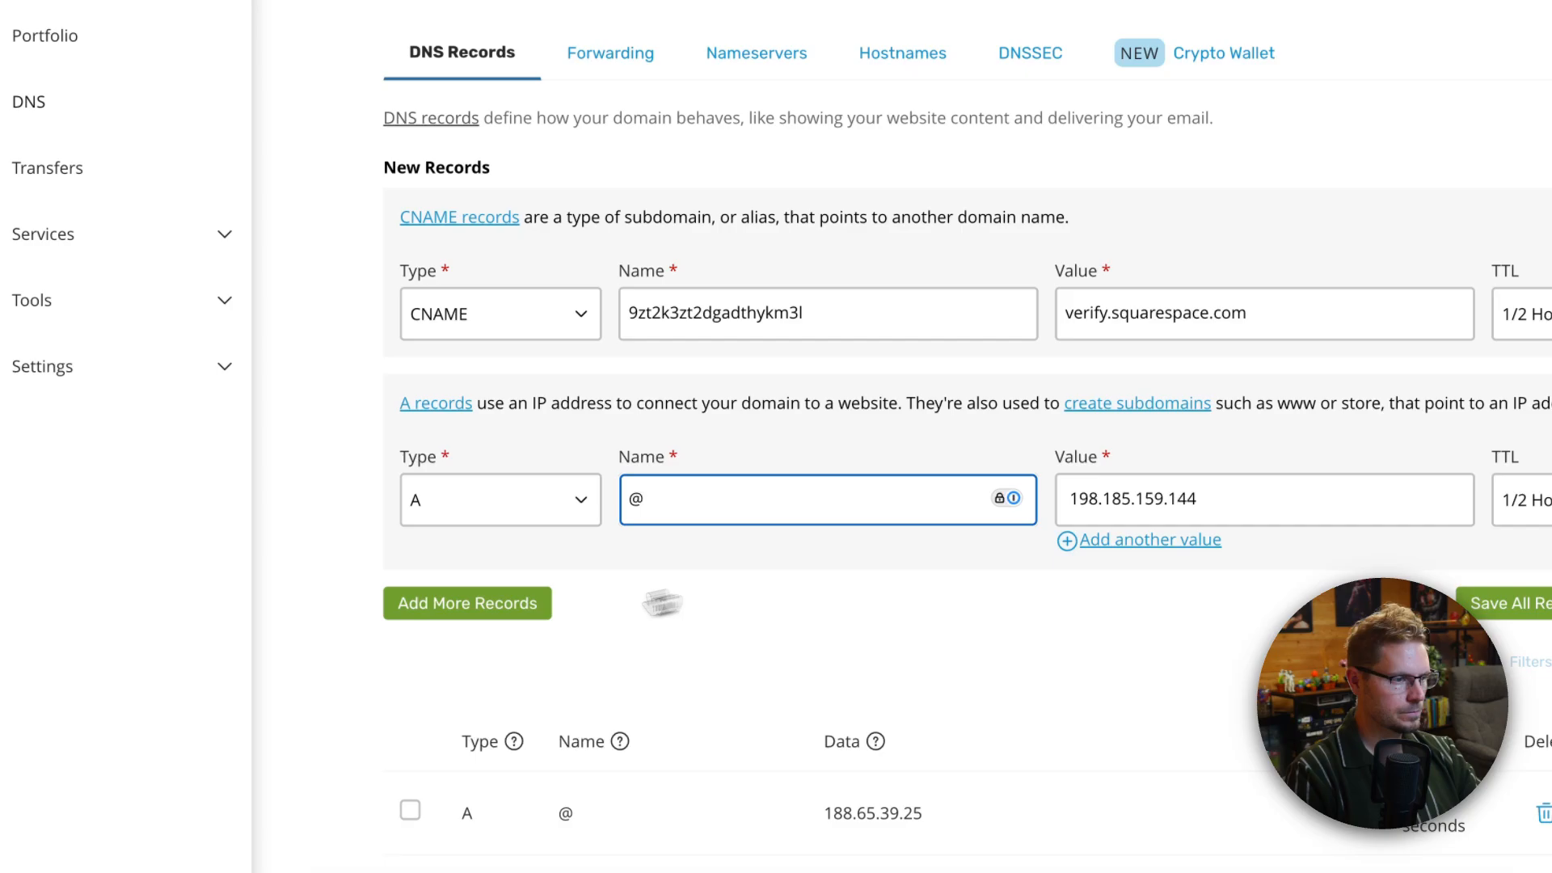
left_click(466, 603)
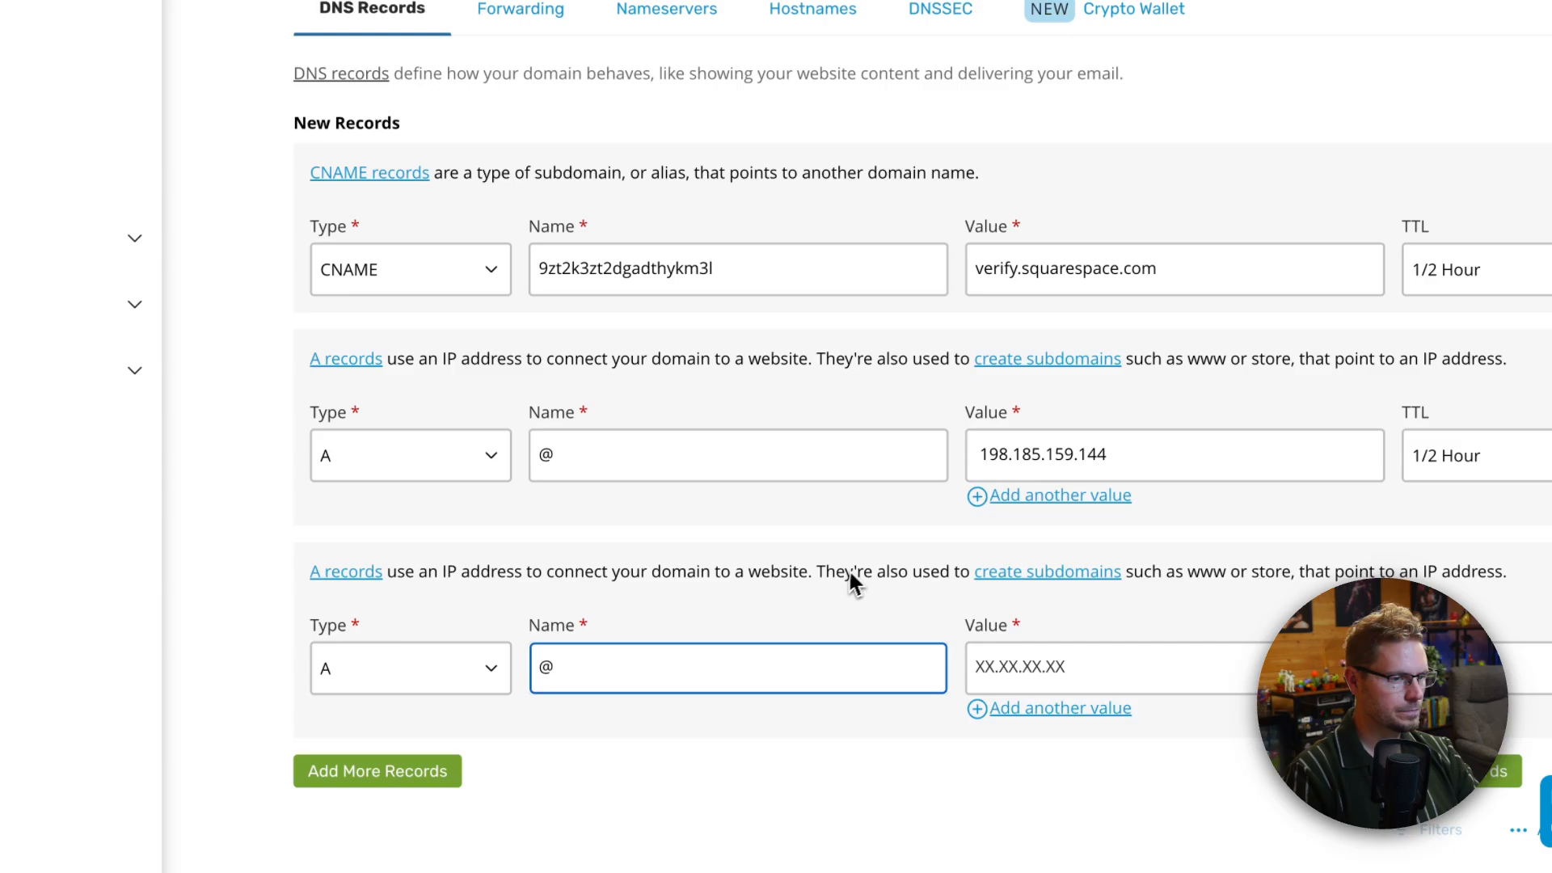
type("198.185.159.145")
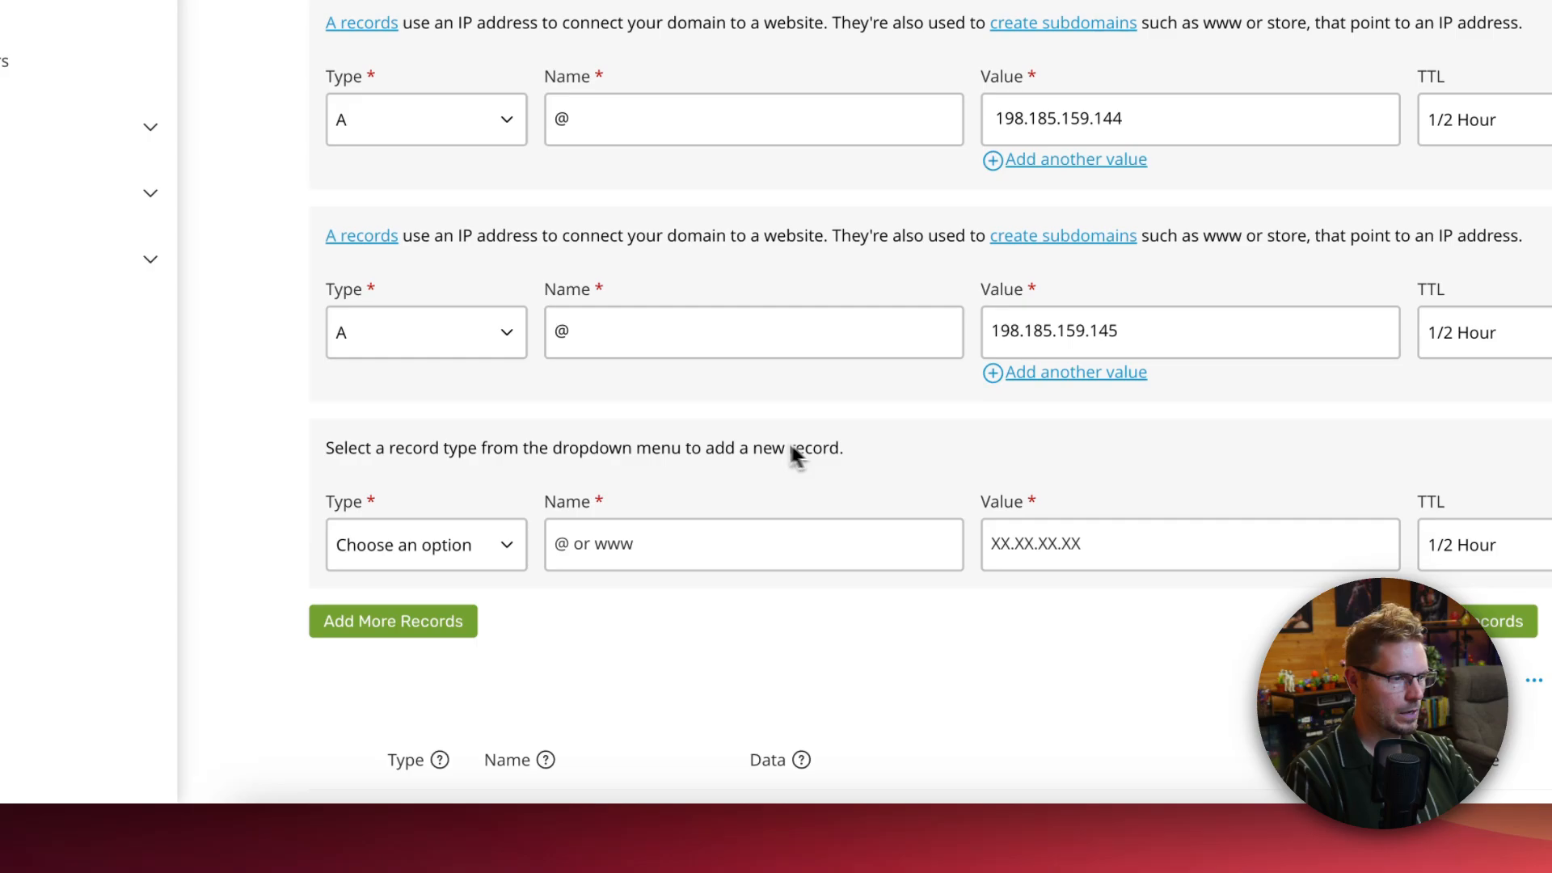
left_click(425, 543)
type("198.49.23.144")
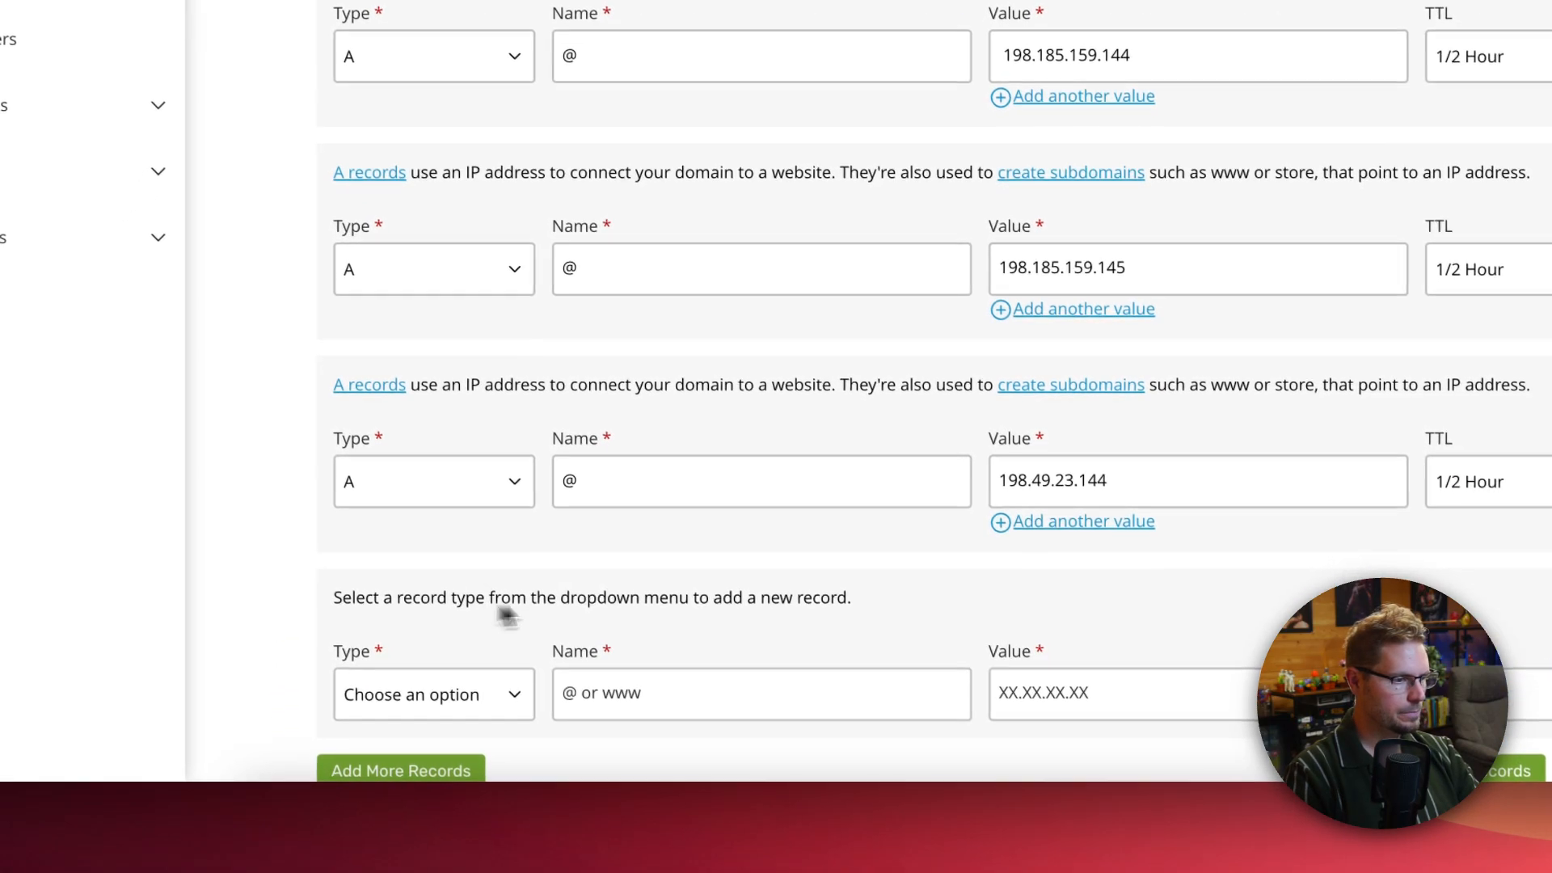
left_click(433, 694)
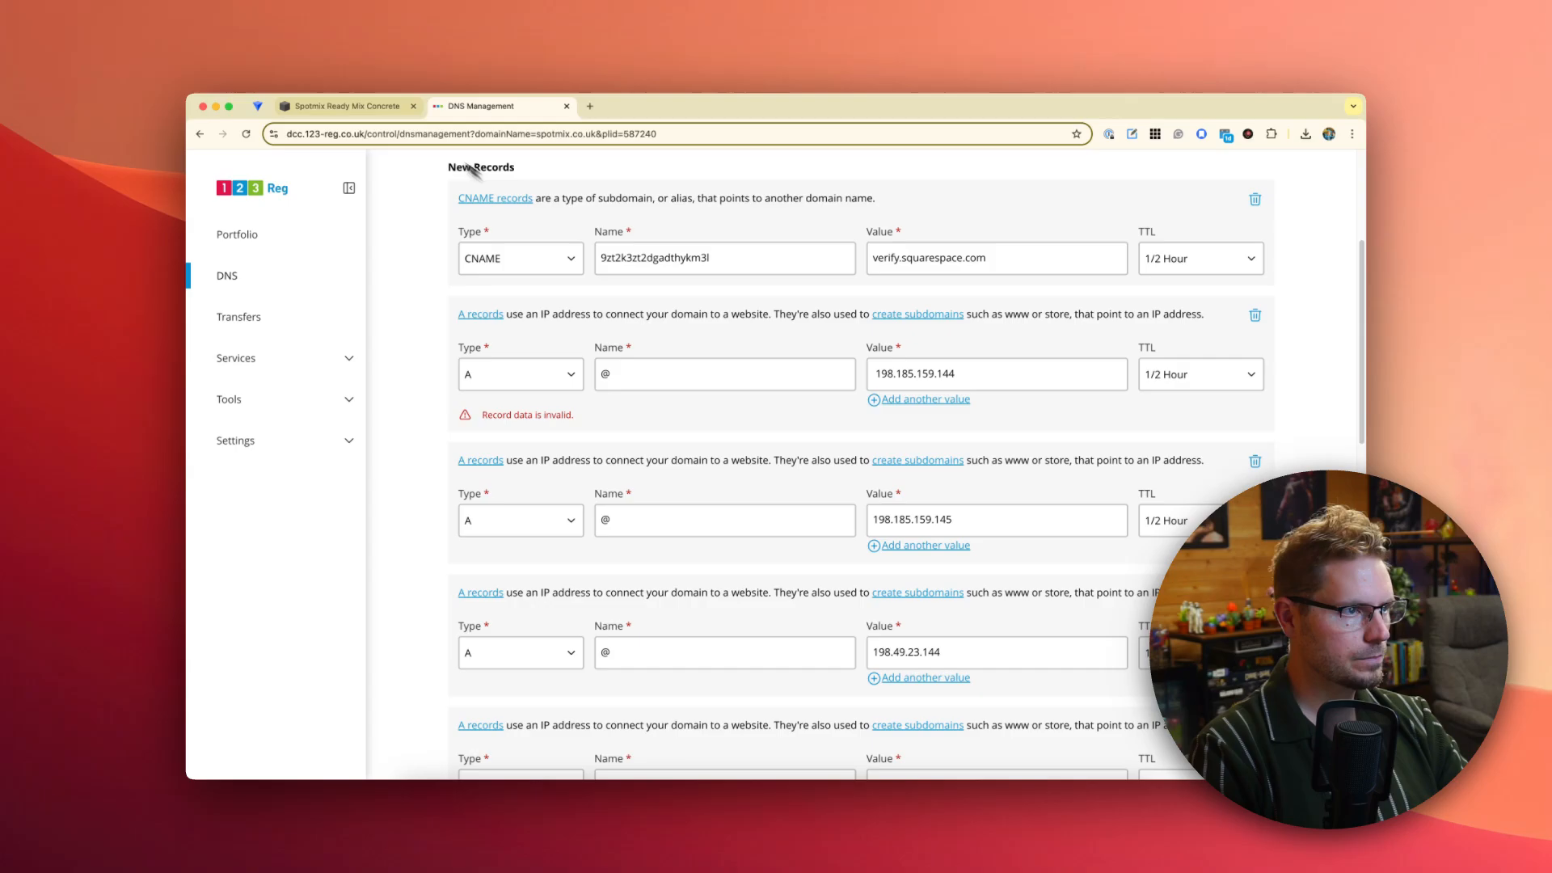
- Fix the A record flagged invalid (198.49.23.145) and Save All Records
scroll("down", 3)
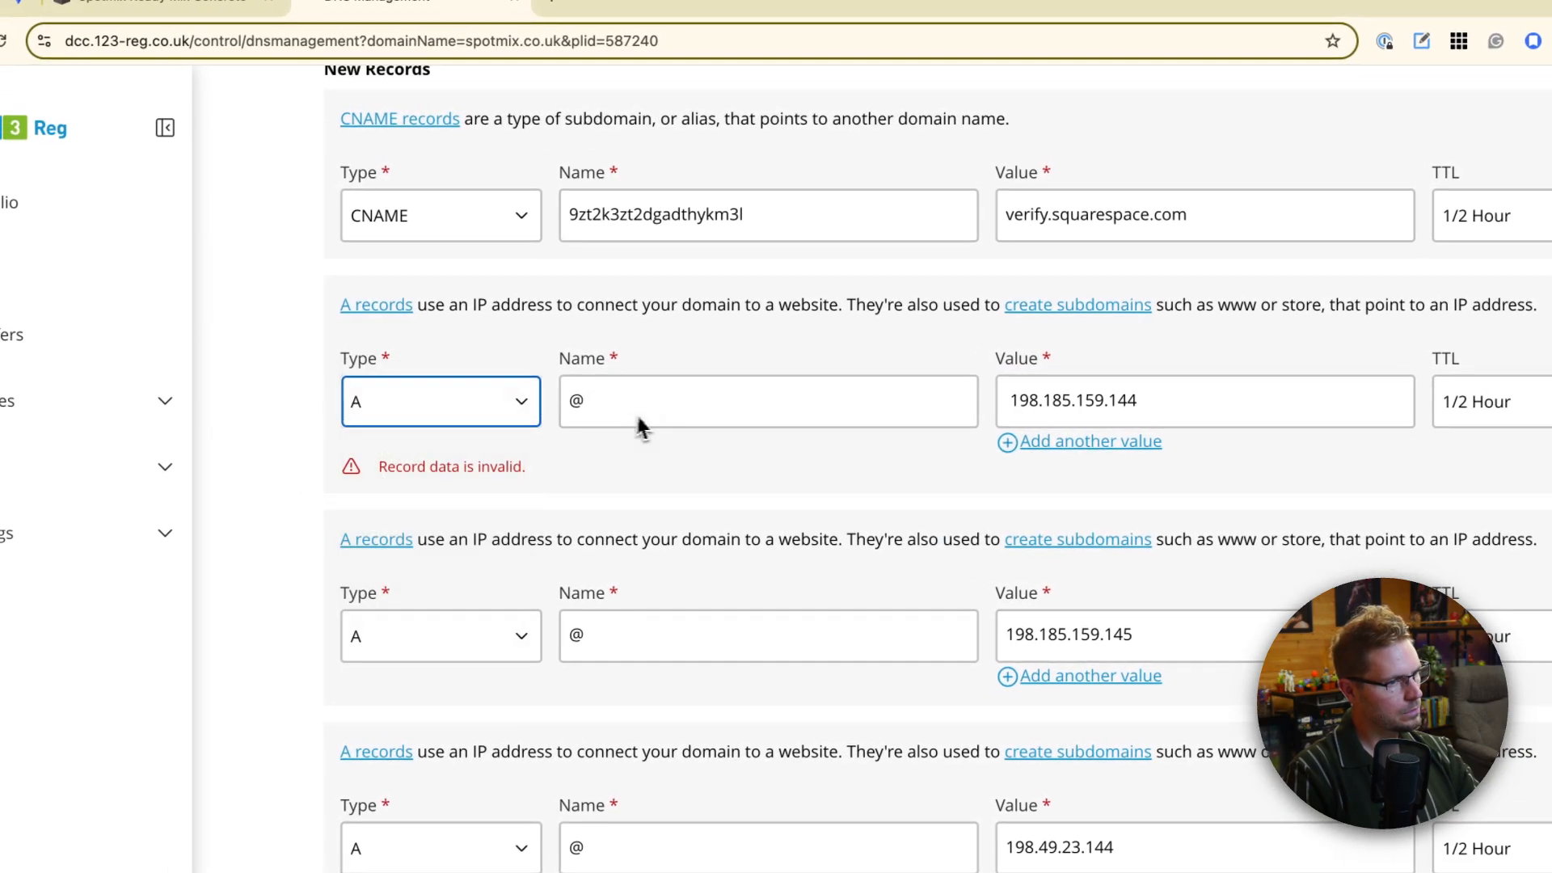
left_click(766, 401)
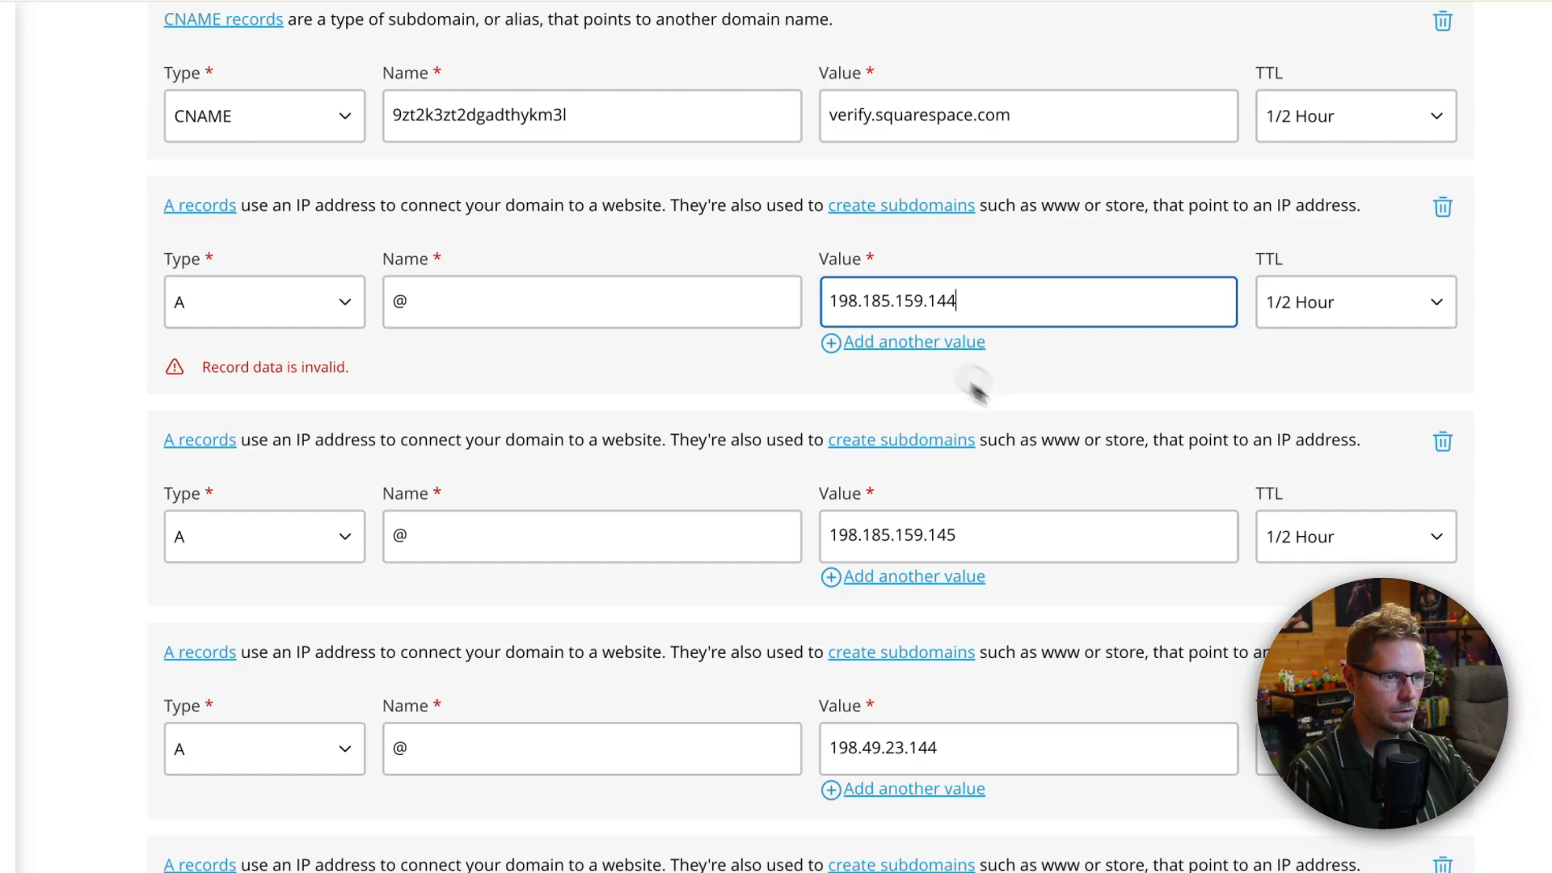
left_click(1195, 294)
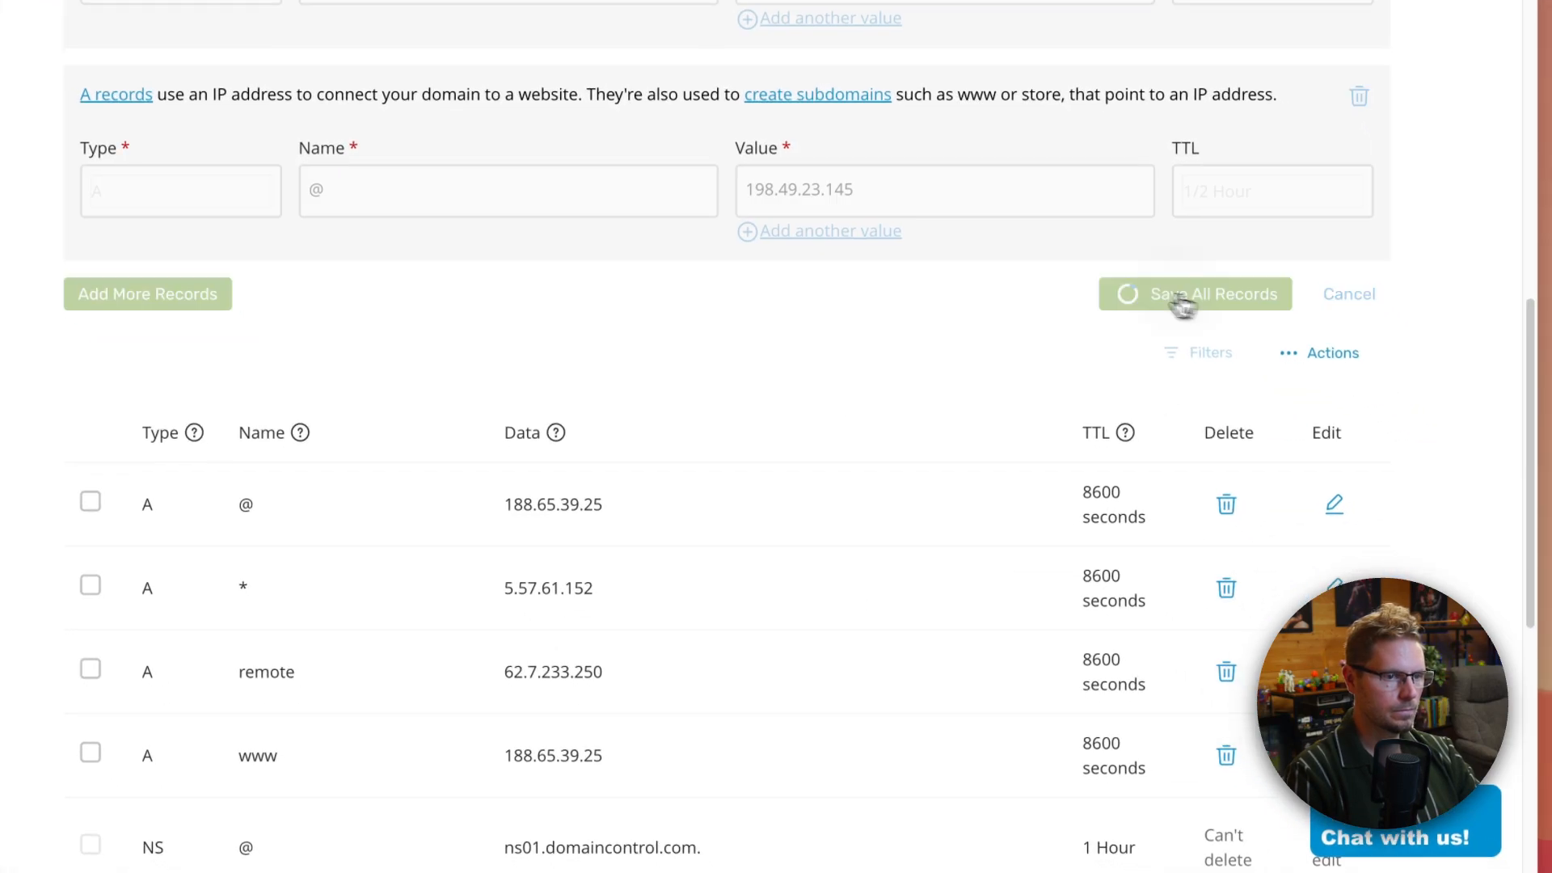
- Let 123 Reg finish updating so all four @ A records show saved with 600 s TTL
left_click(1194, 294)
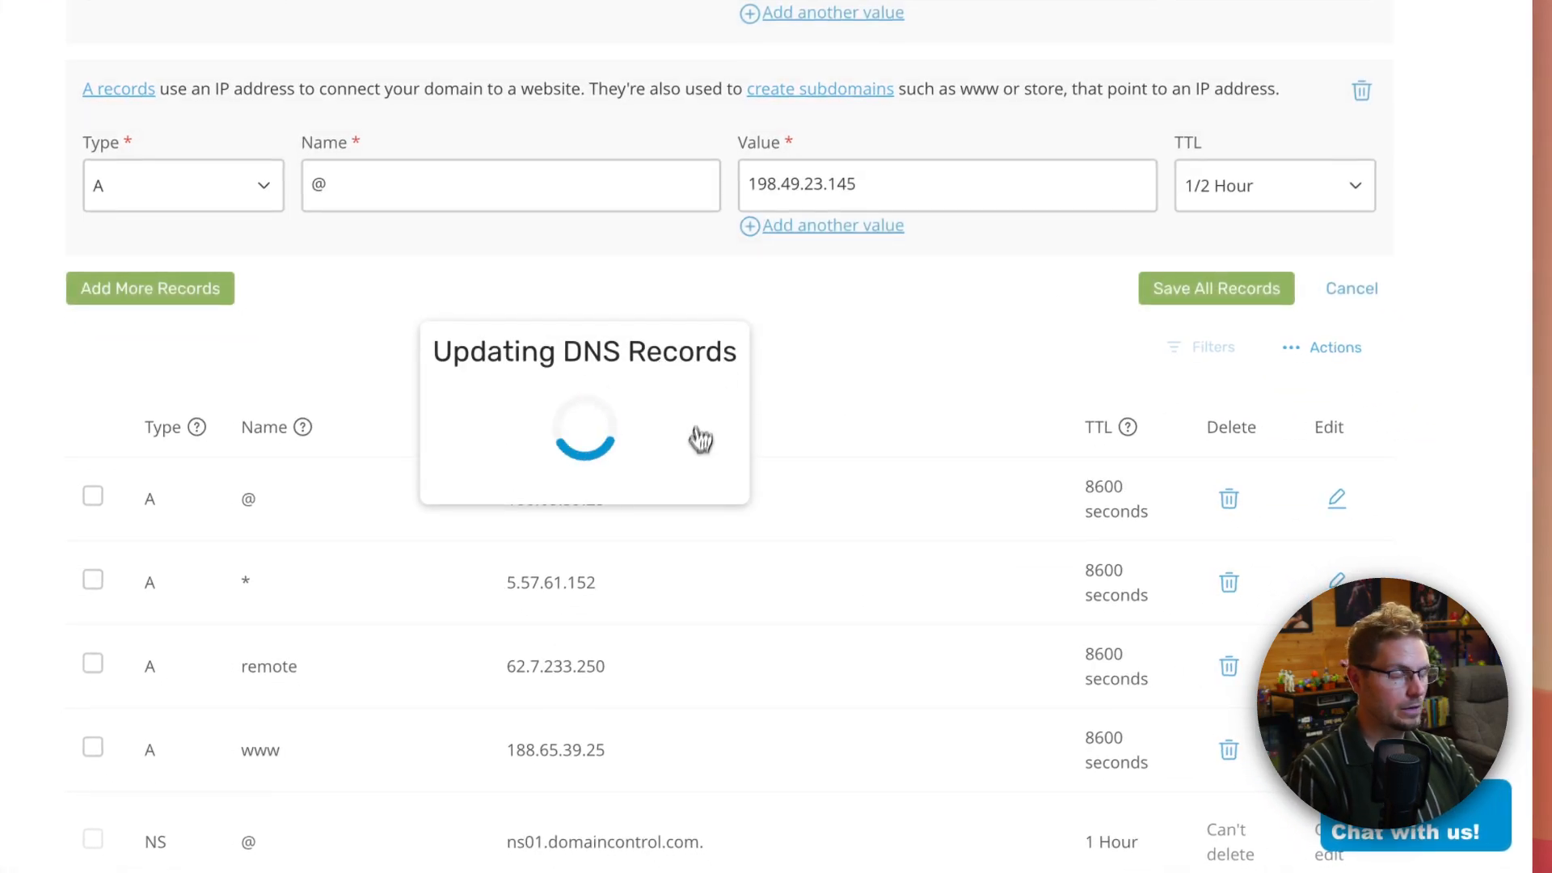
left_click(1214, 287)
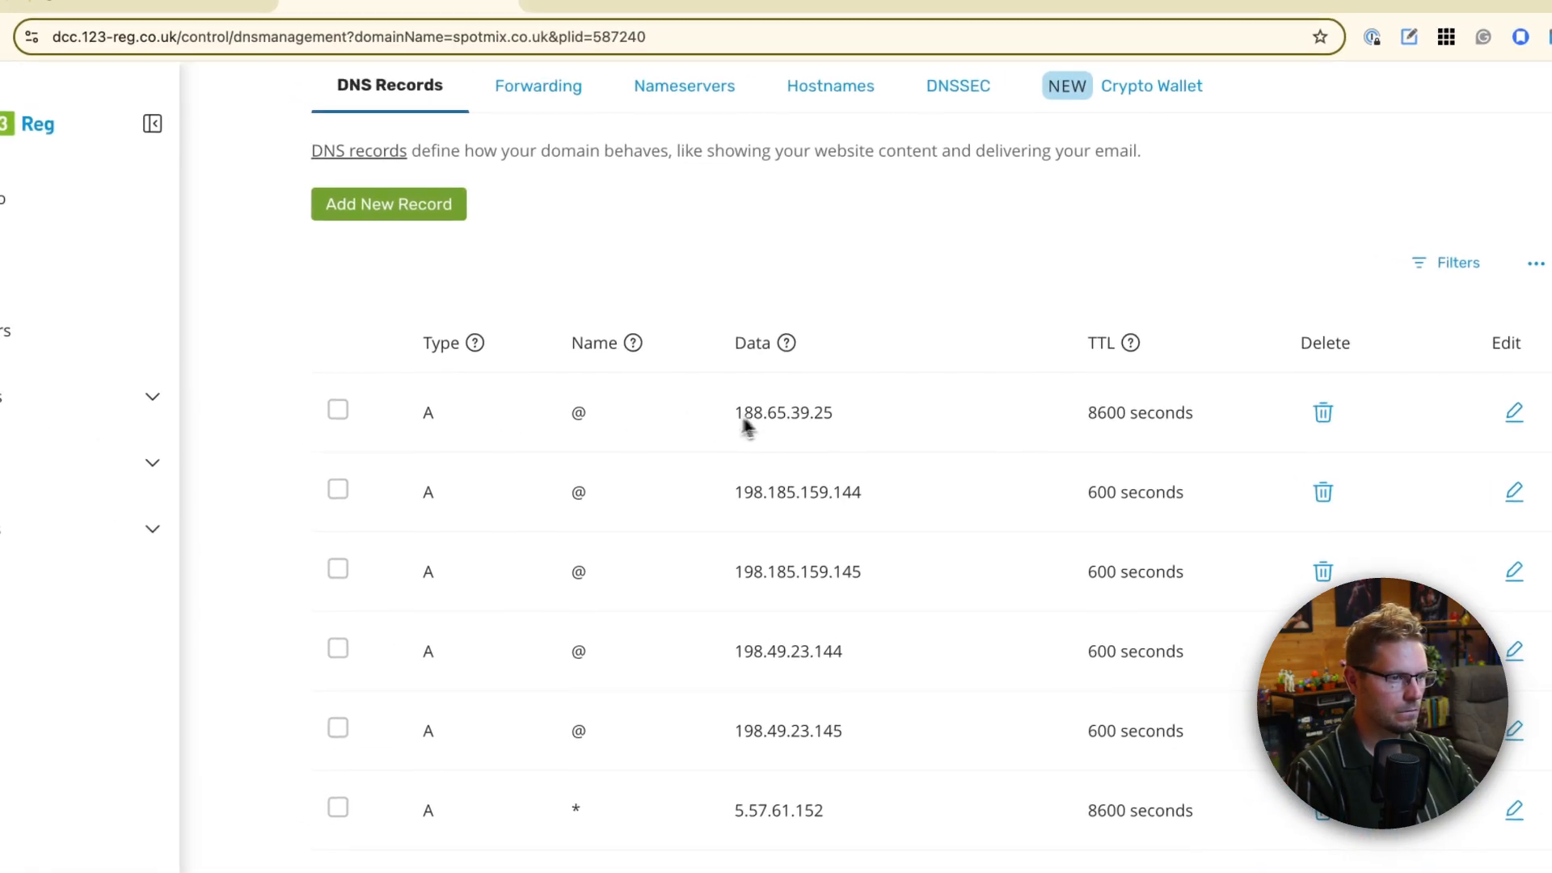
left_click(1322, 412)
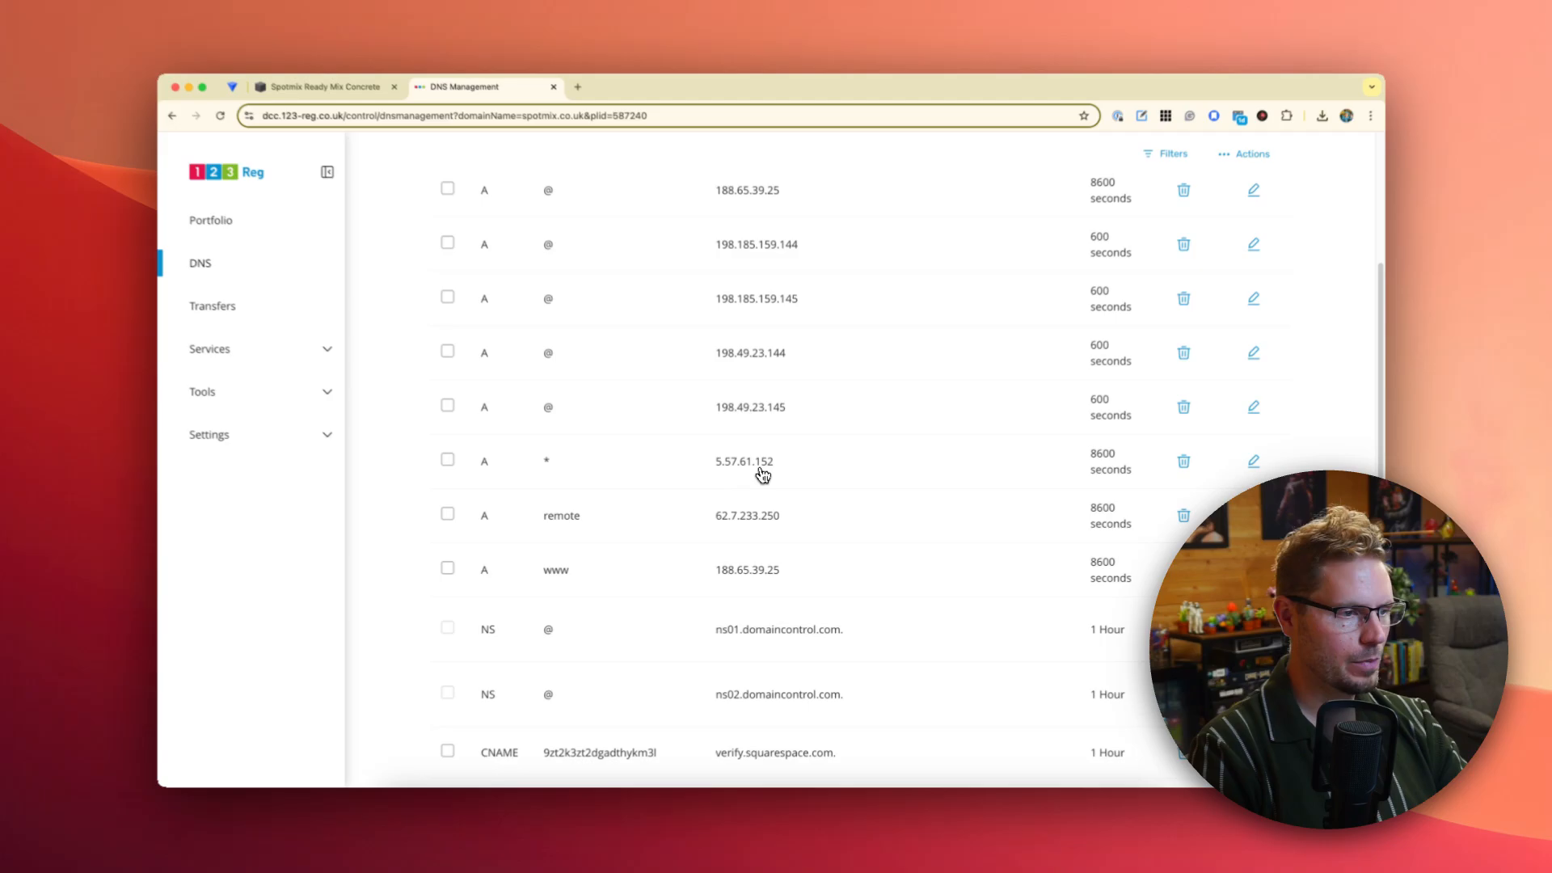
scroll("down", 3)
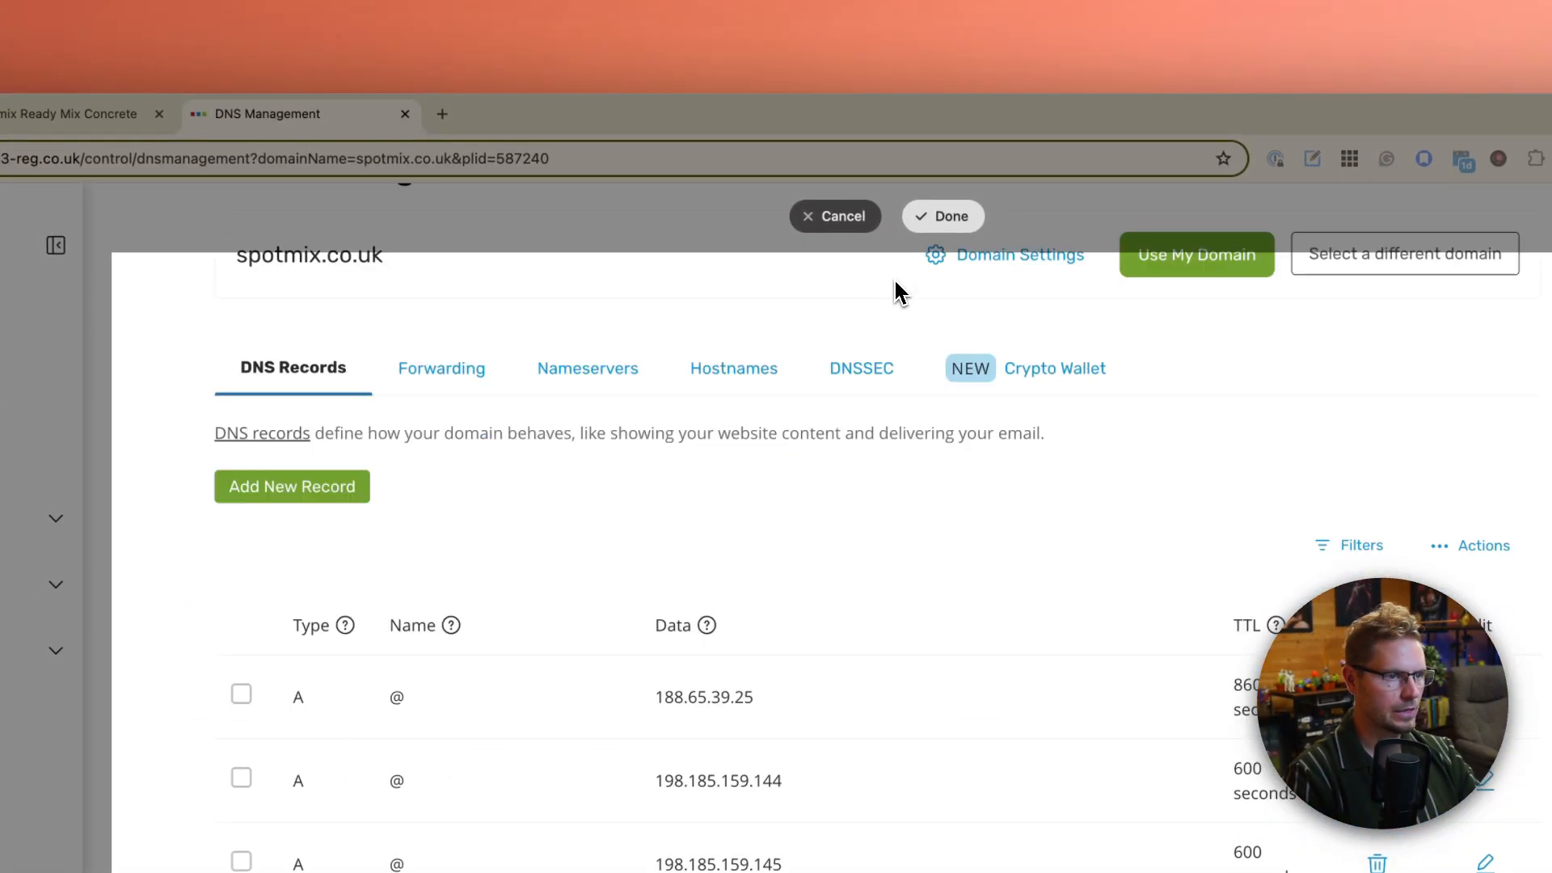
scroll("down", 3)
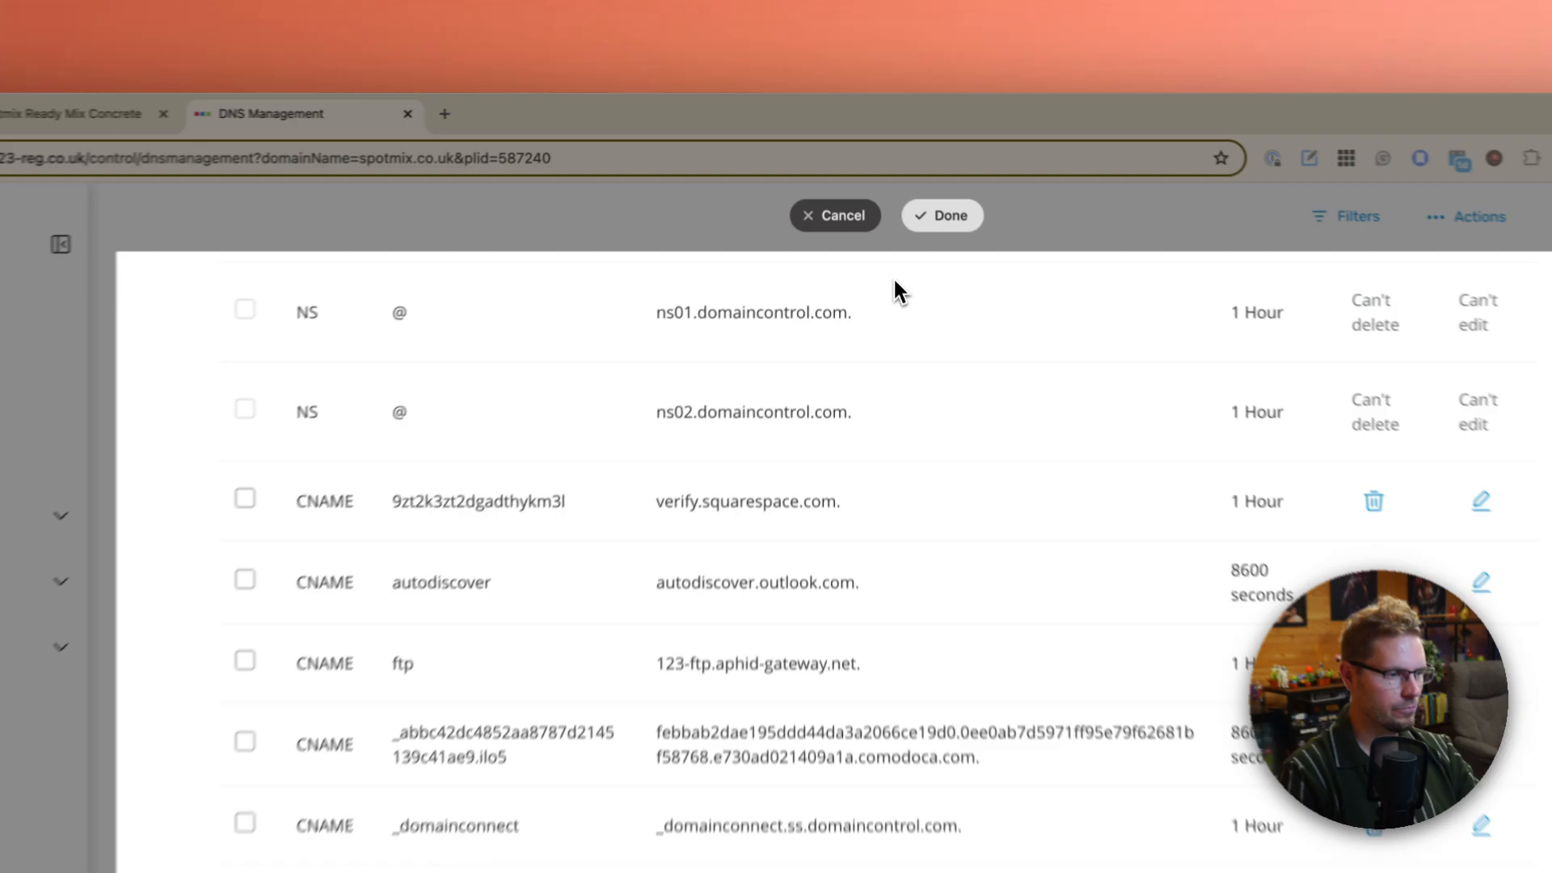
scroll("down", 3)
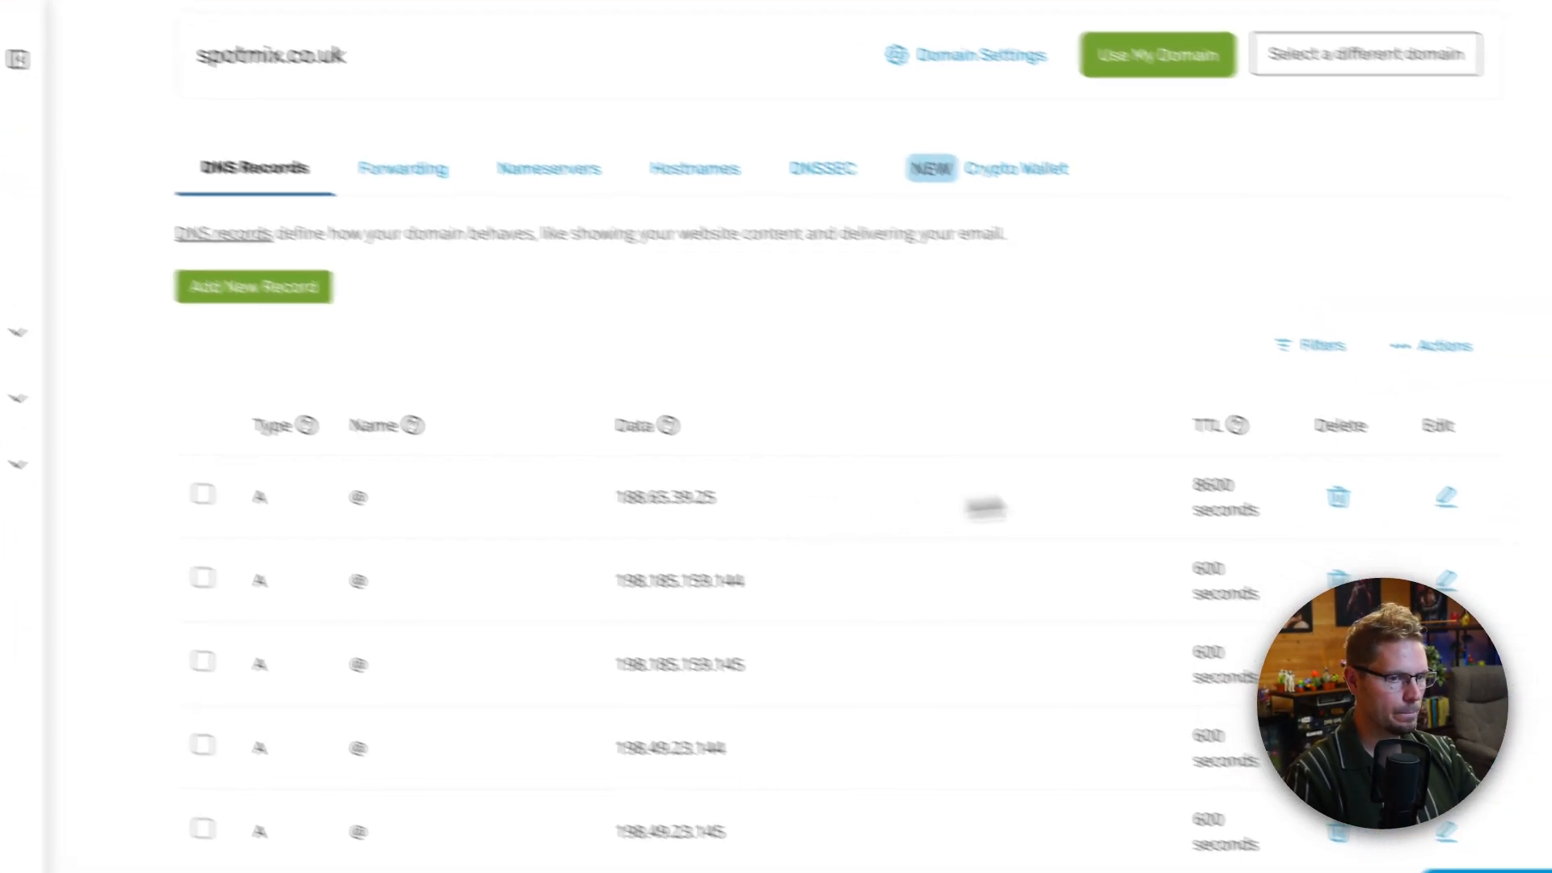
- Delete the old 188.65.39.25 A records for @ and www, confirming each removal
left_click(1339, 497)
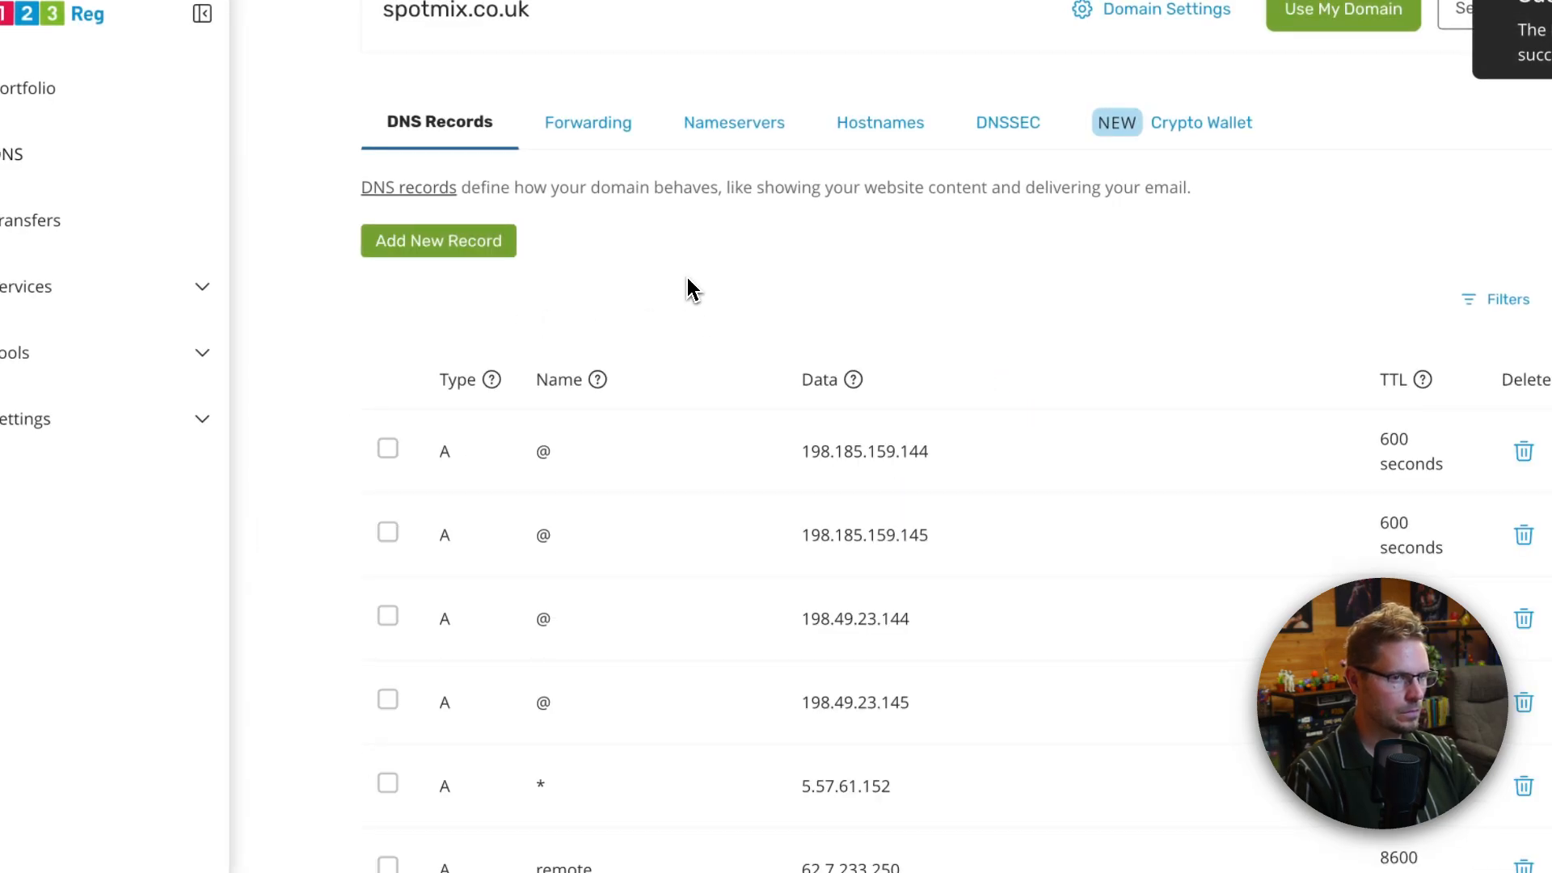
scroll("down", 3)
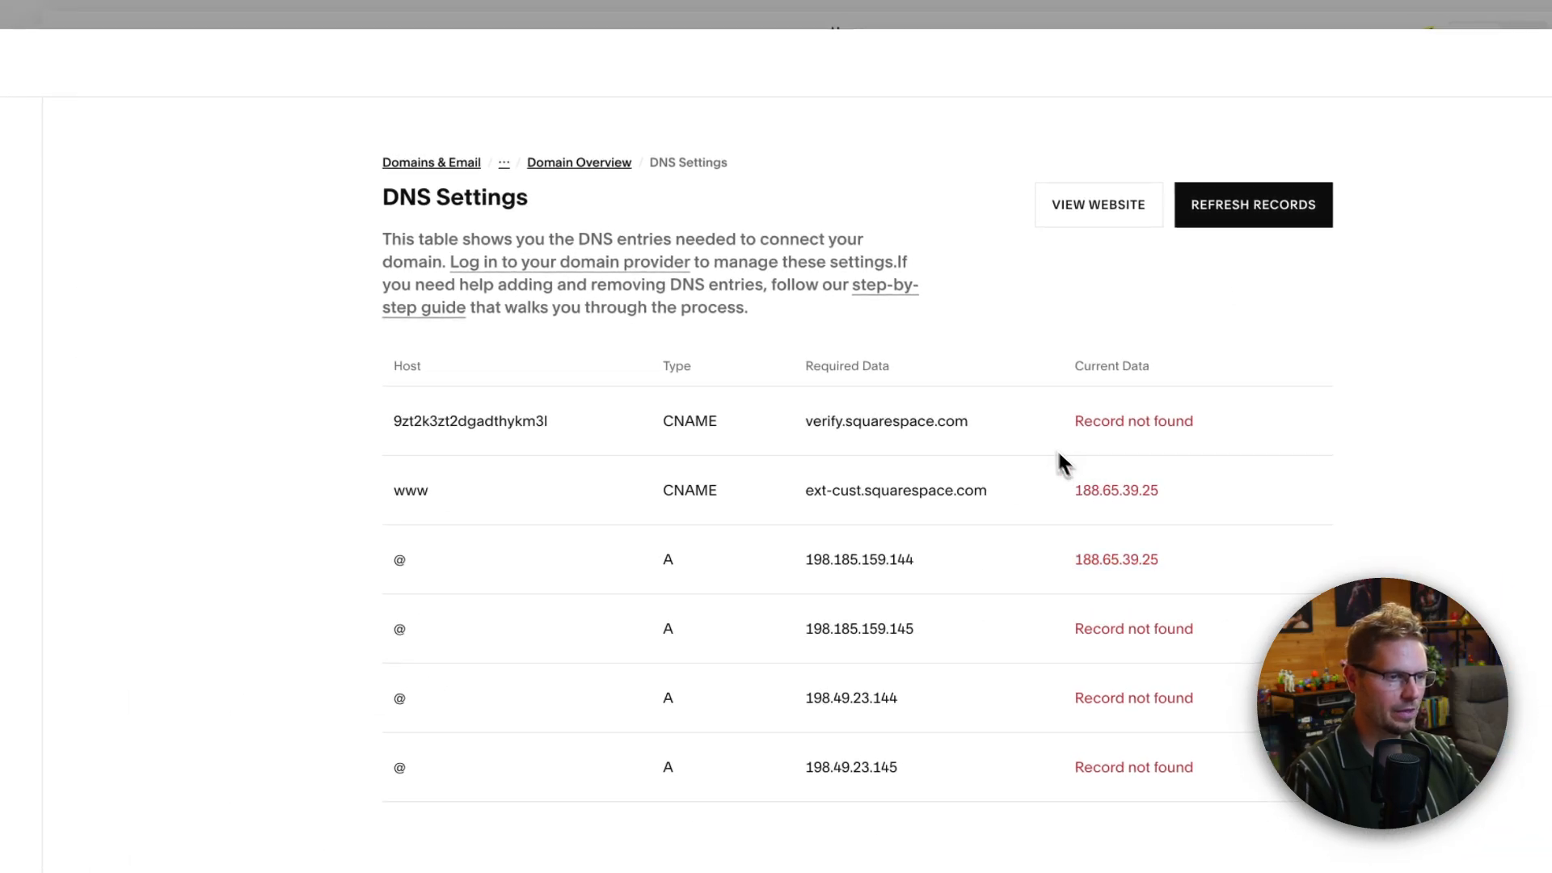
mouse_move(890, 504)
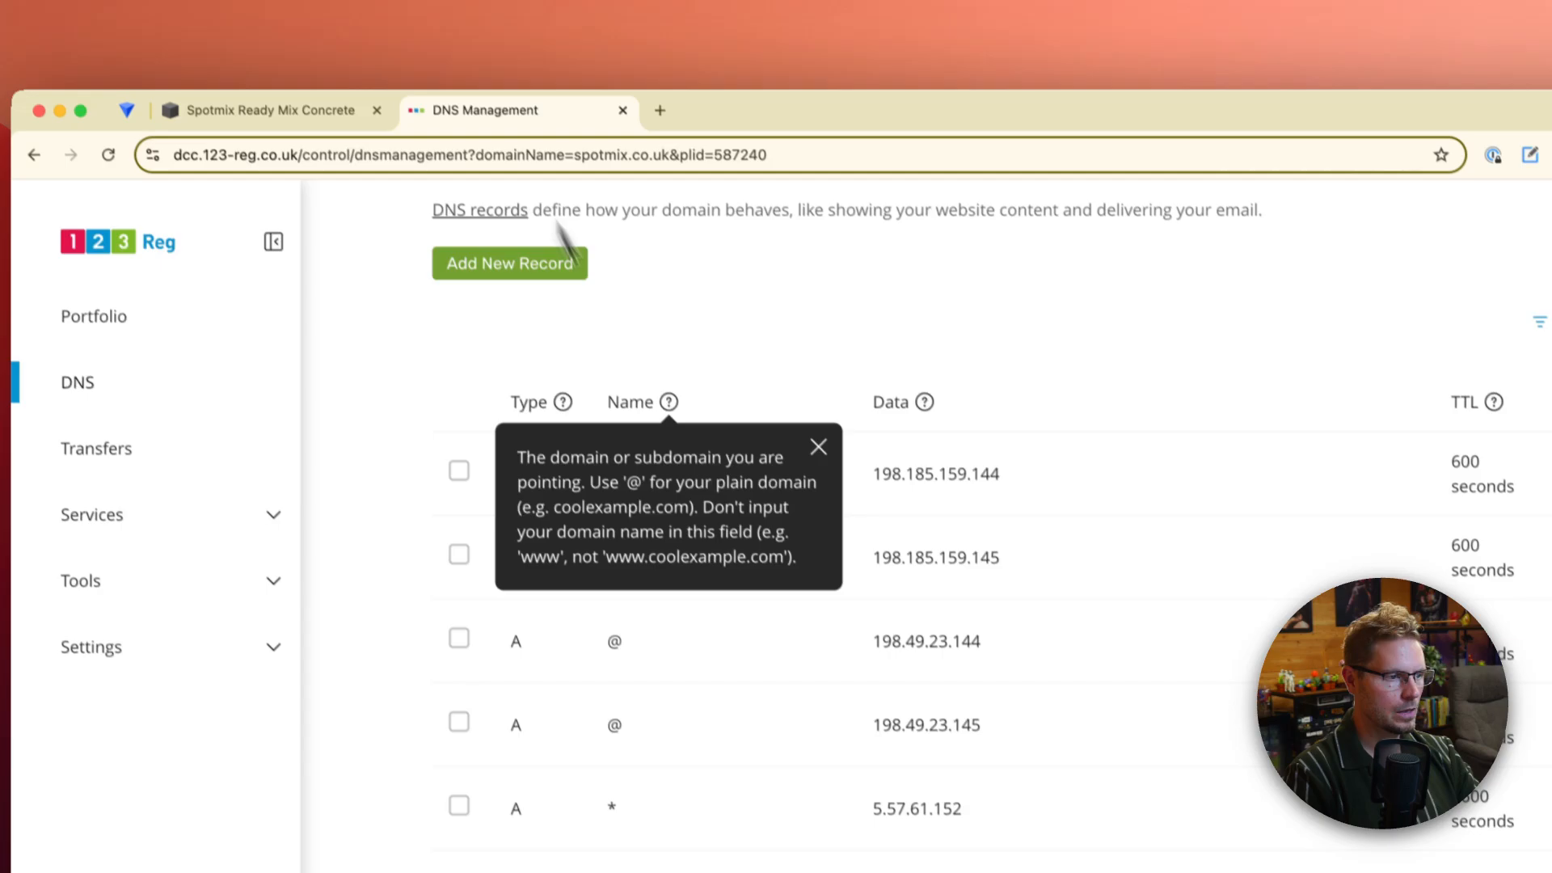
scroll("down", 3)
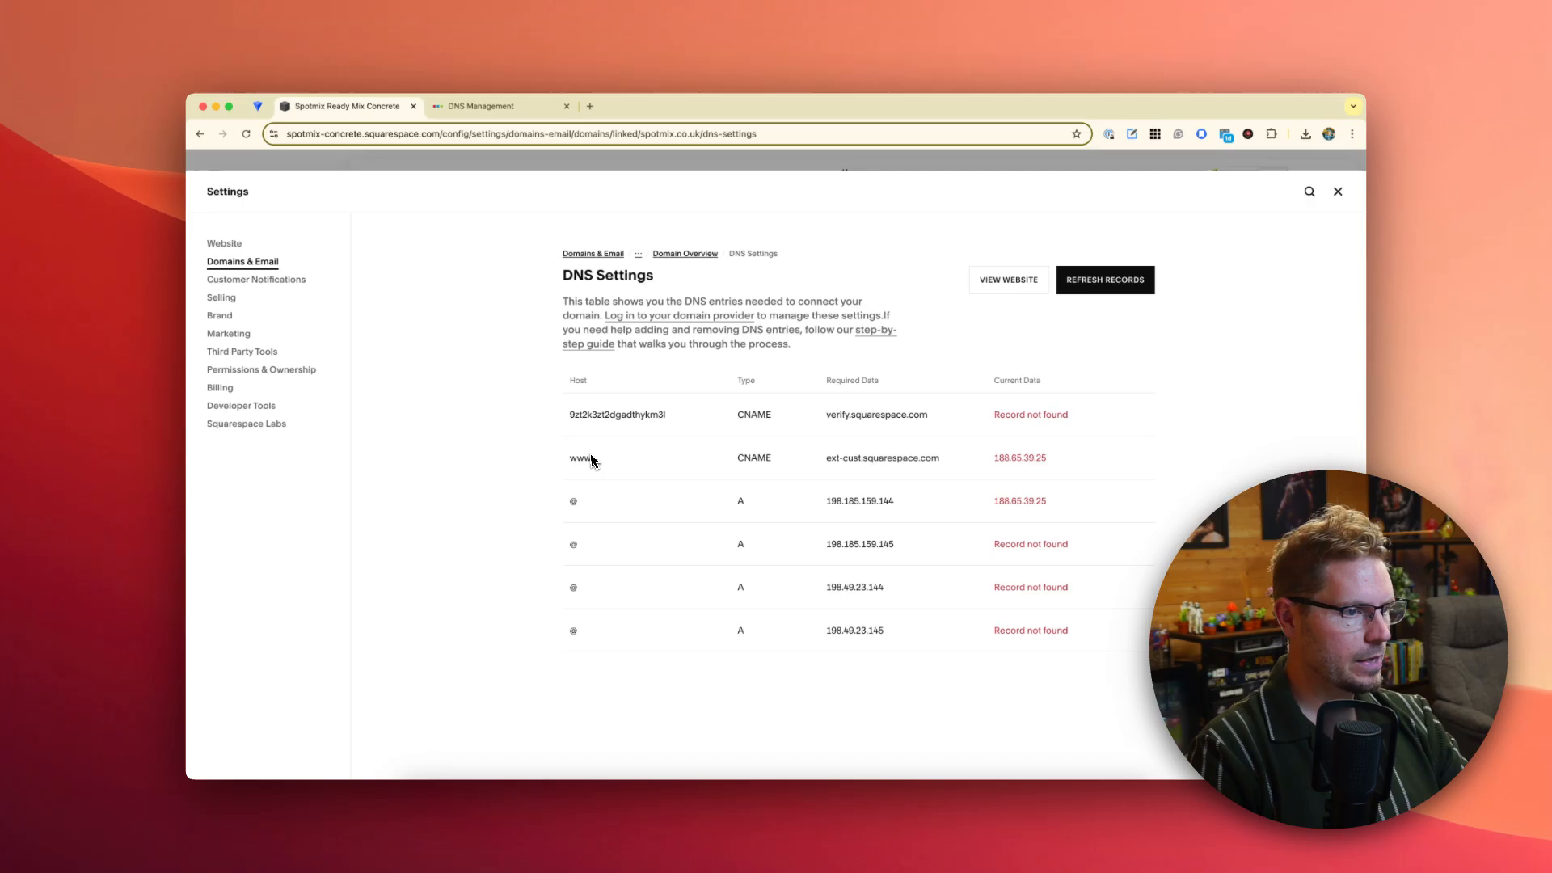
left_click(499, 107)
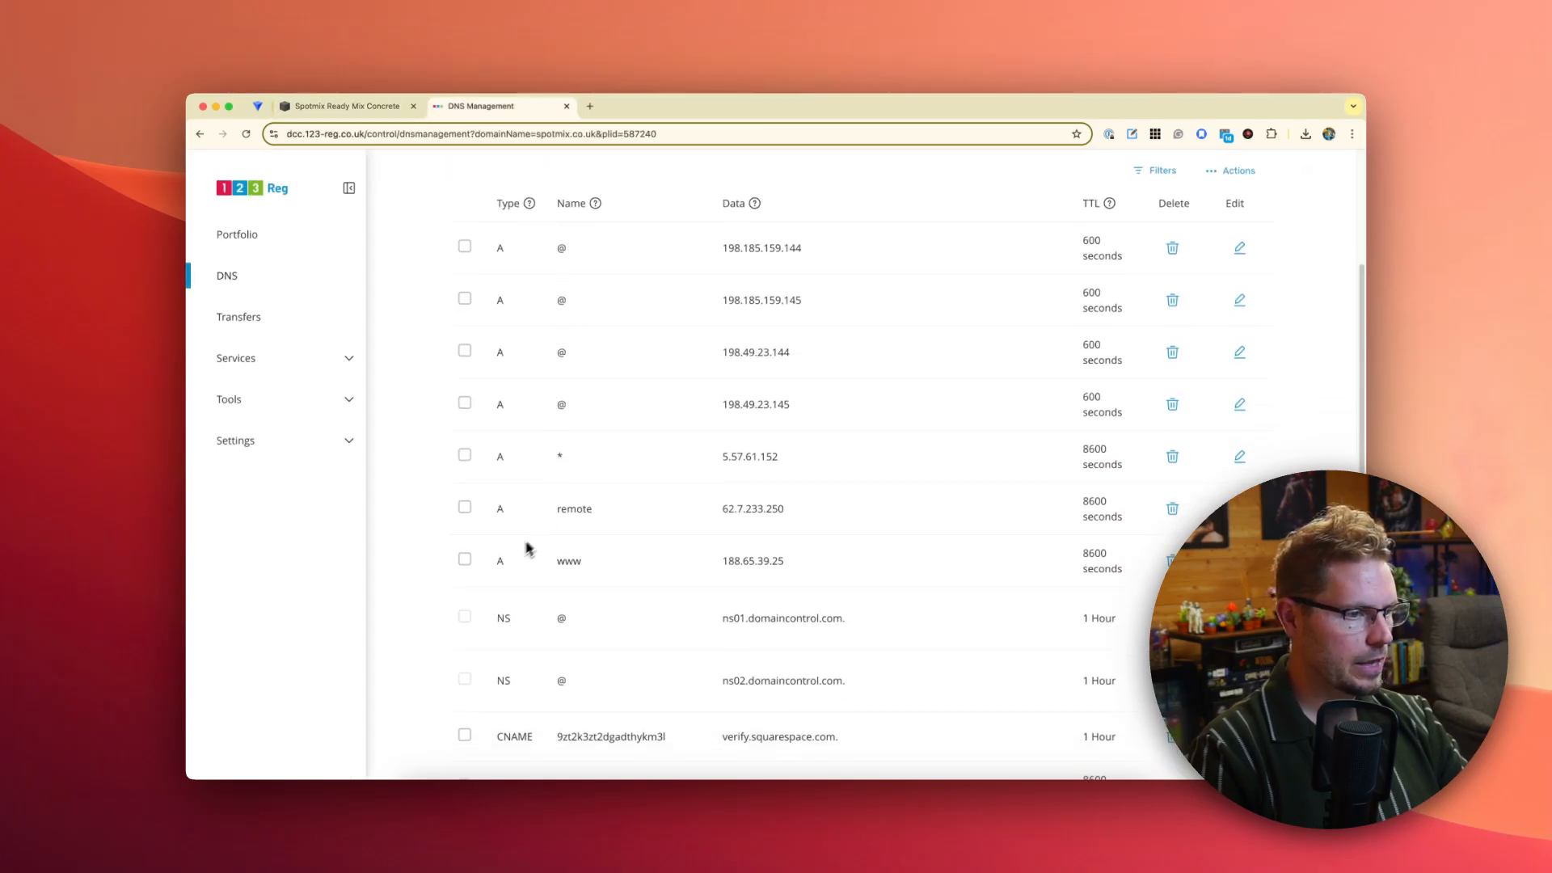
left_click(1172, 559)
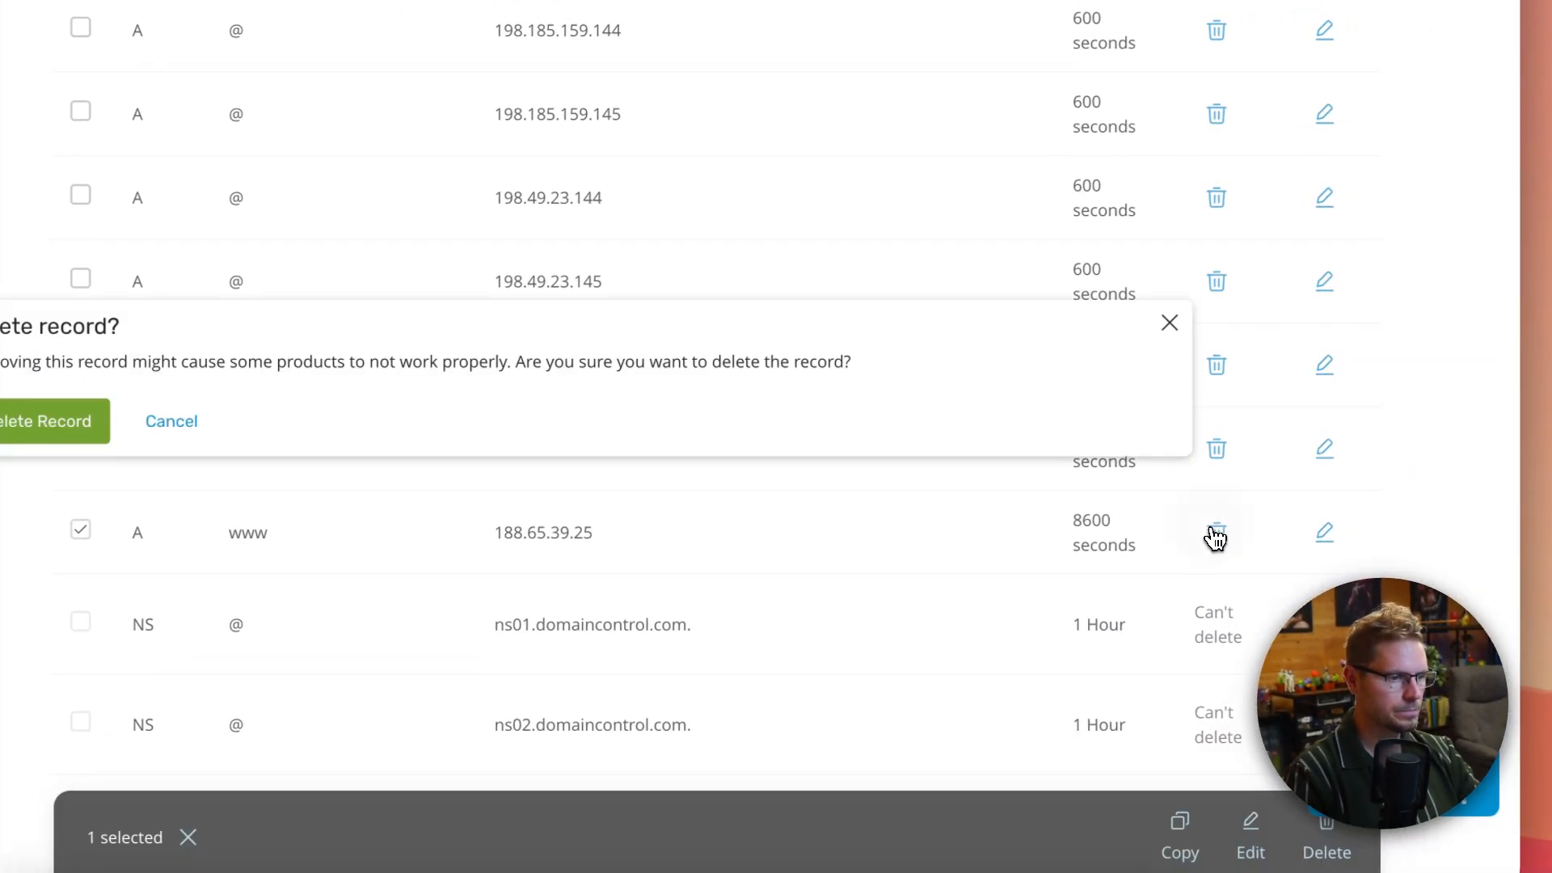
left_click(44, 420)
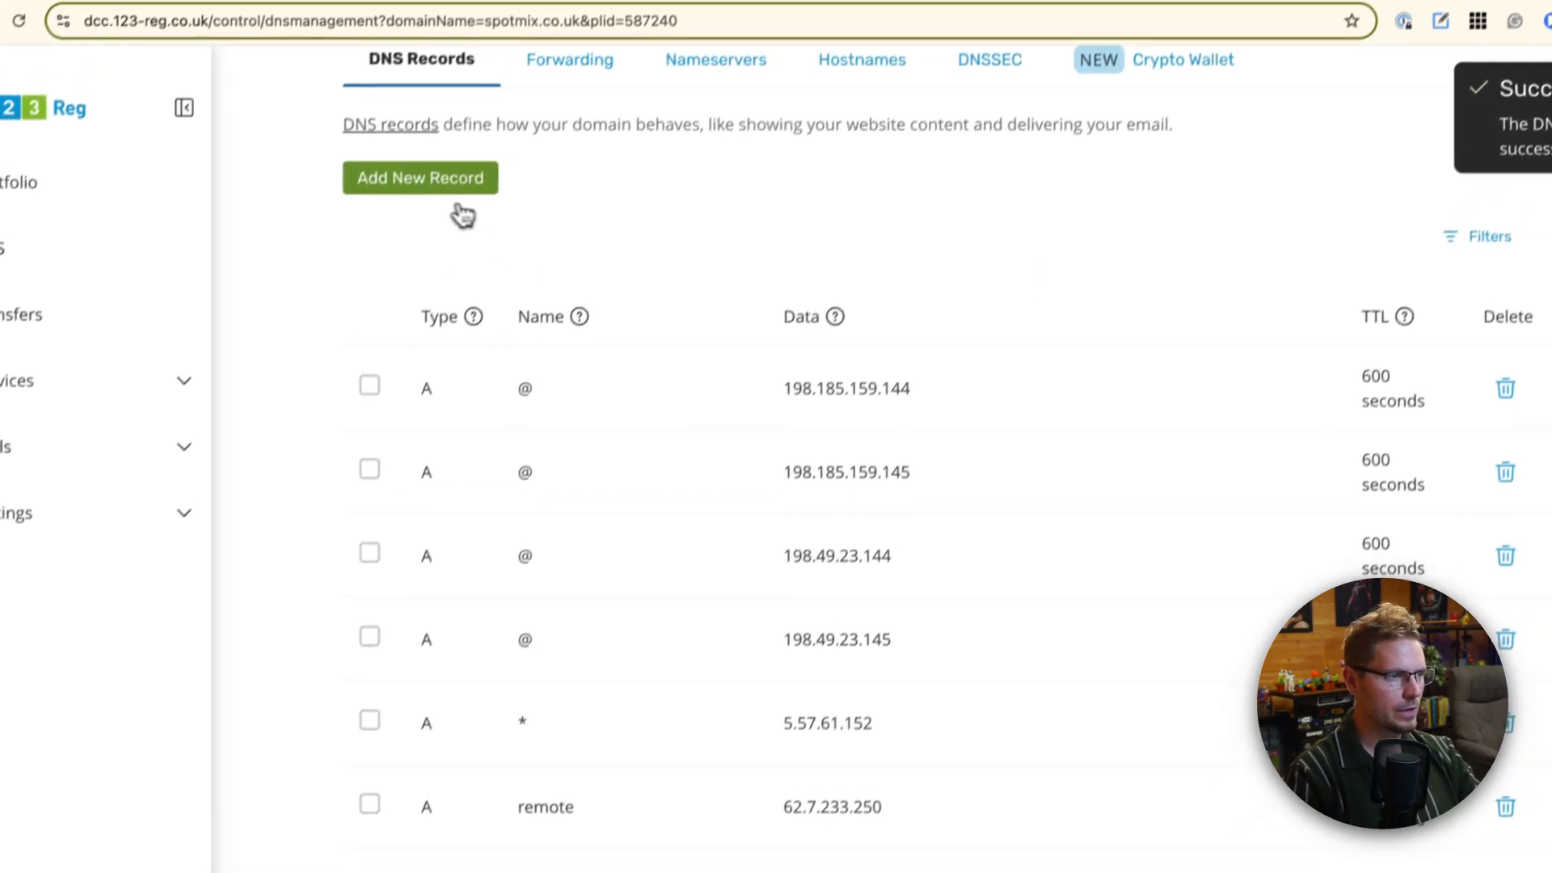
- Add and save a www CNAME pointing to ext-cust.squarespace.com, then check Squarespace DNS Settings
left_click(385, 6)
type("ext-cust.squarespace.com")
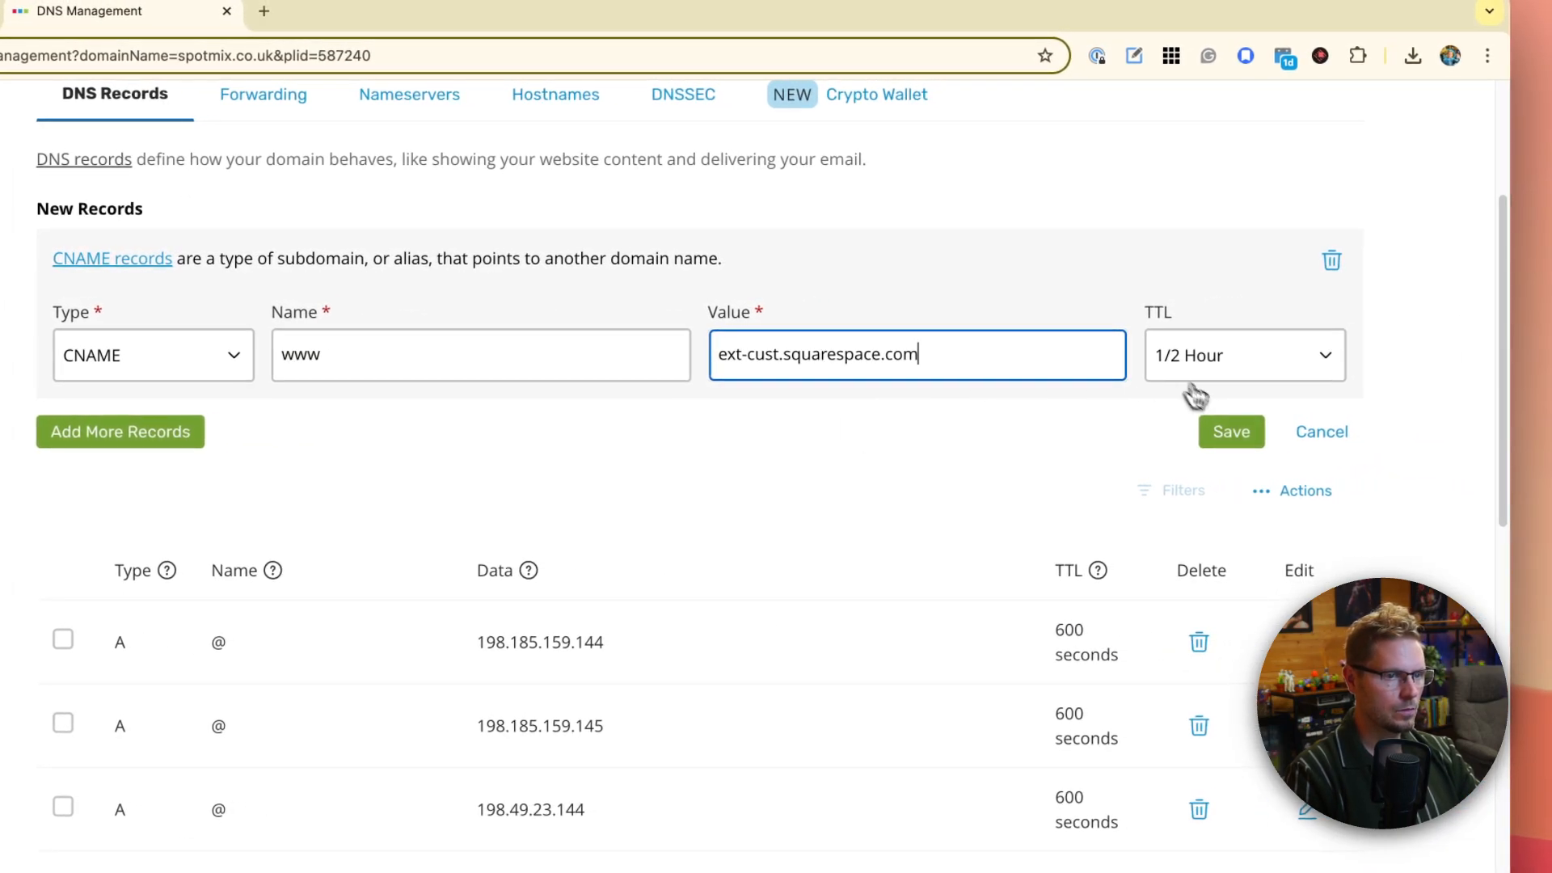
left_click(1230, 430)
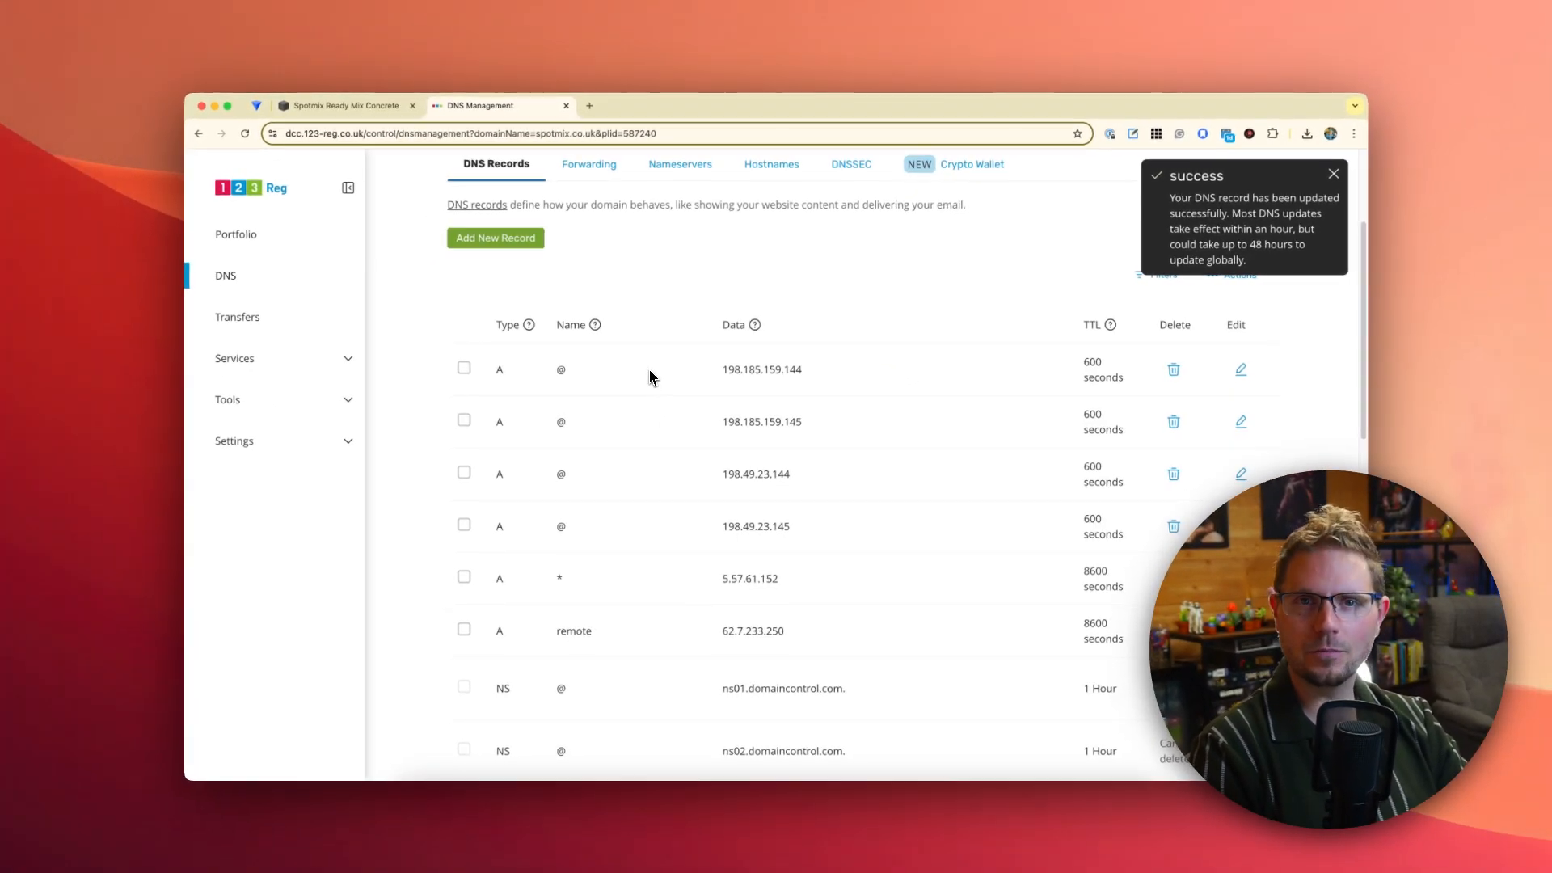
left_click(345, 107)
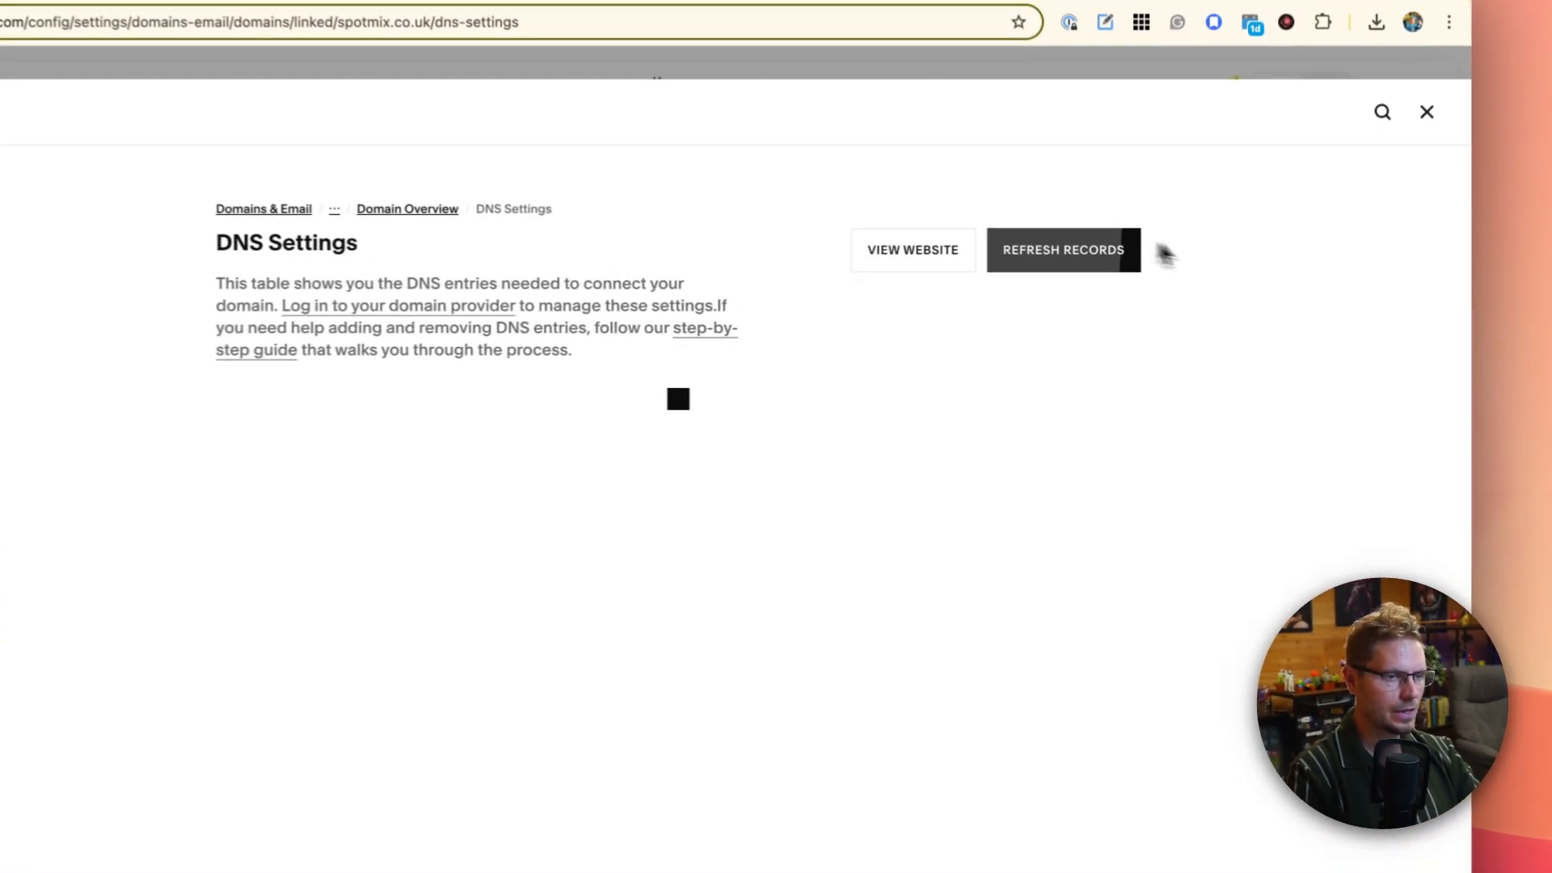
- Refresh Records repeatedly until both CNAMEs and three A records show found, 188.65.39.25 still flagged
left_click(1064, 249)
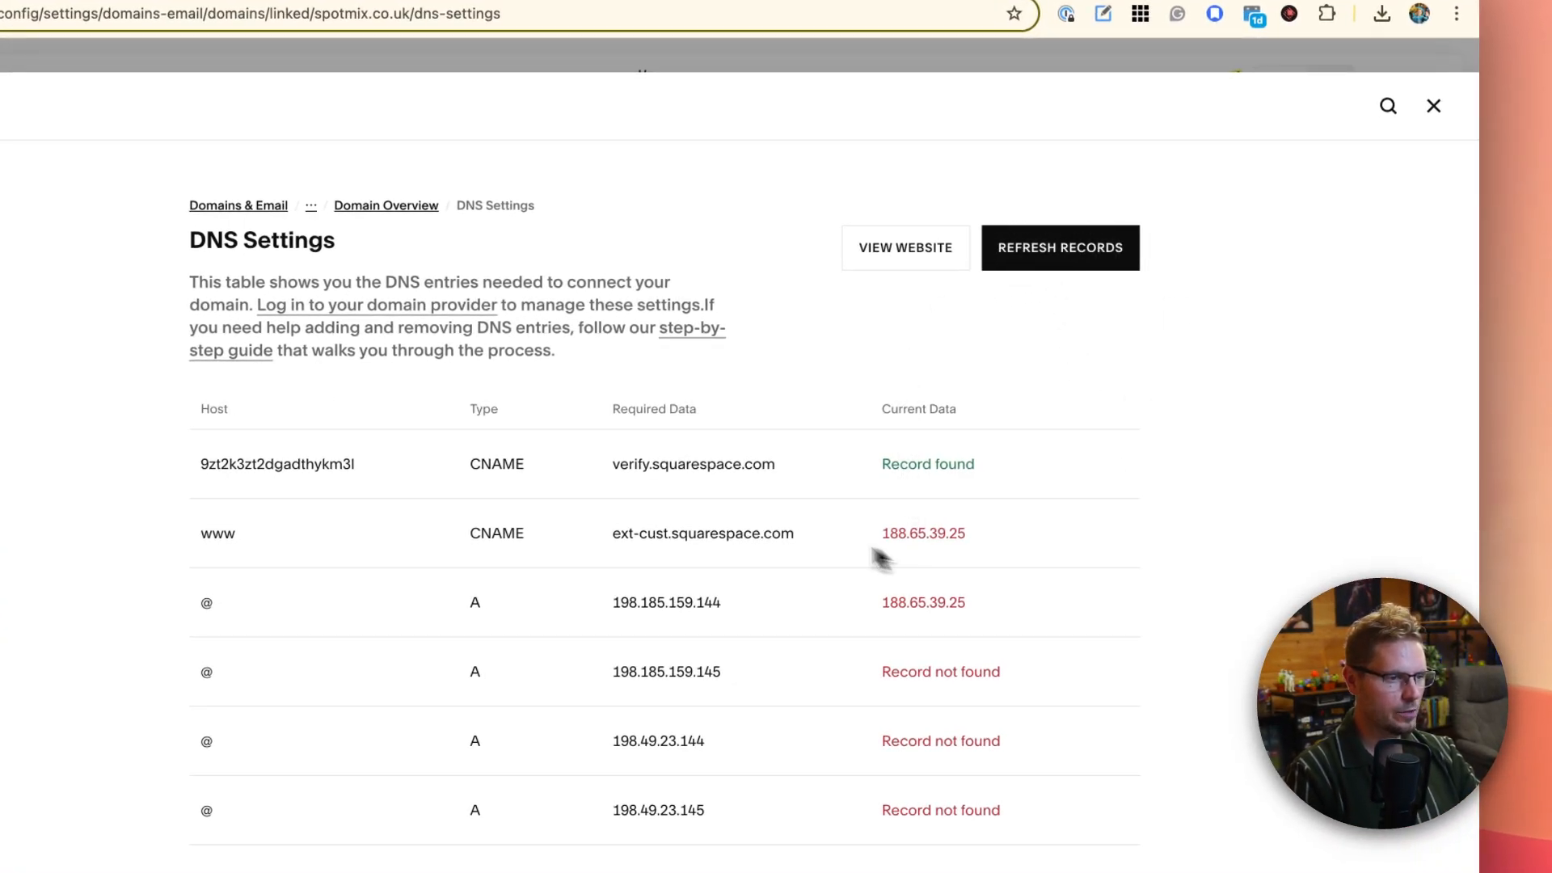
left_click(1059, 247)
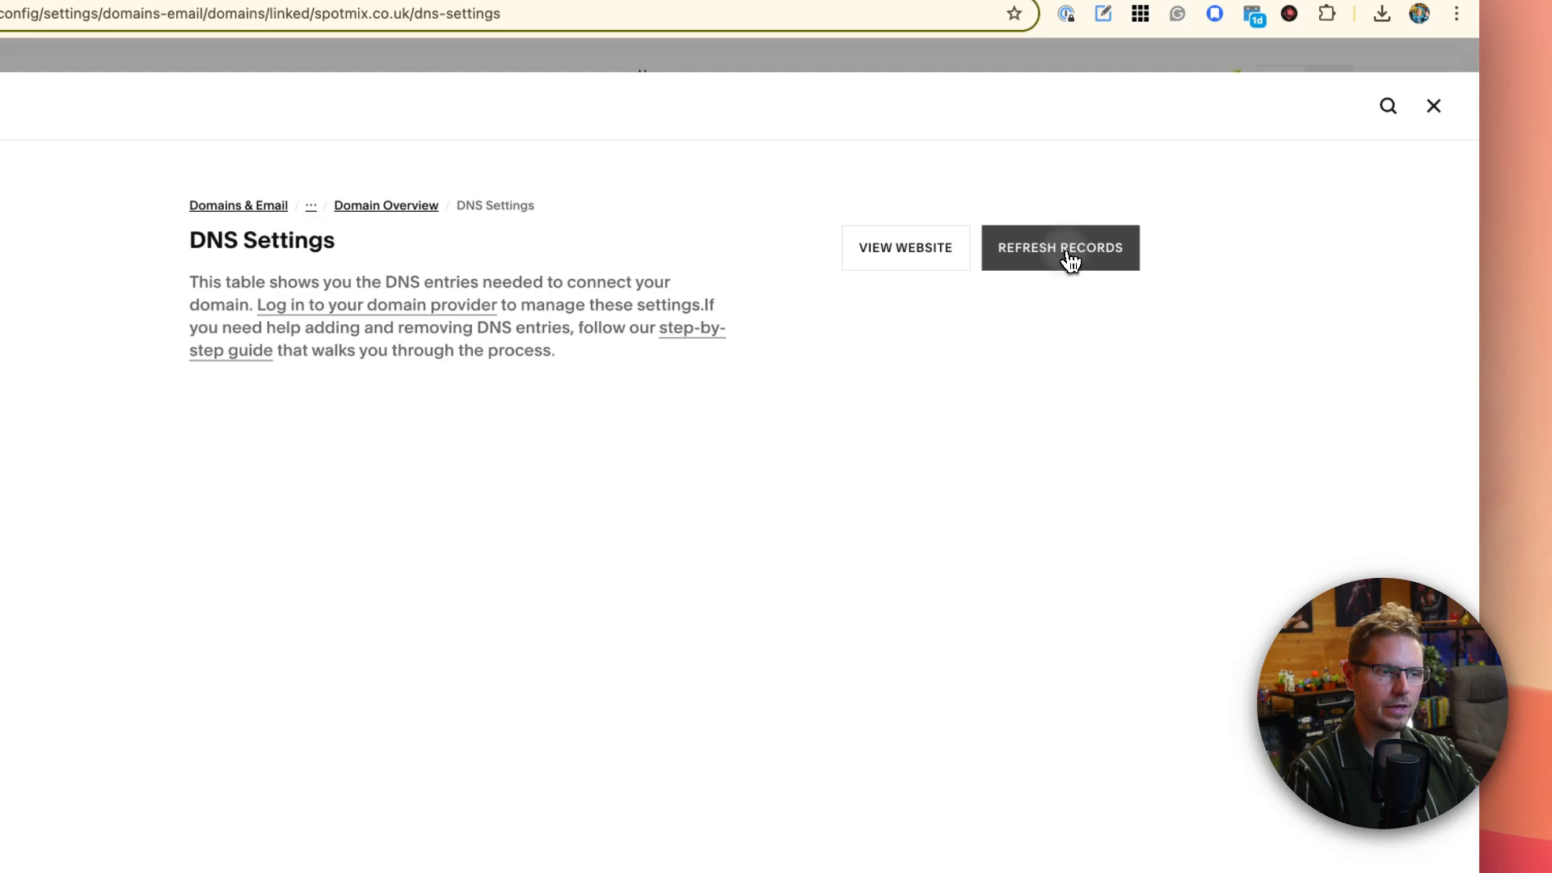
left_click(1059, 248)
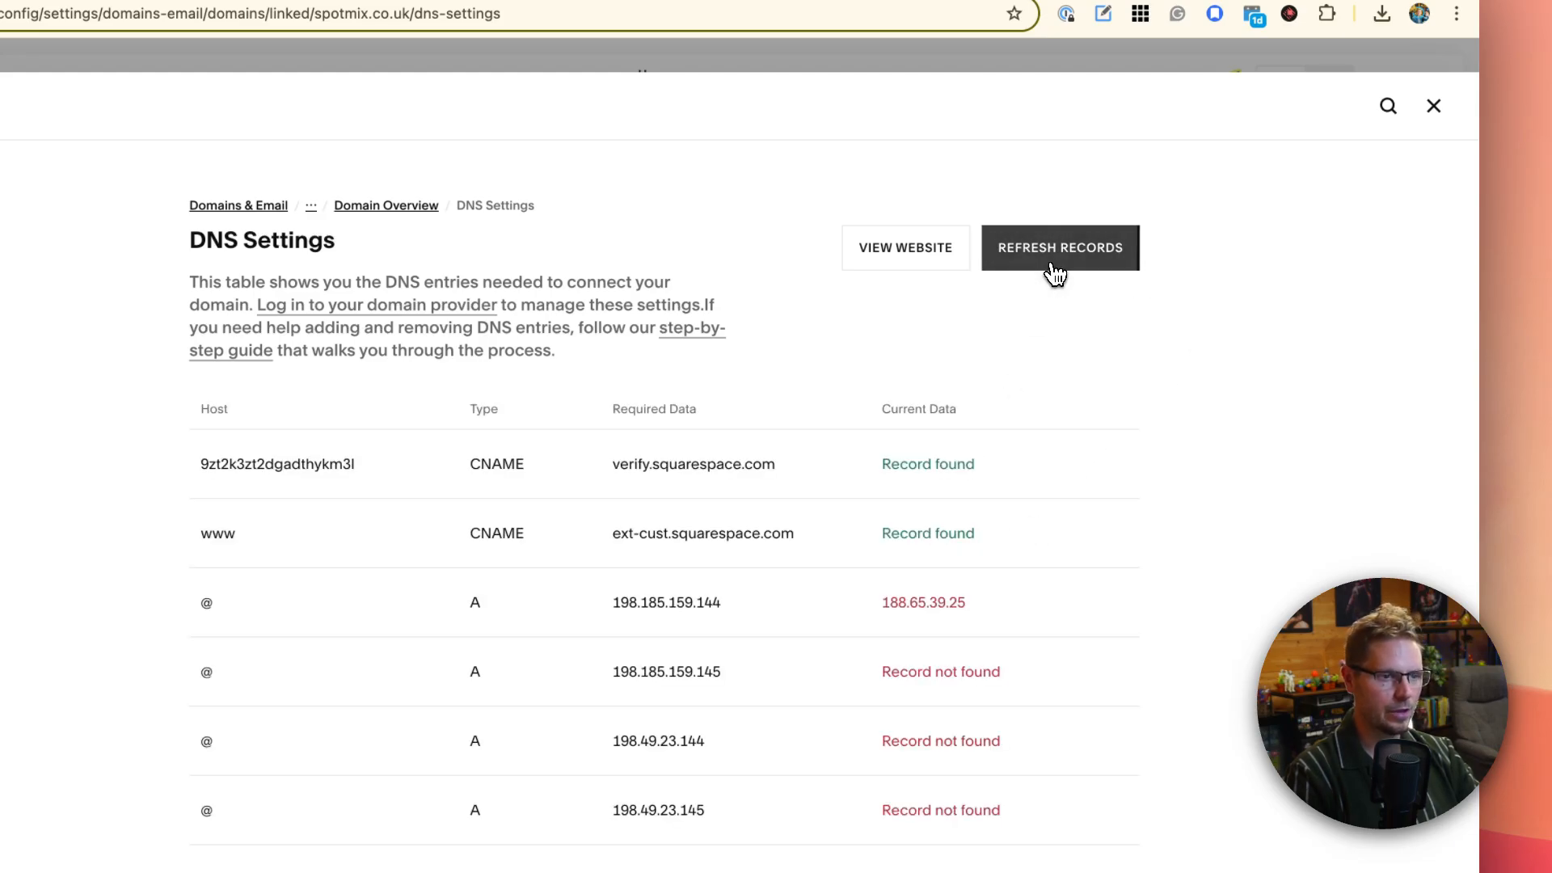
left_click(1059, 247)
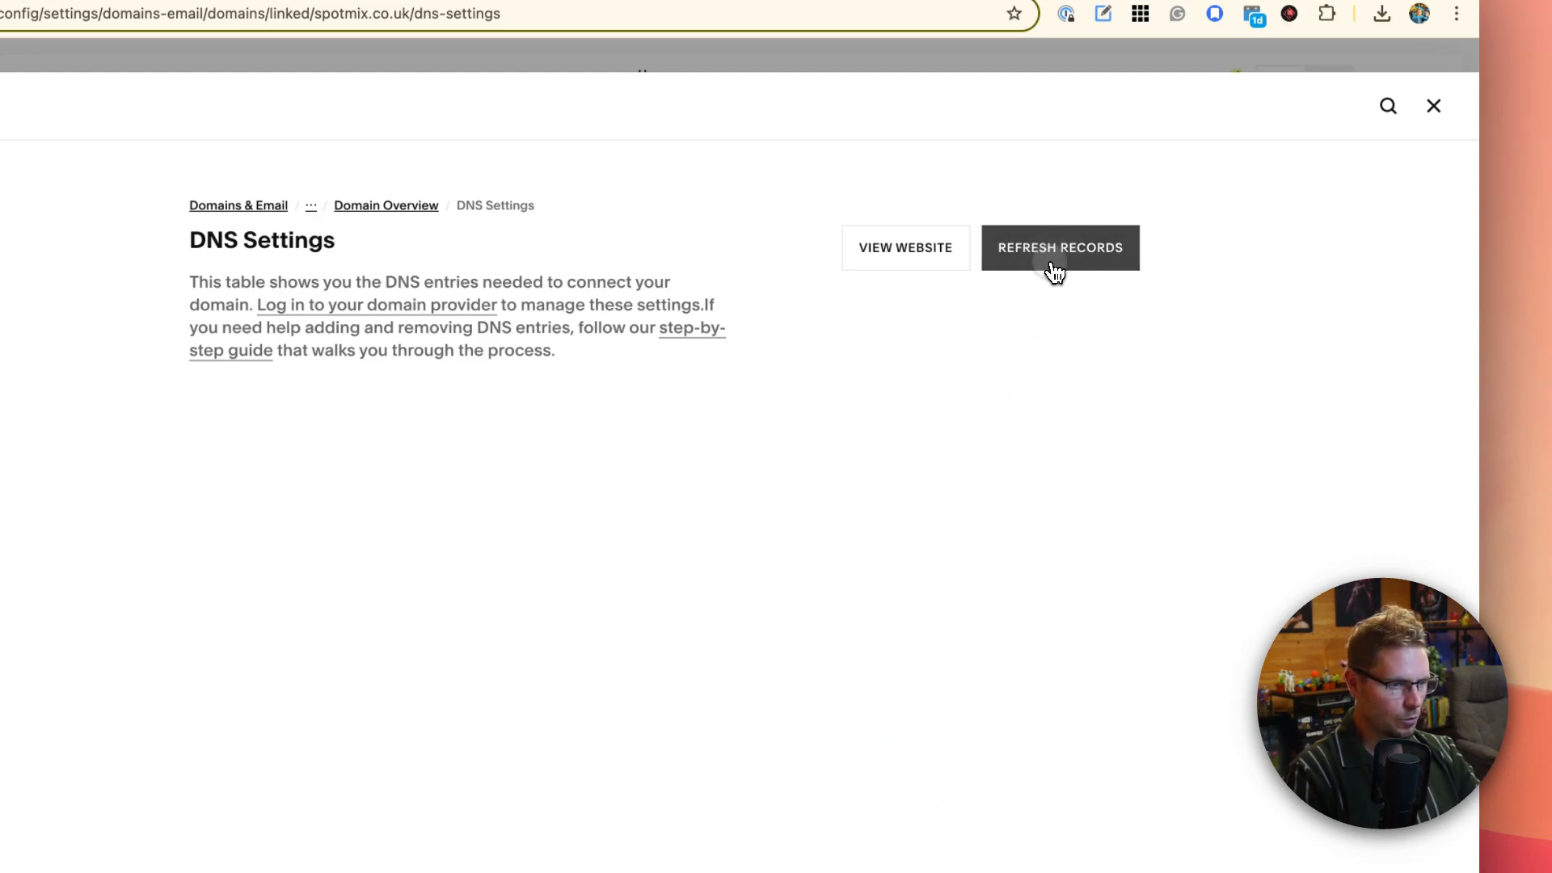
left_click(1059, 248)
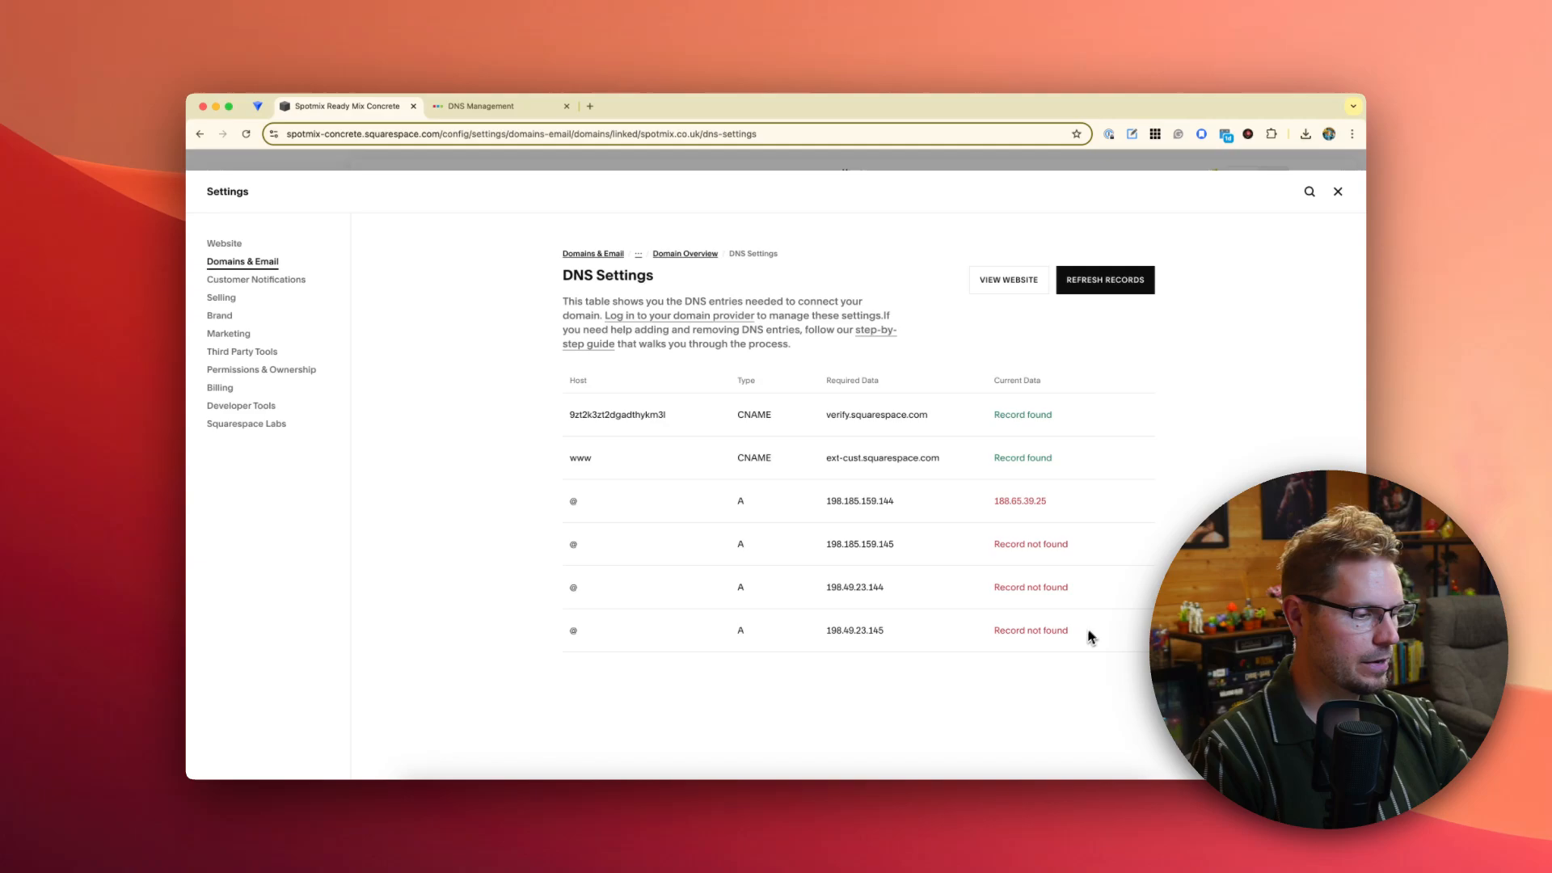
mouse_move(1119, 554)
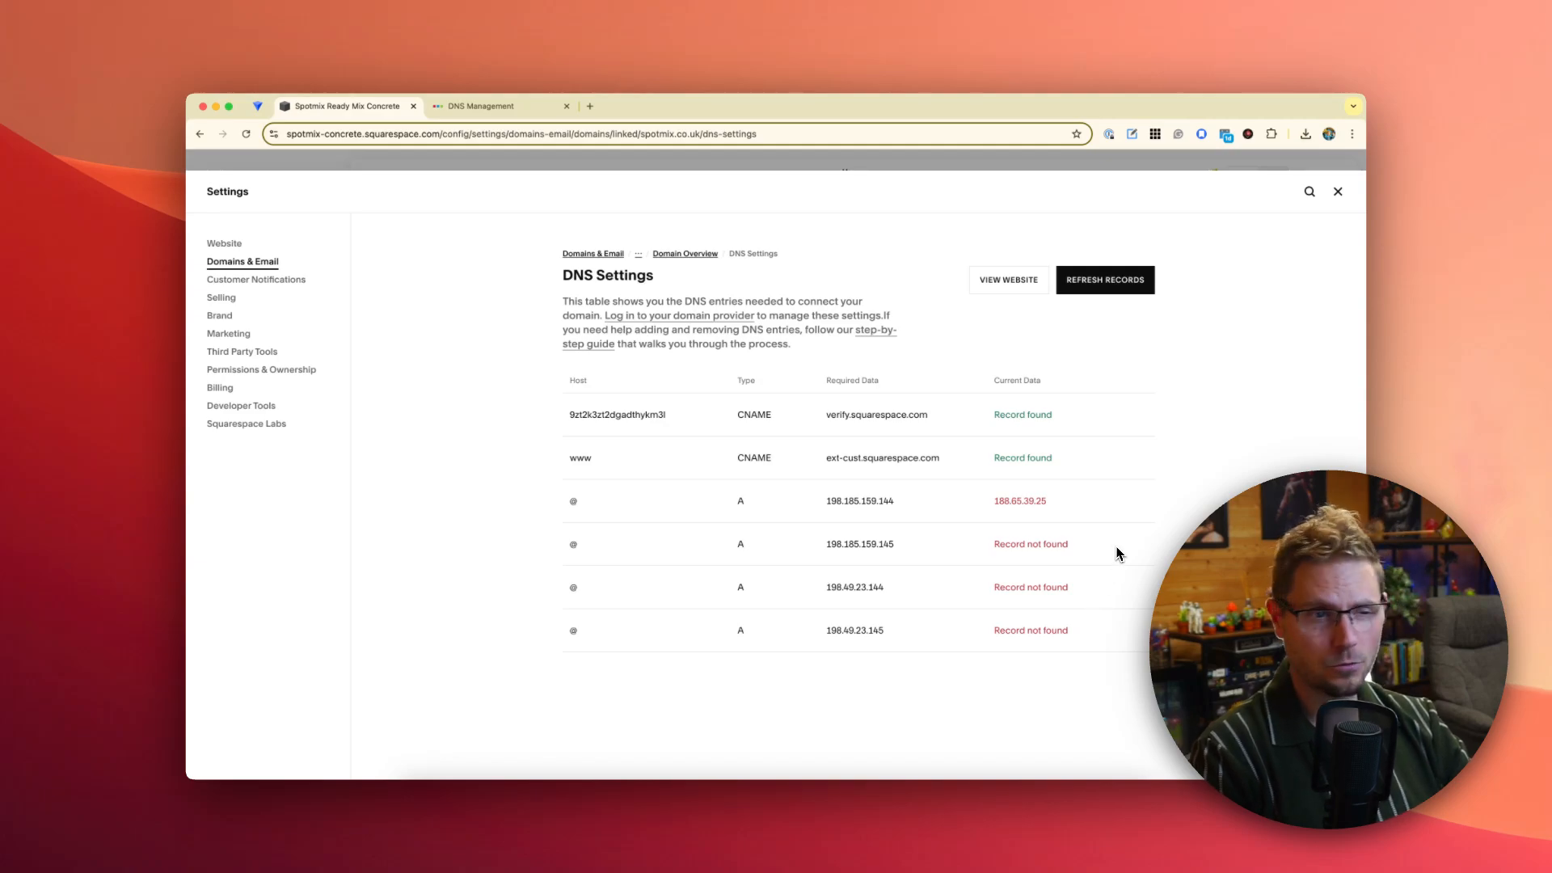
mouse_move(1069, 519)
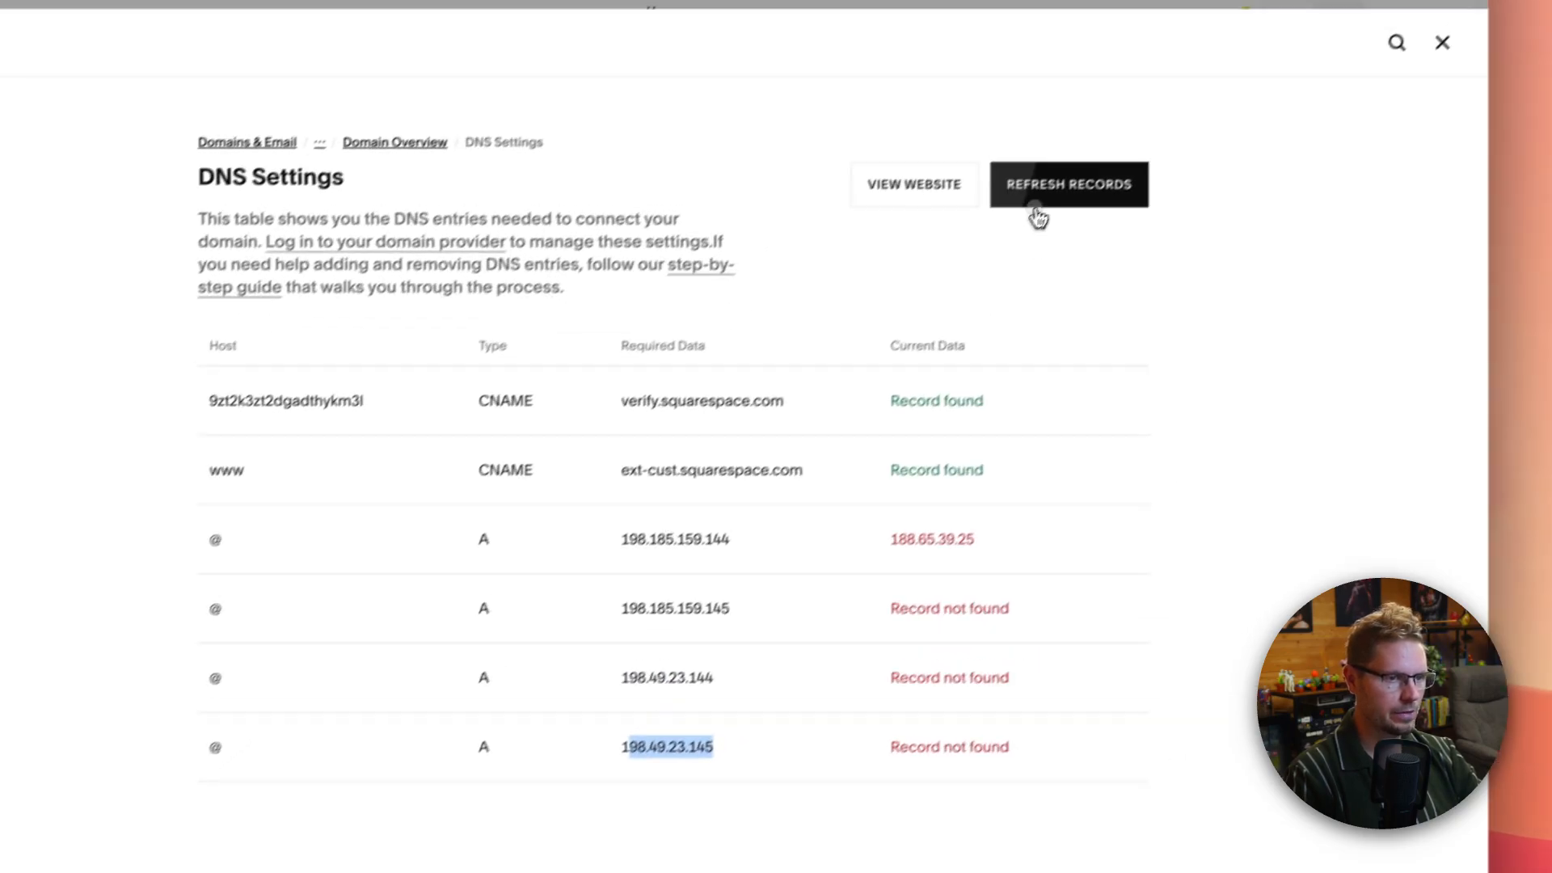
left_click(1068, 184)
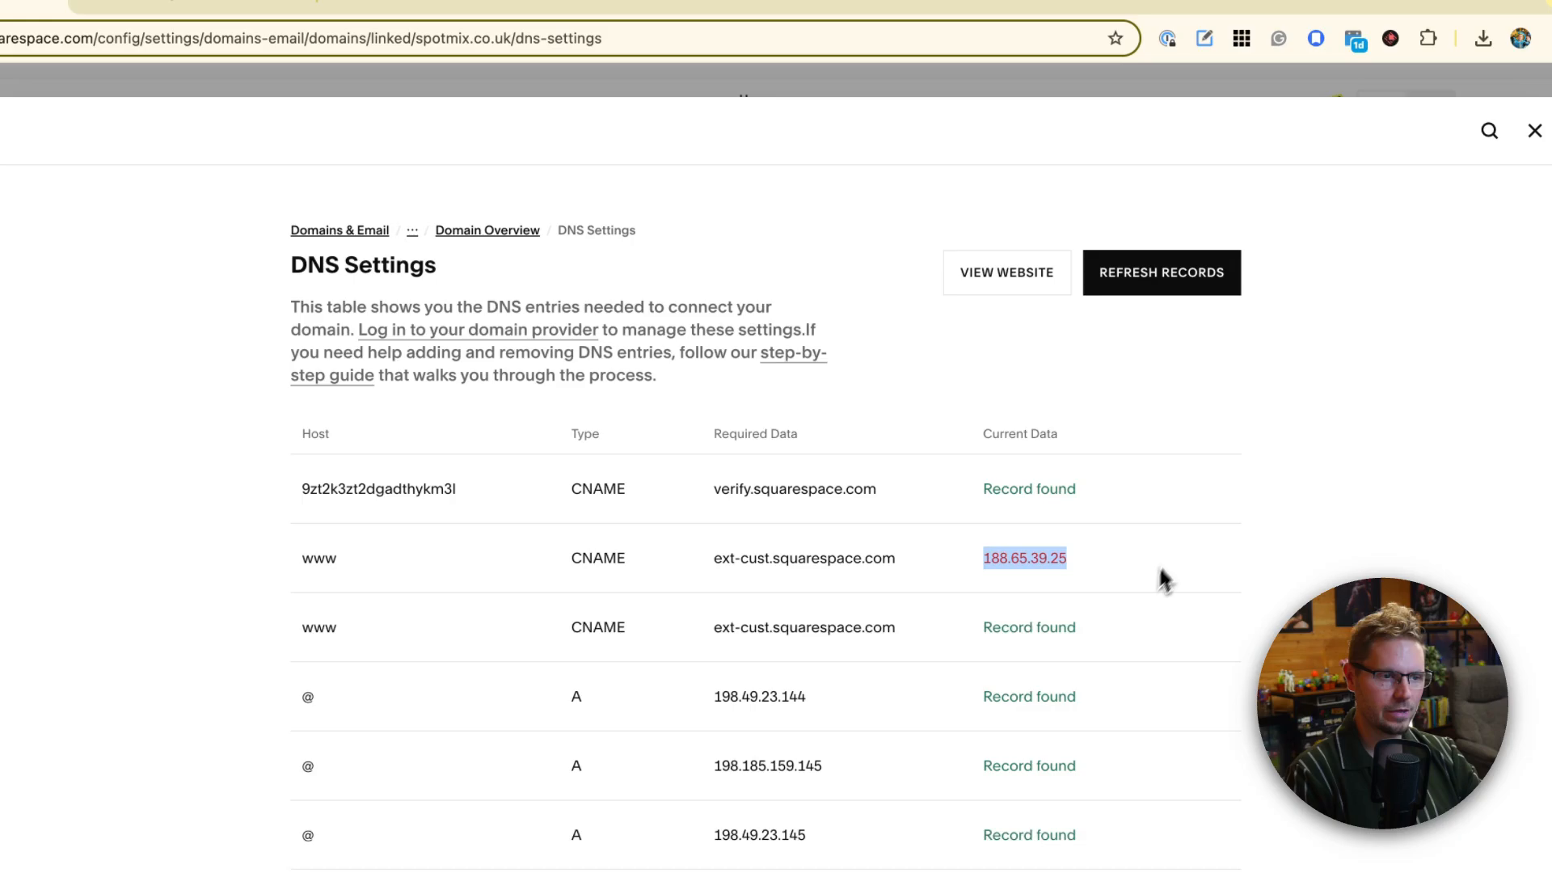
left_click(460, 113)
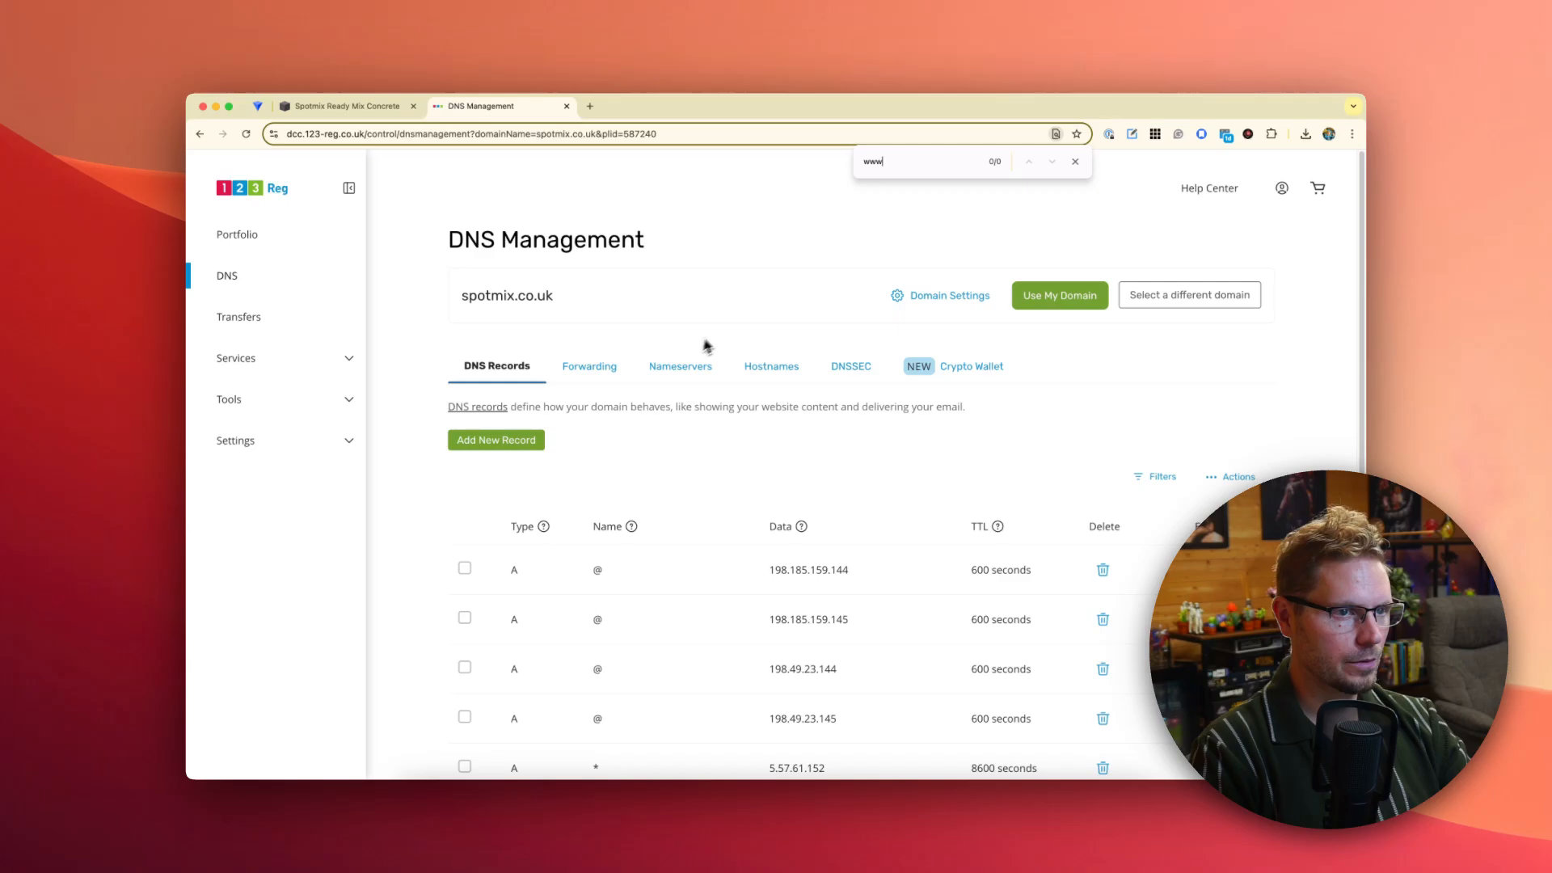
scroll("down", 3)
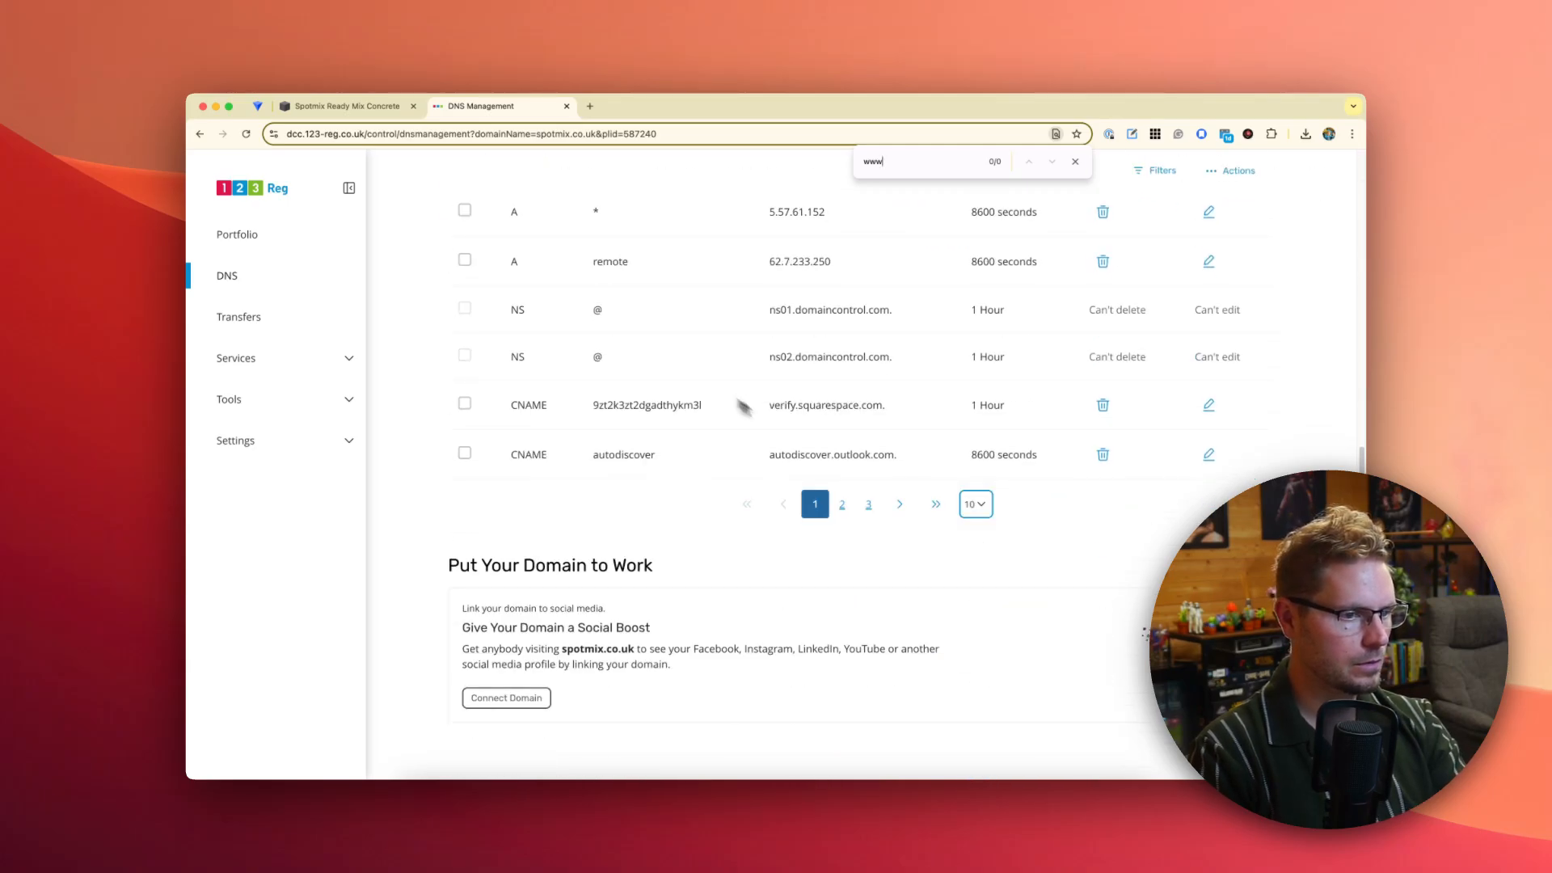
scroll("up", 3)
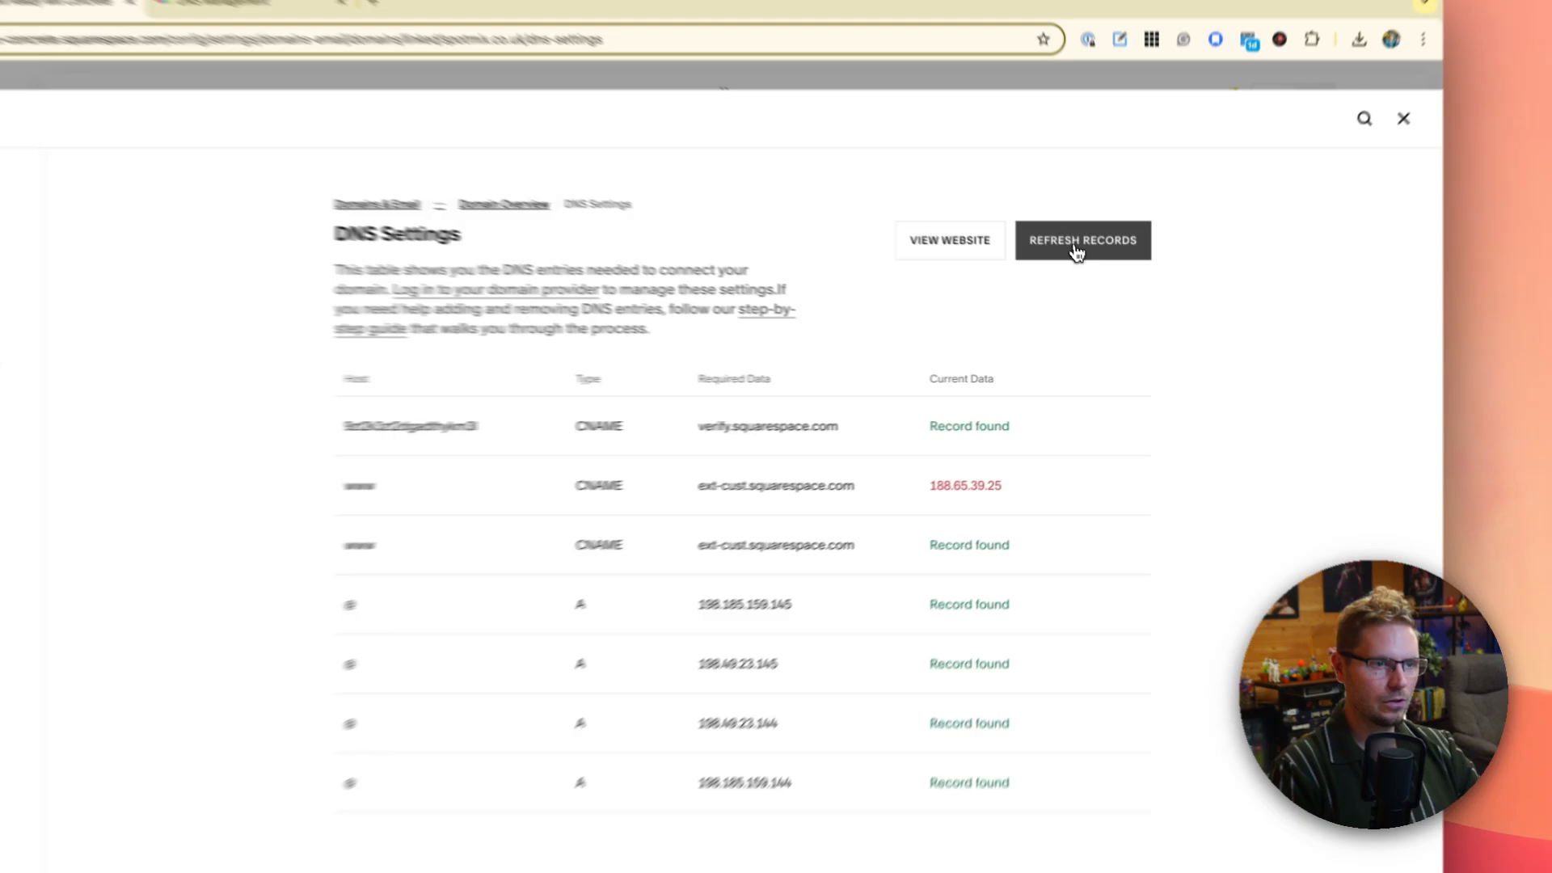
- Refresh Records again; www CNAME found but three A records report not found
left_click(1082, 239)
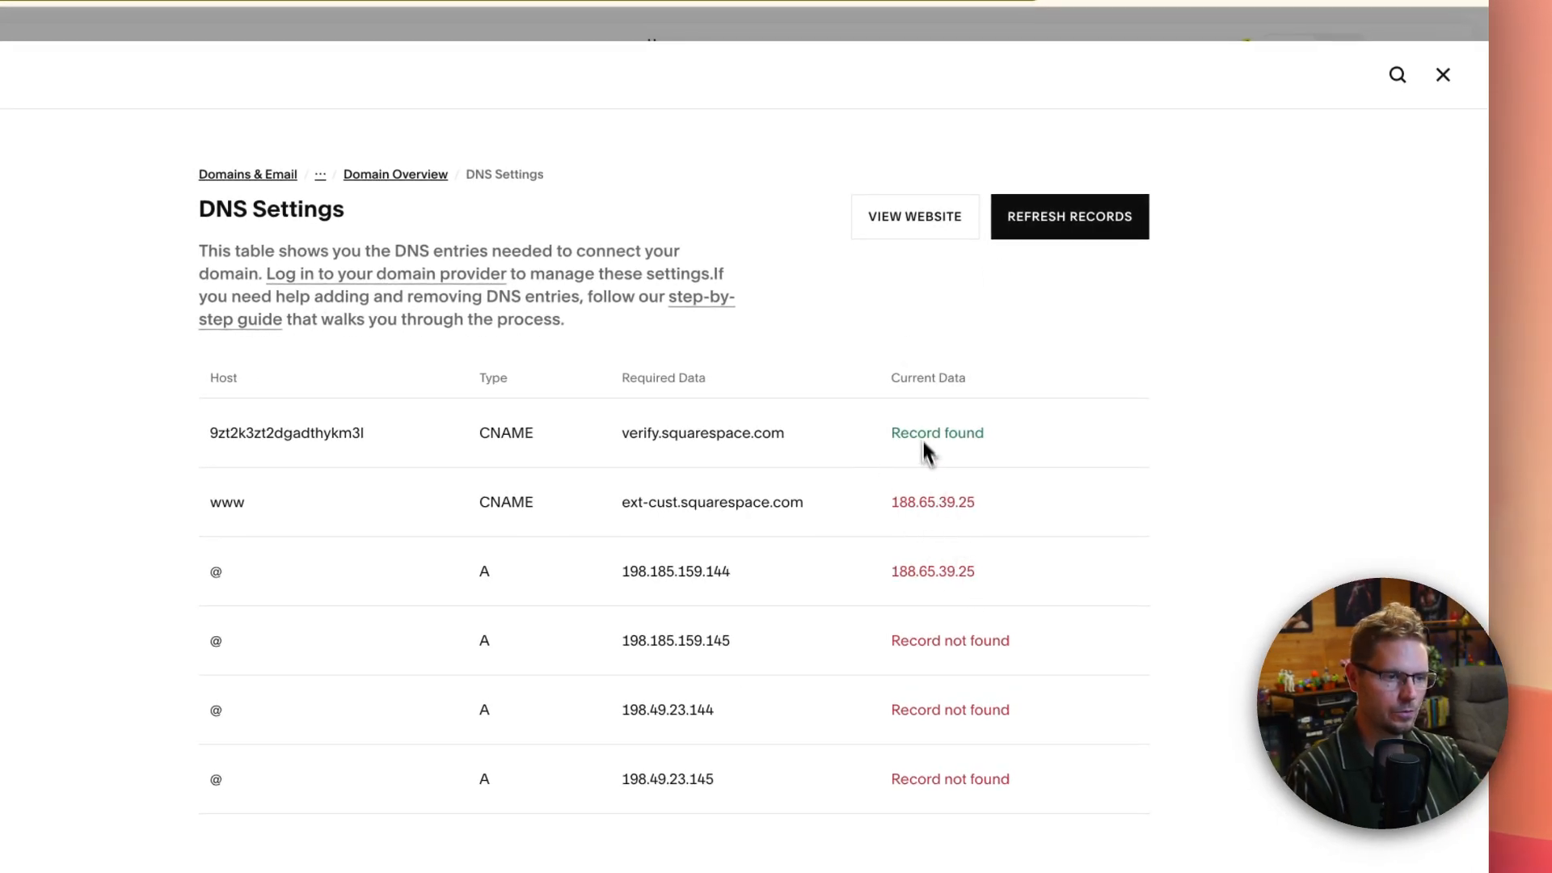
left_click(1069, 215)
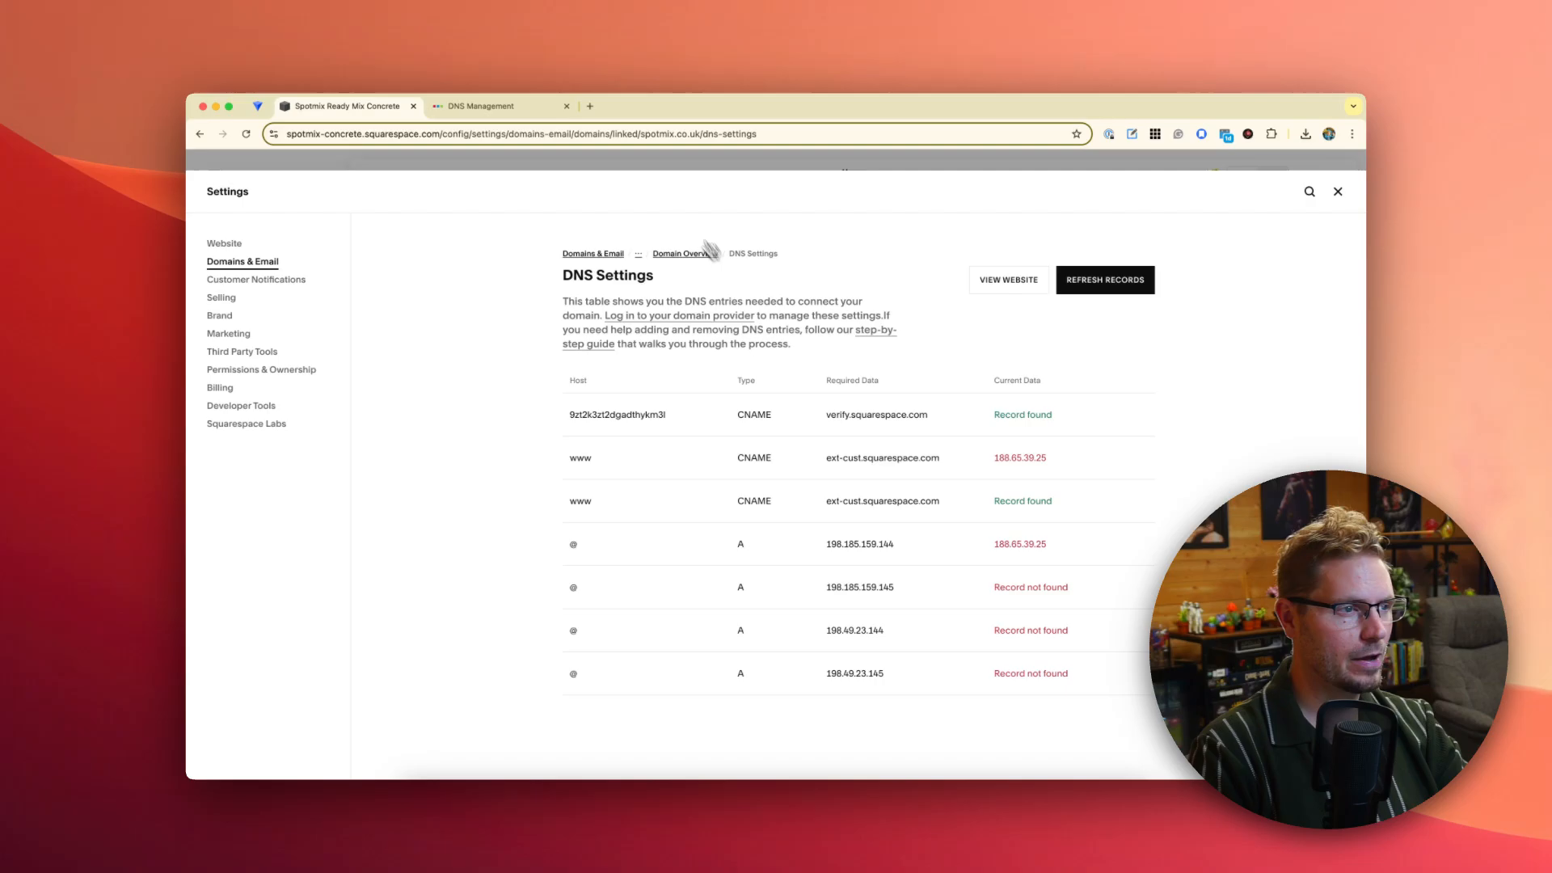
- Search Google for DNS propagation in a new tab and open whatsmydns.net
left_click(591, 107)
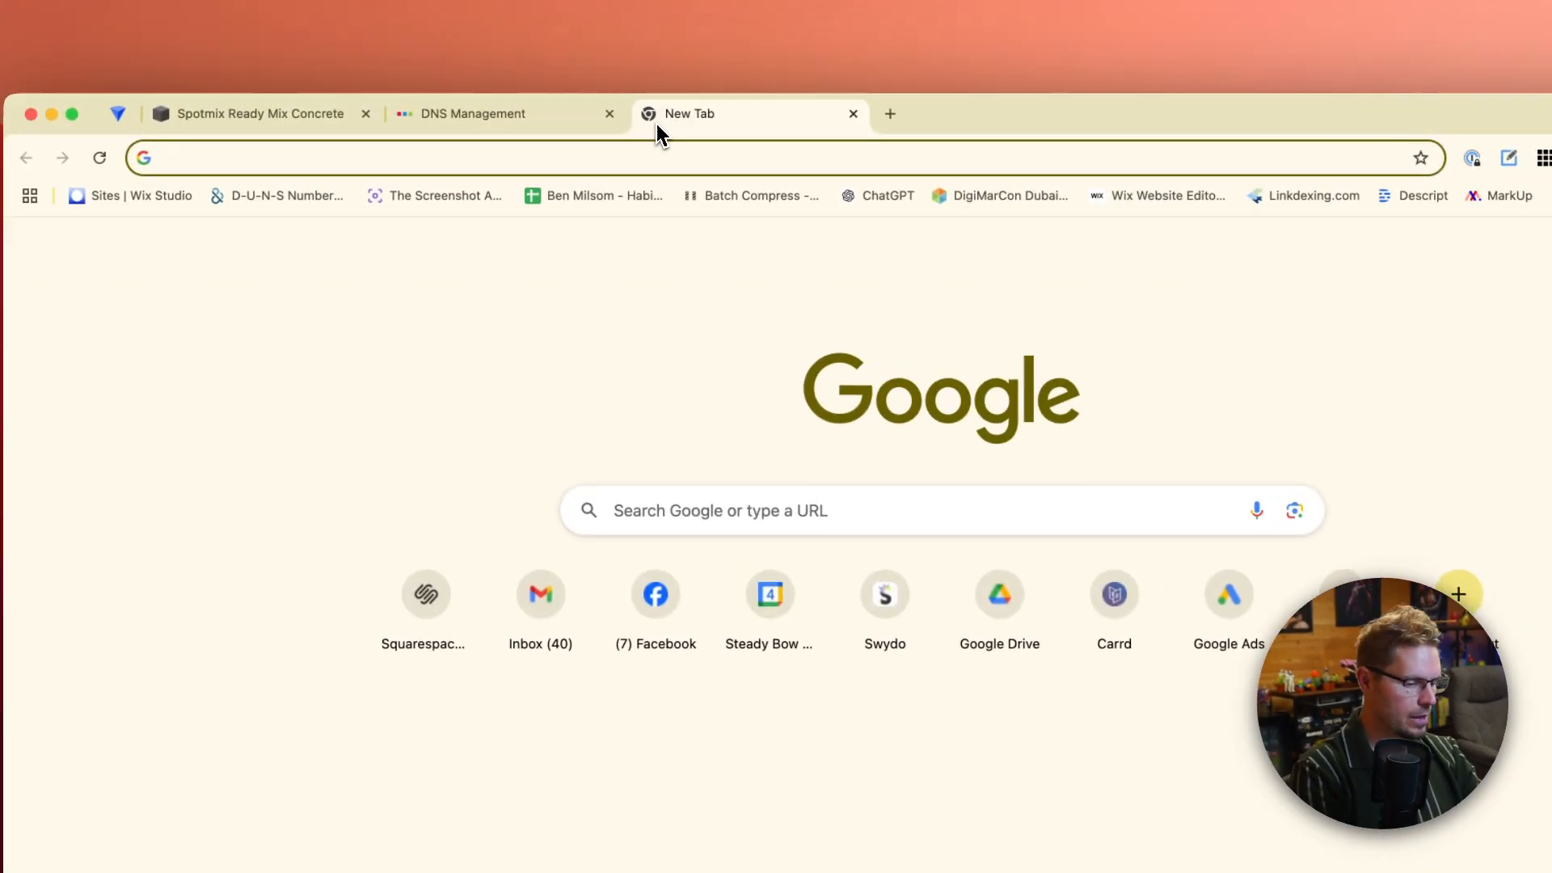
type("dsn propogation")
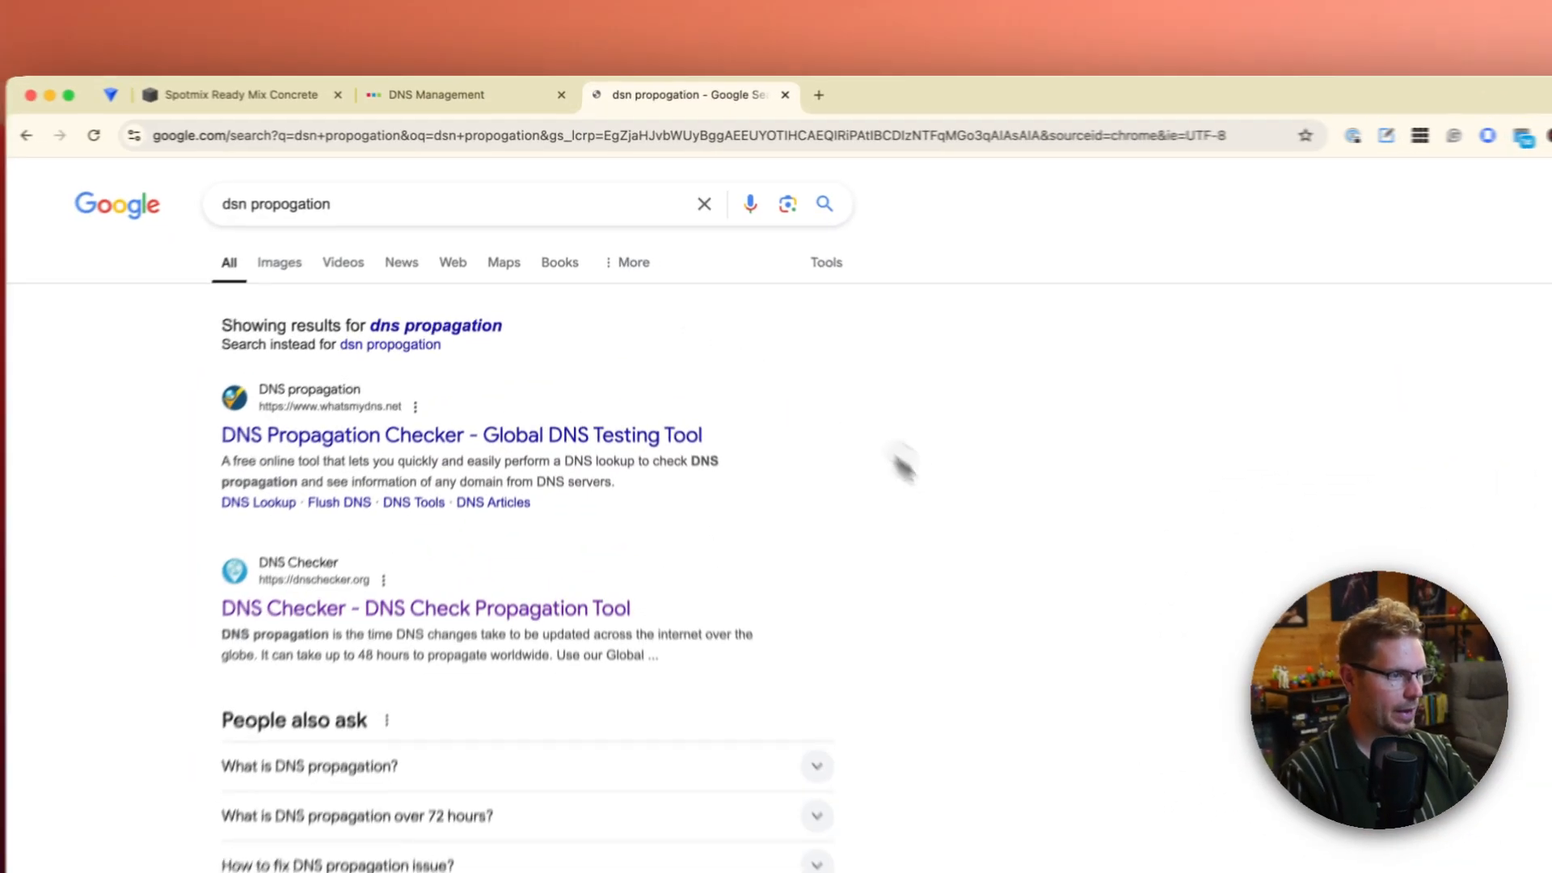
left_click(461, 435)
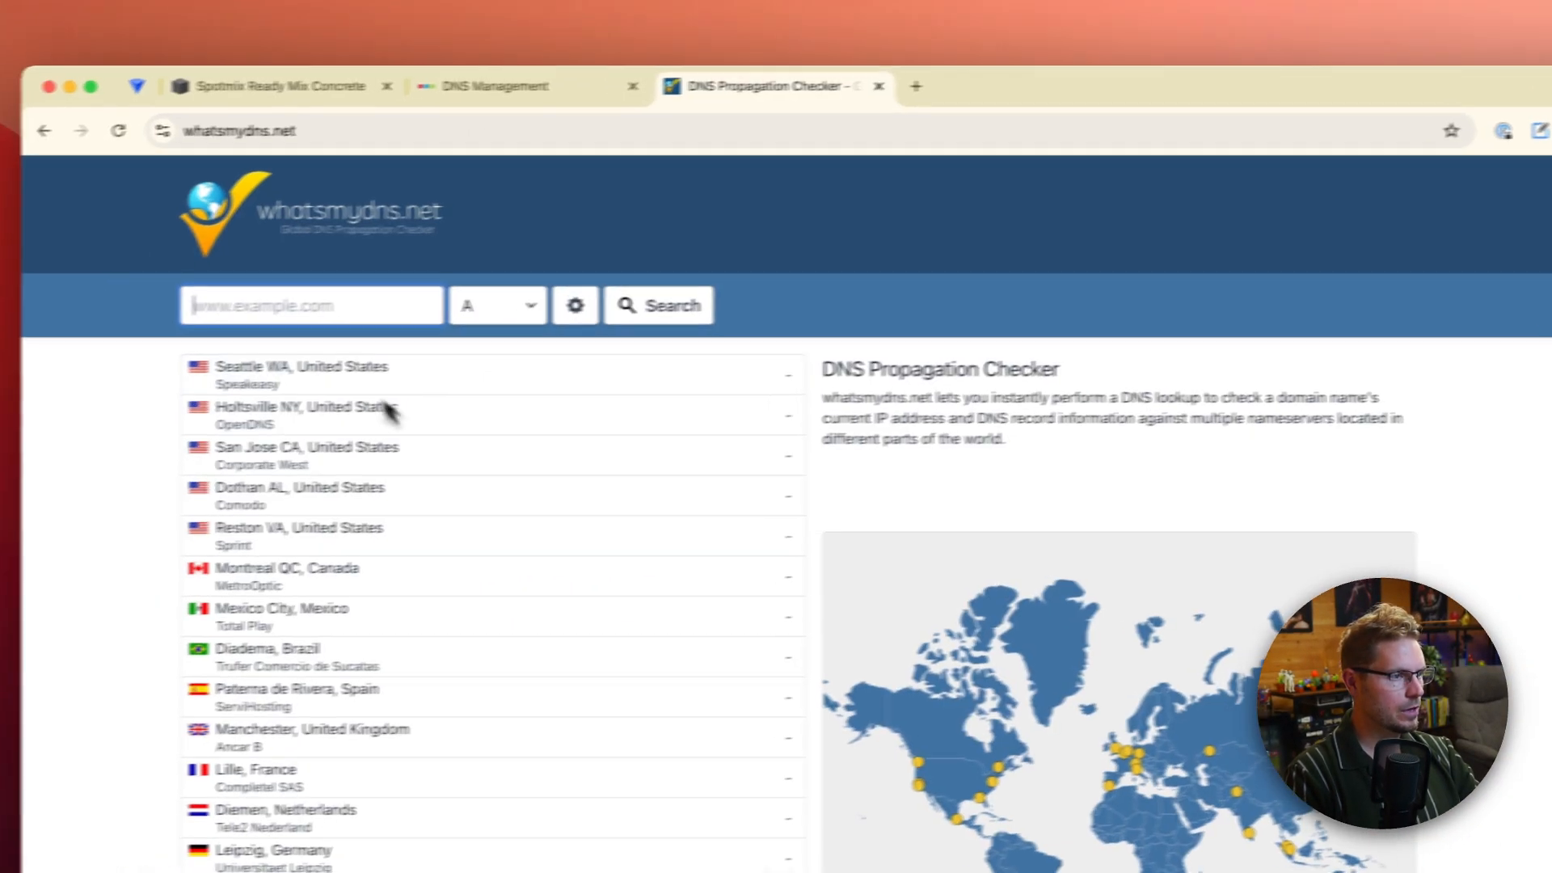
type("www")
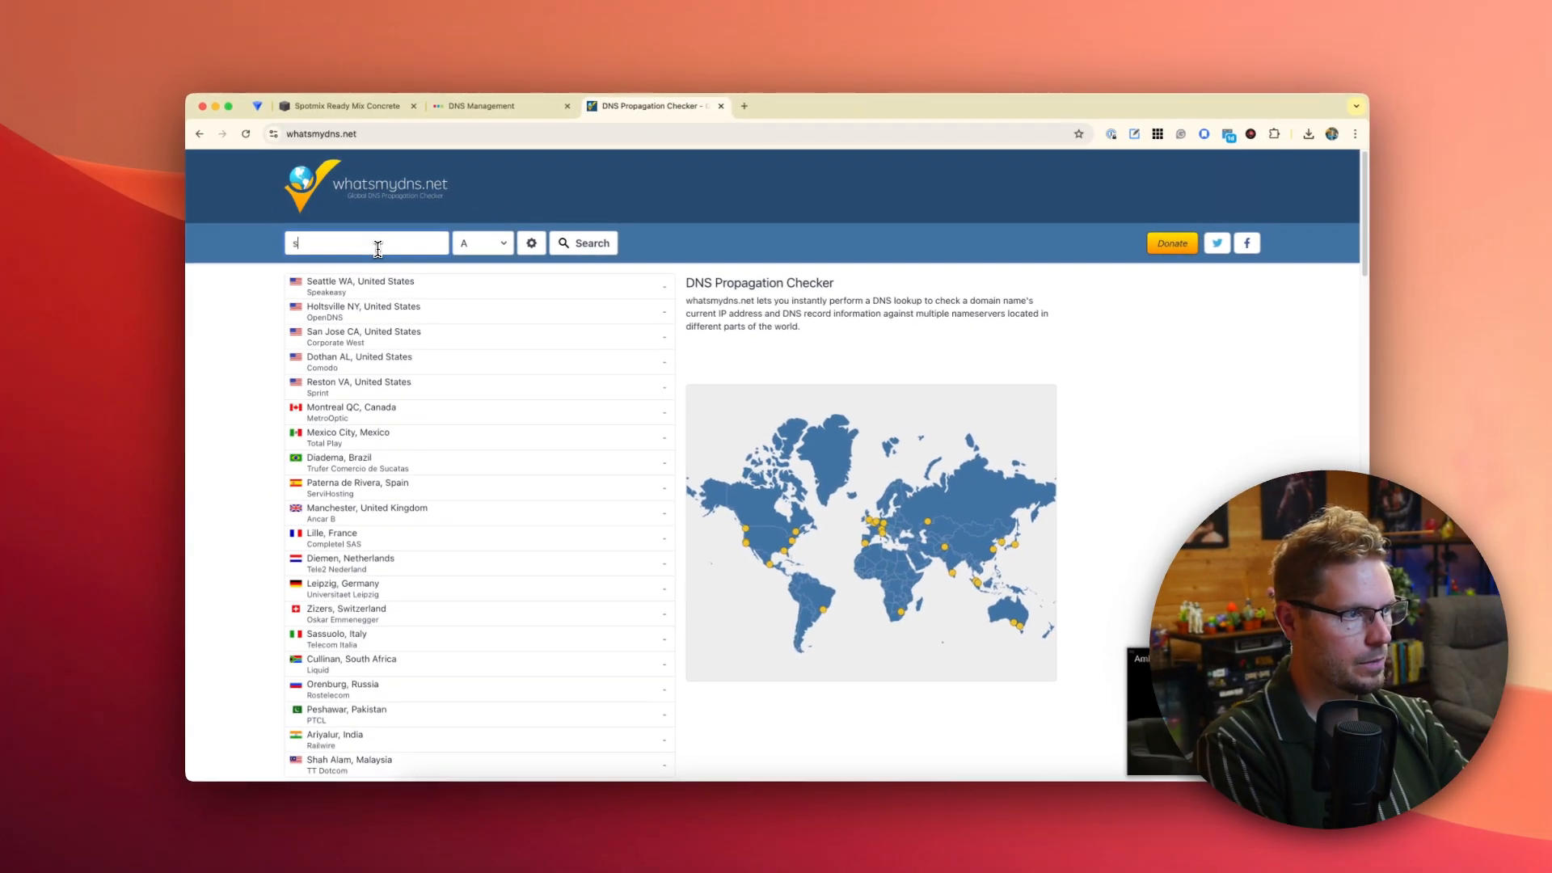
type("potmix.co.uk")
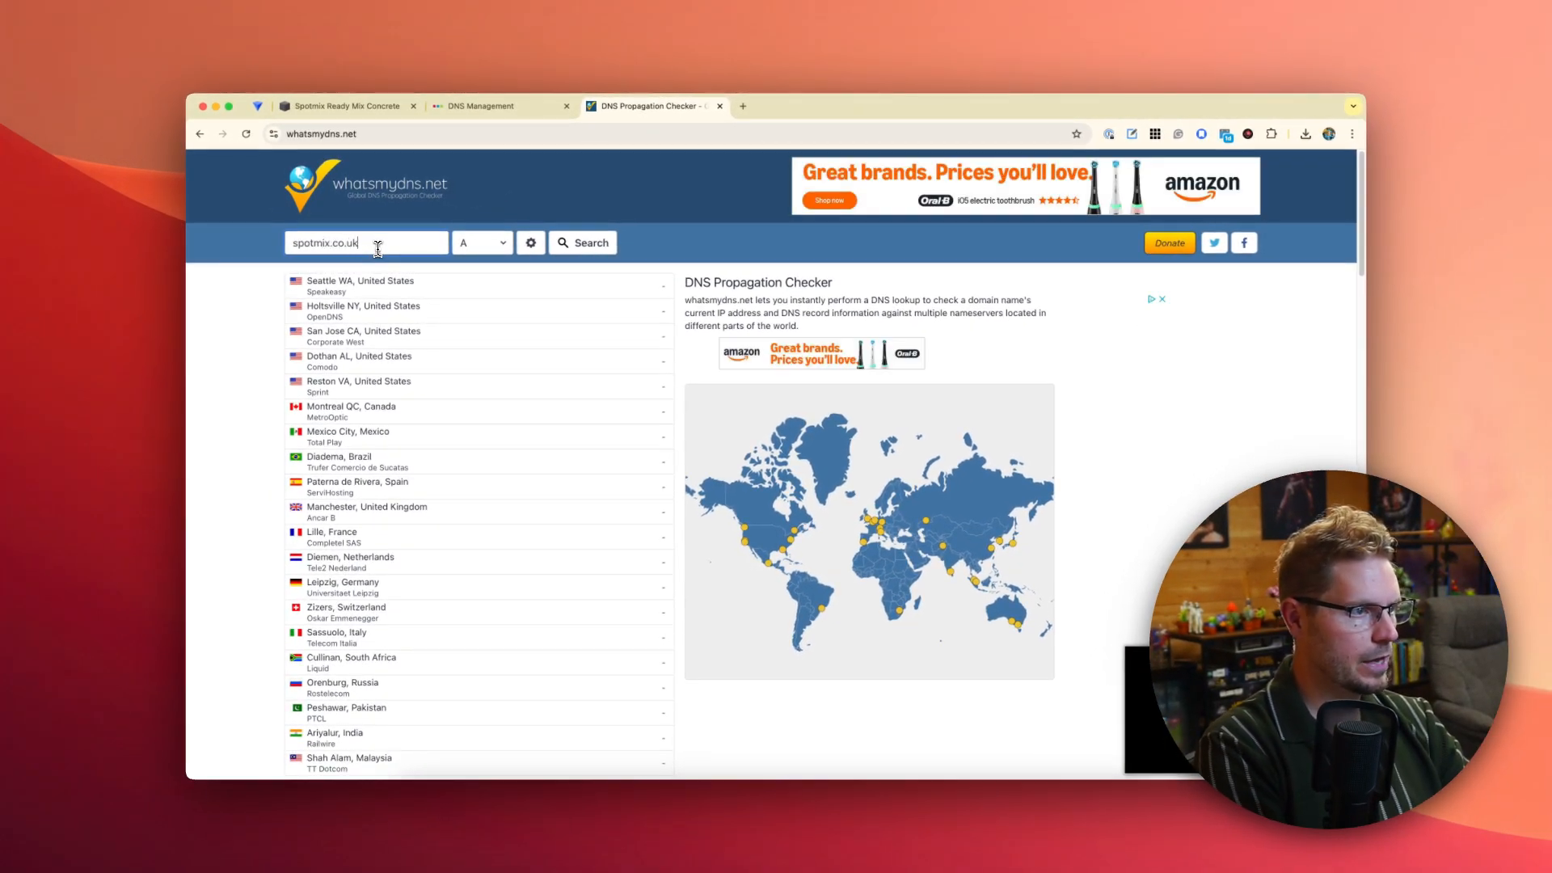
left_click(346, 107)
type("www.")
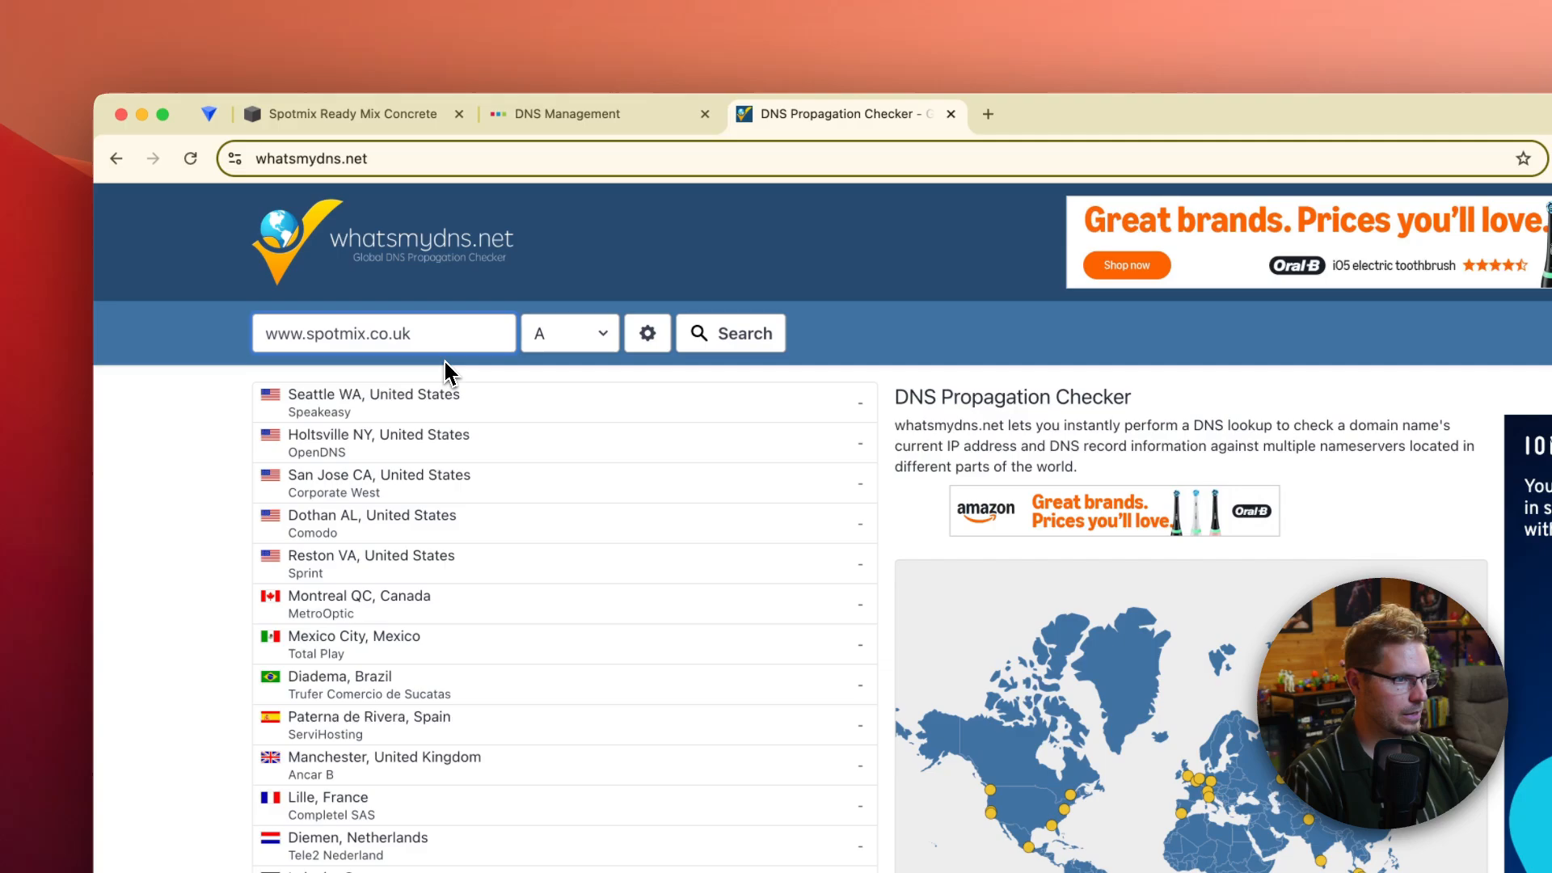
left_click(568, 333)
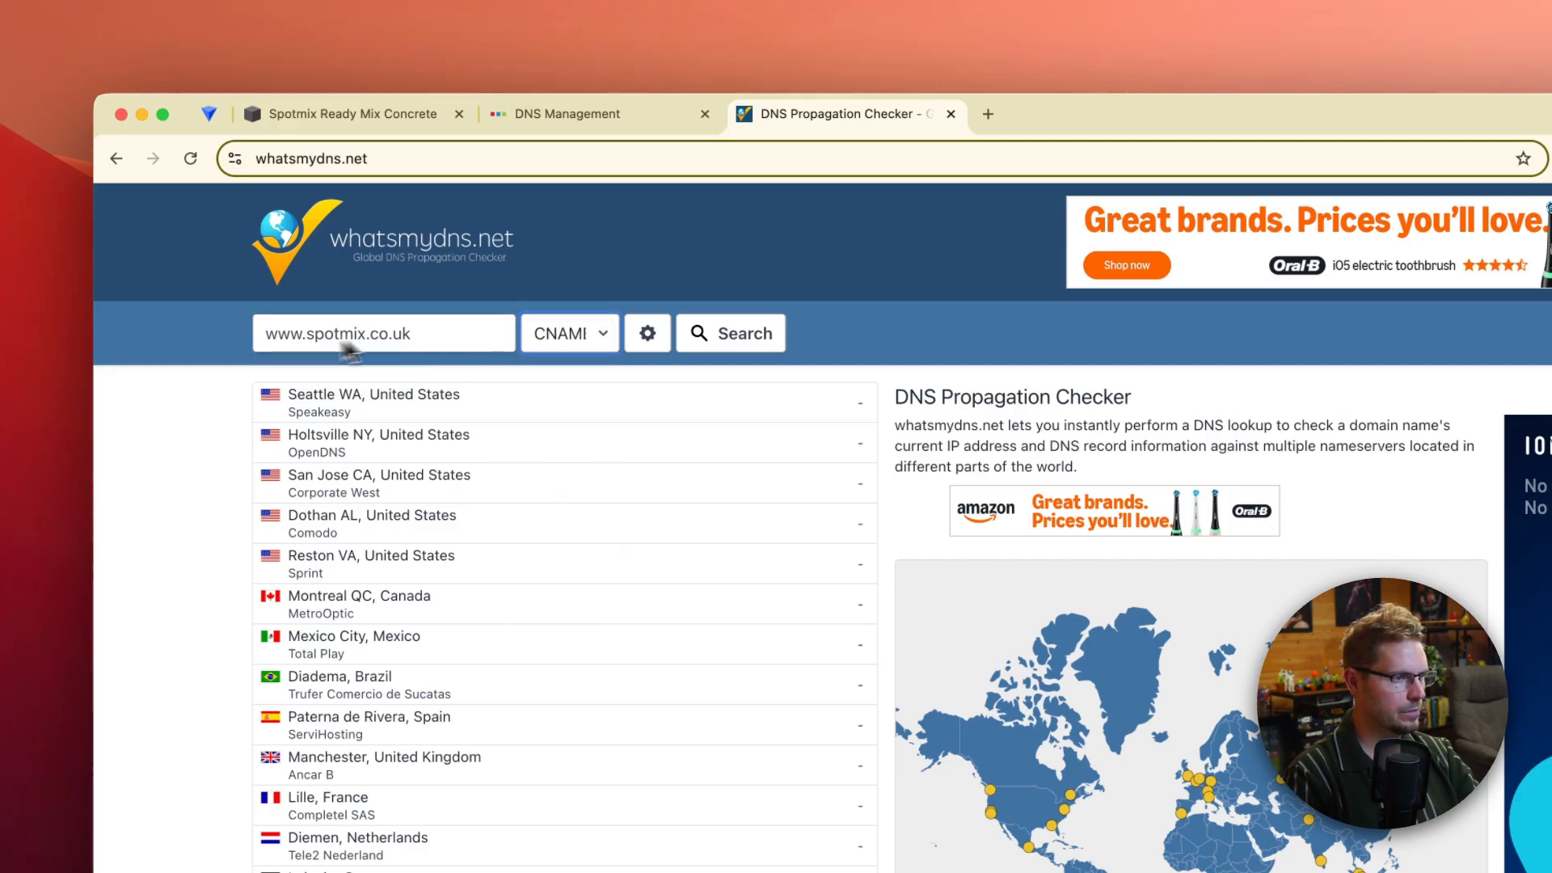
left_click(730, 333)
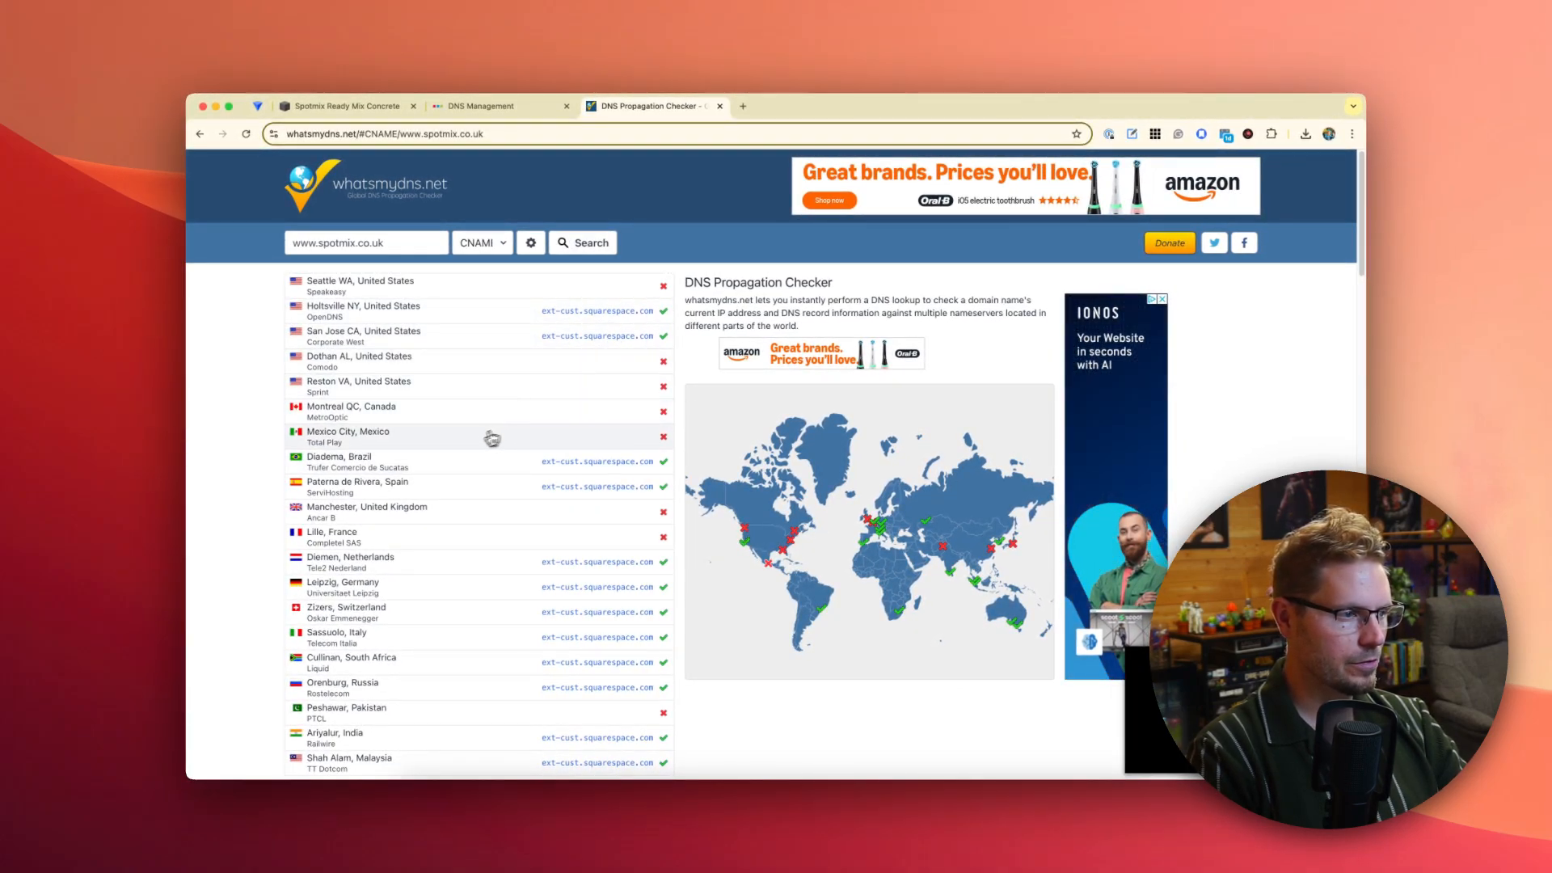
scroll("down", 3)
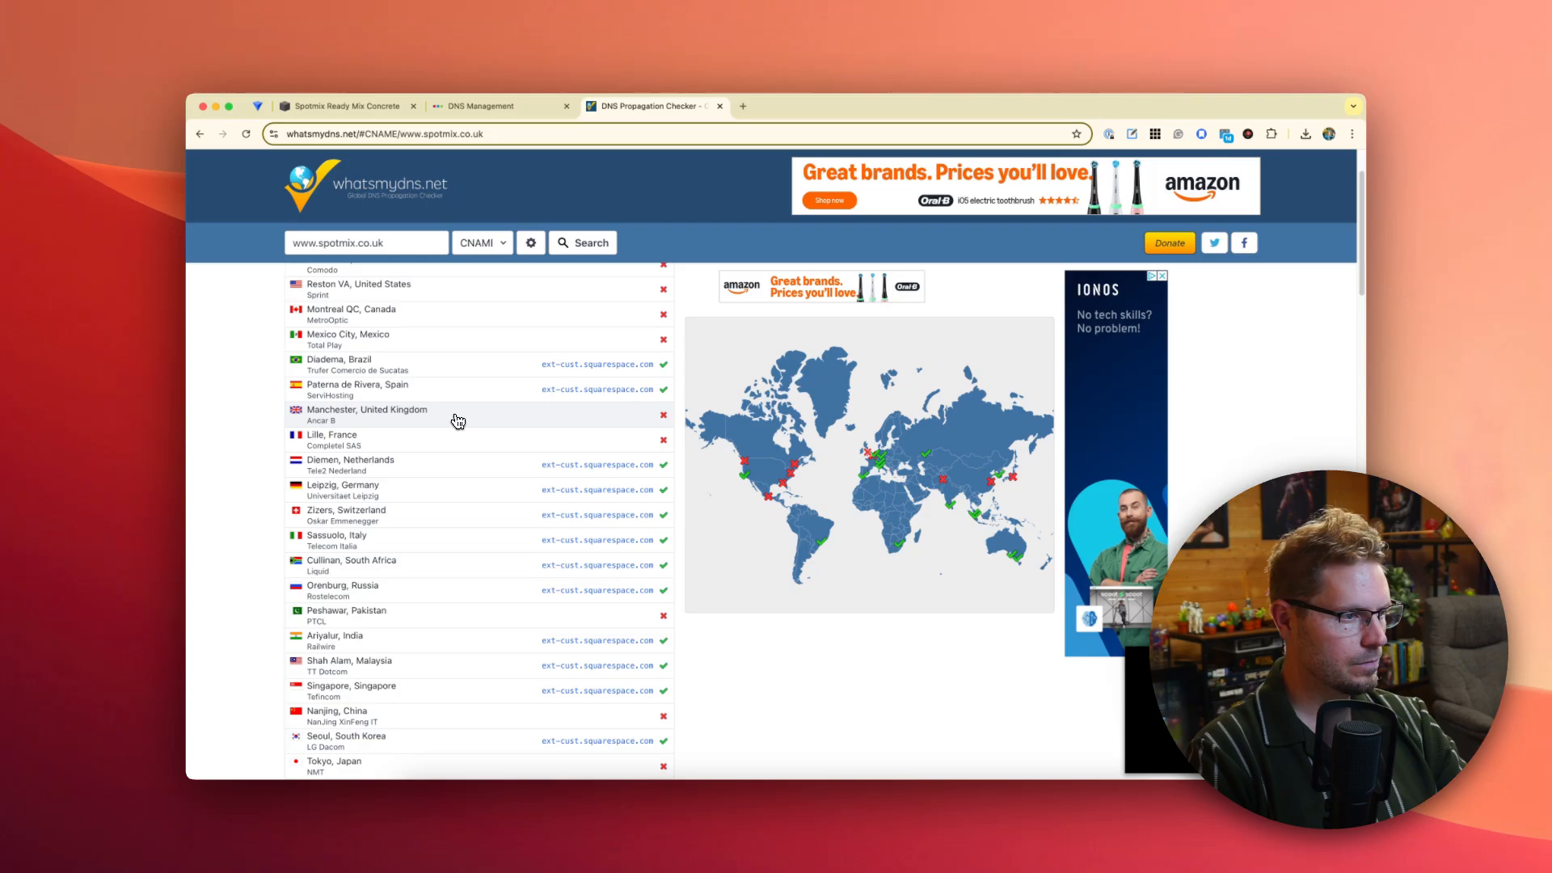
scroll("down", 3)
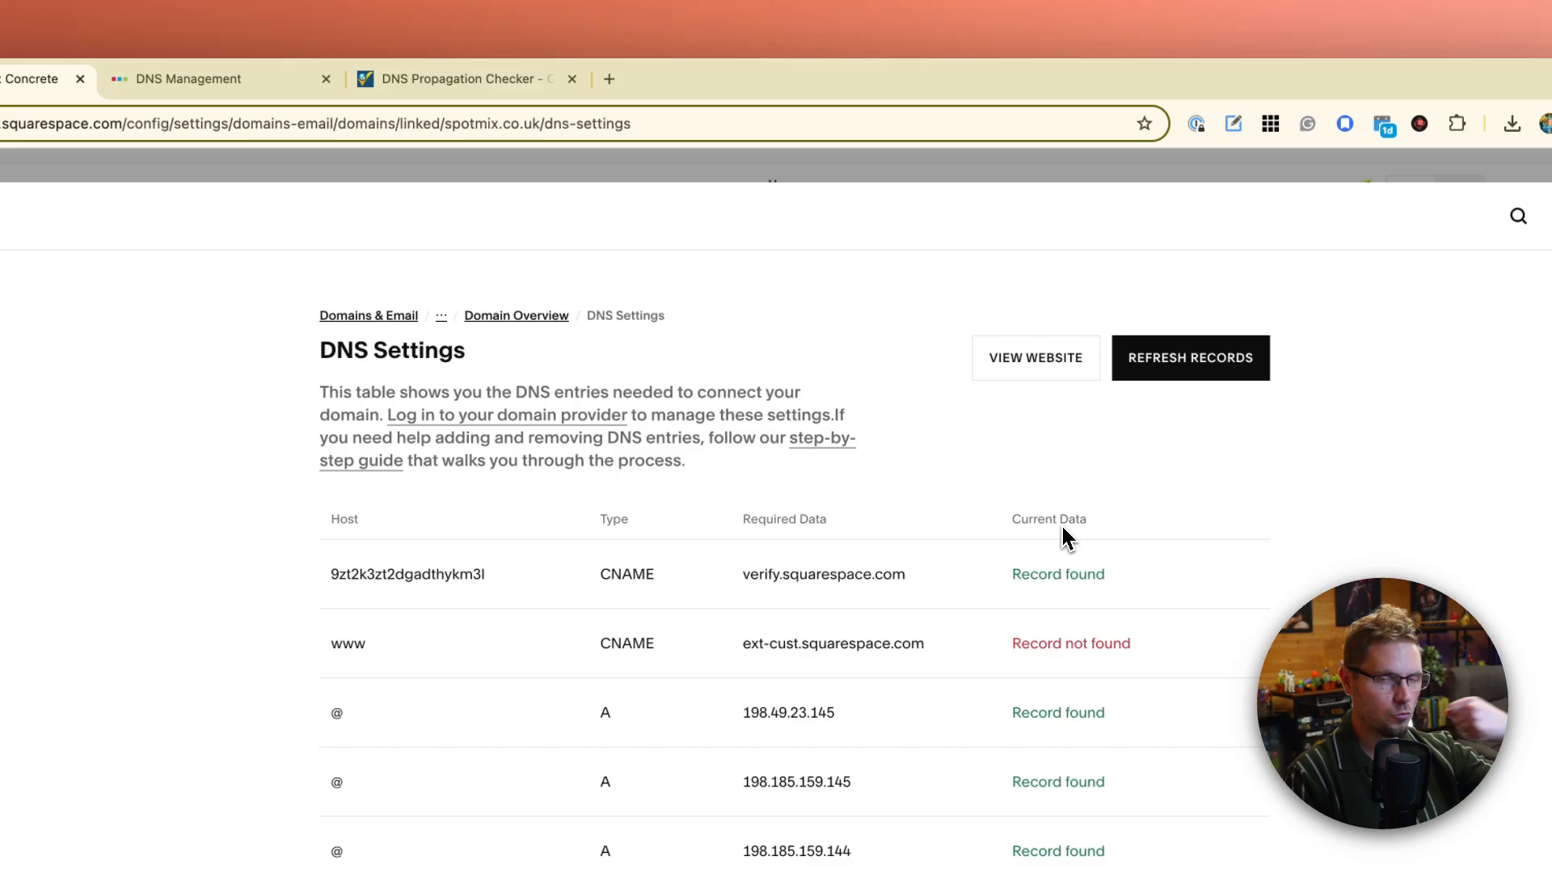
- Return via Domain Overview to spotmix.co.uk DNS Settings, now showing every CNAME and A record found
left_click(1190, 358)
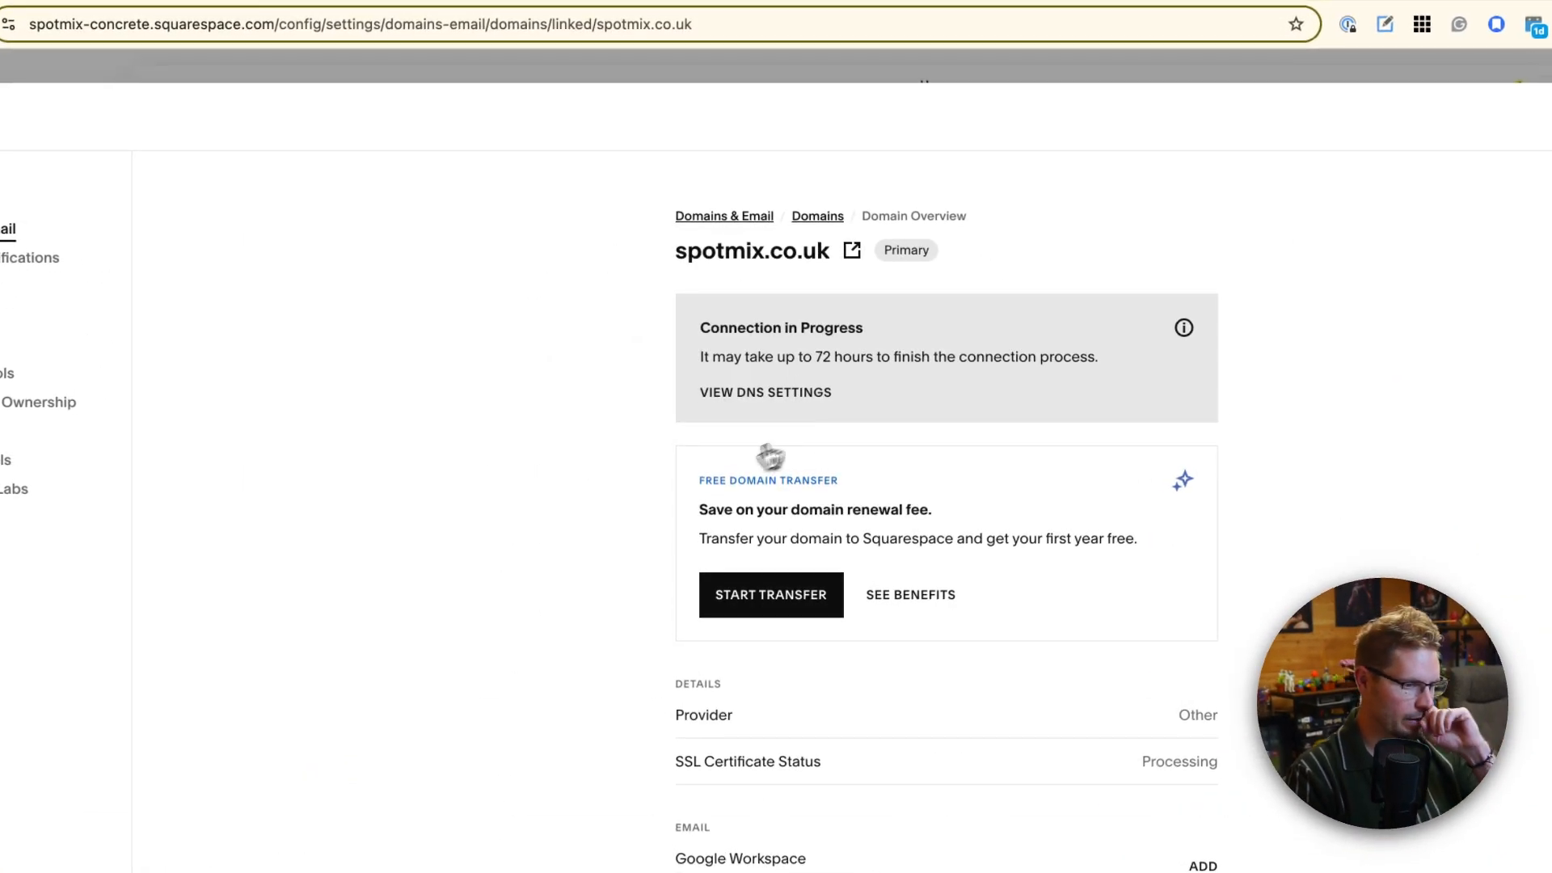
scroll("down", 3)
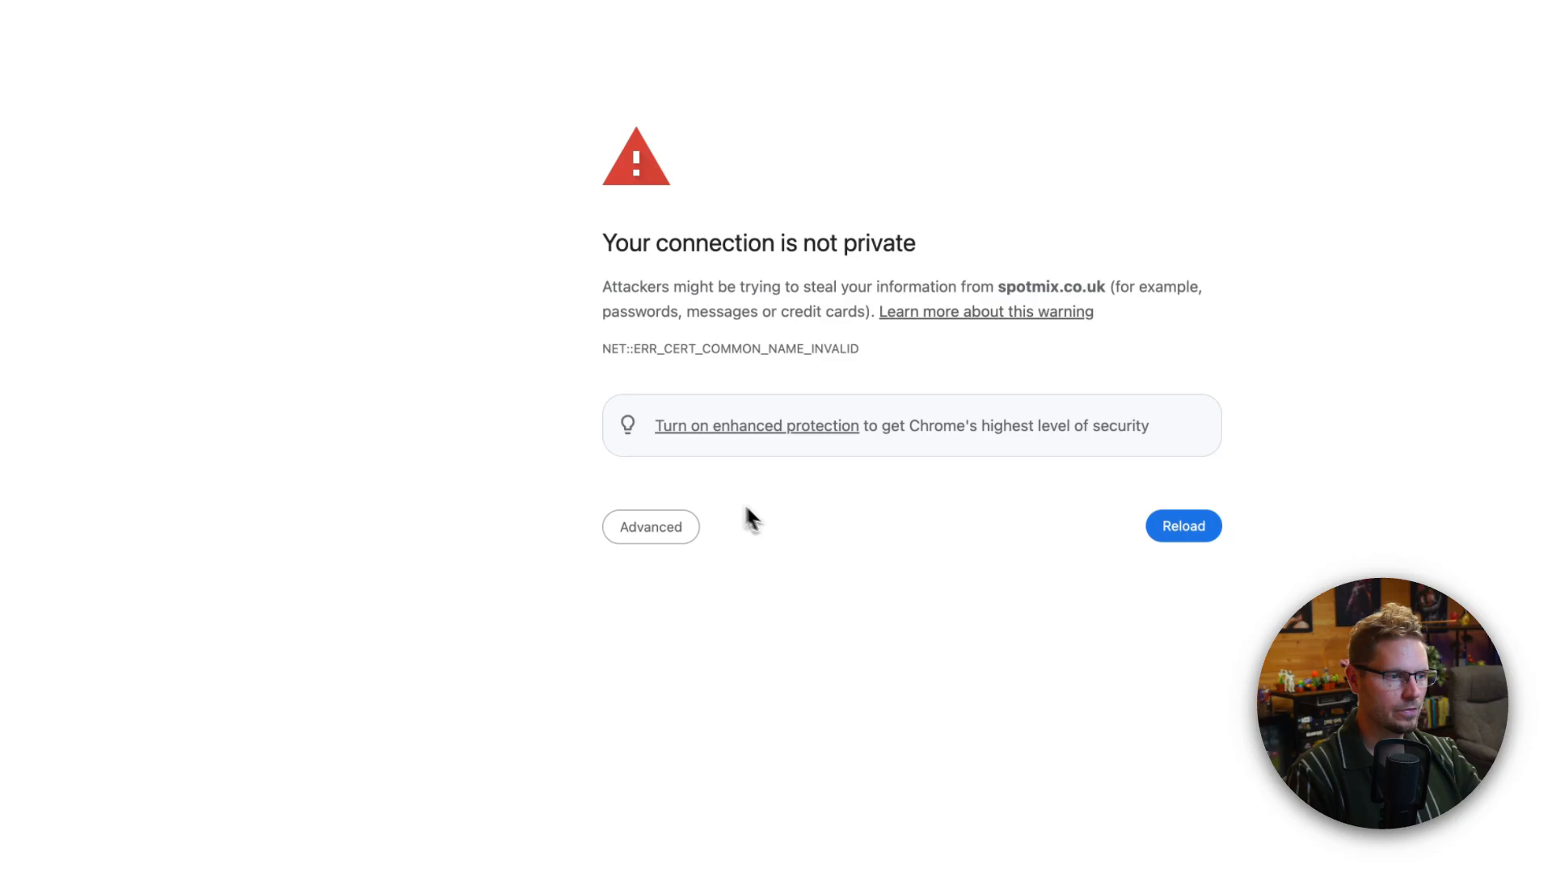
left_click(650, 525)
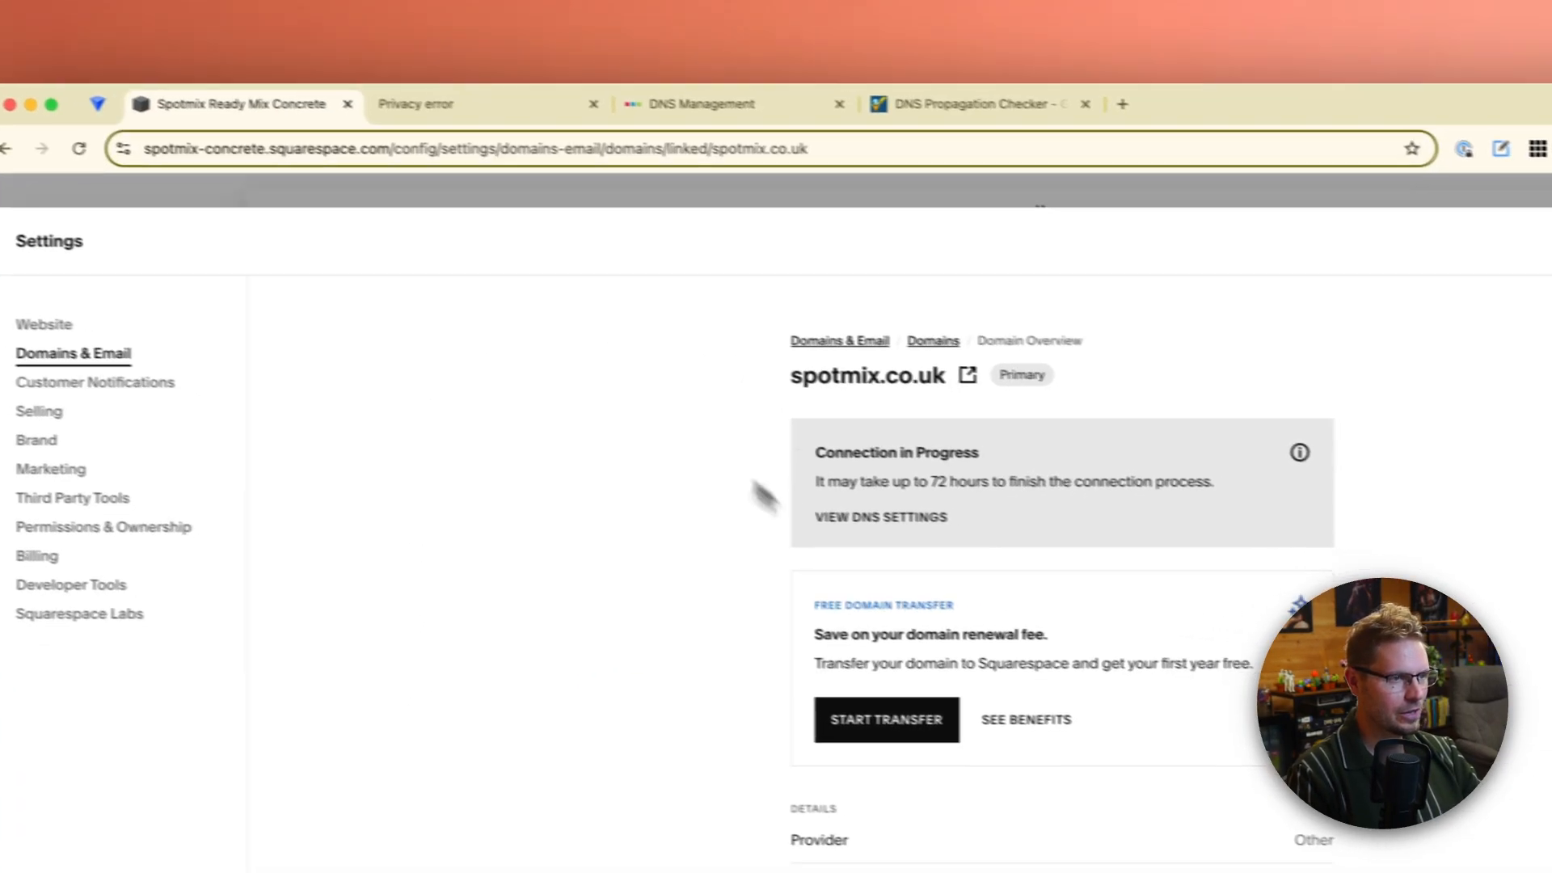
left_click(700, 103)
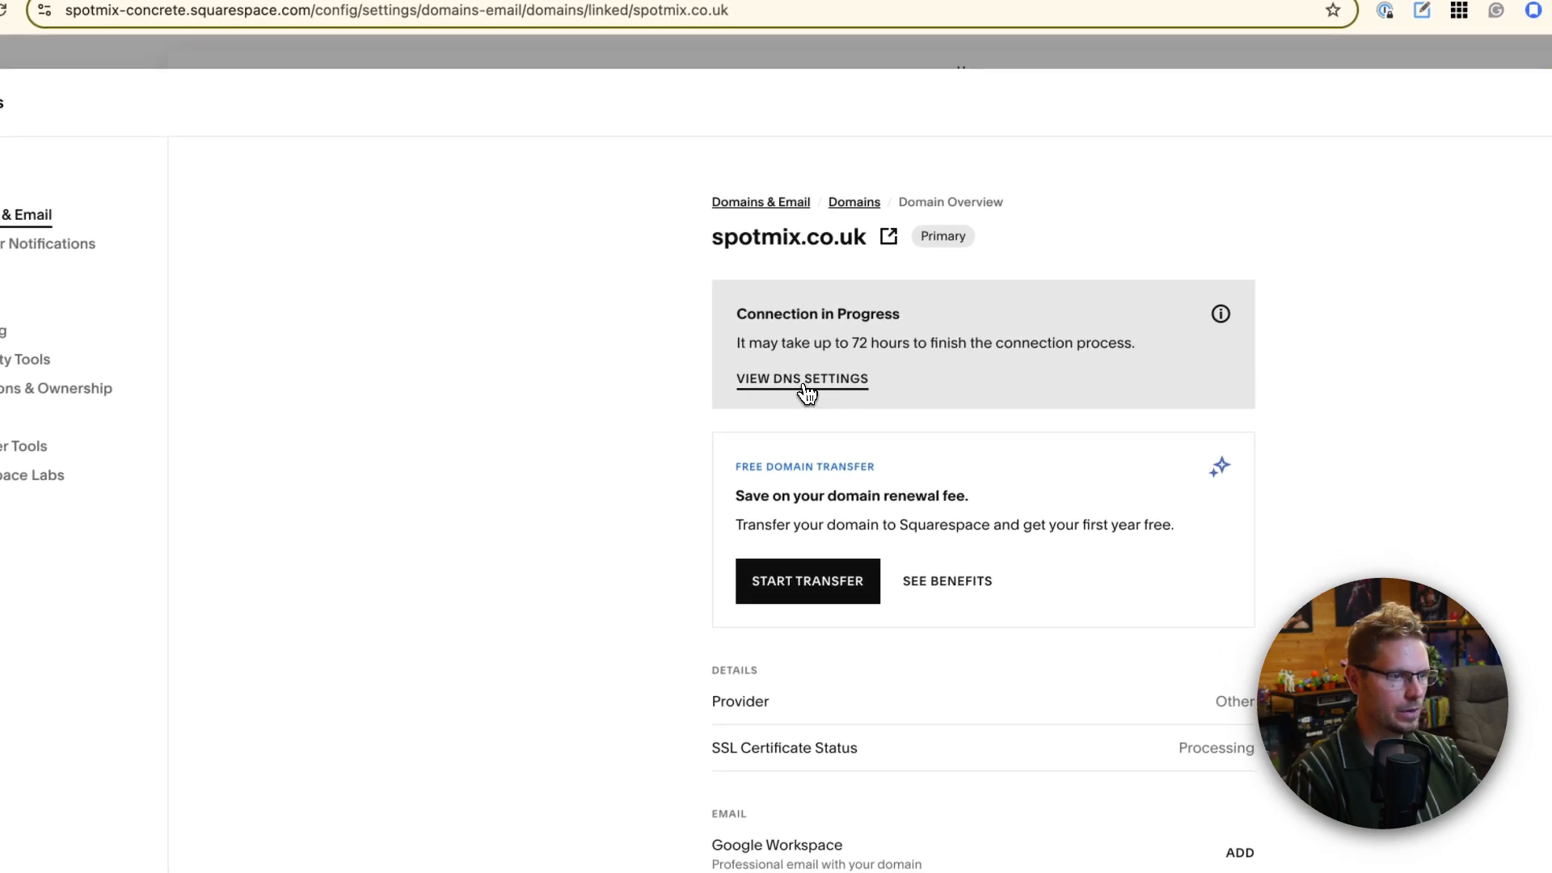
left_click(802, 378)
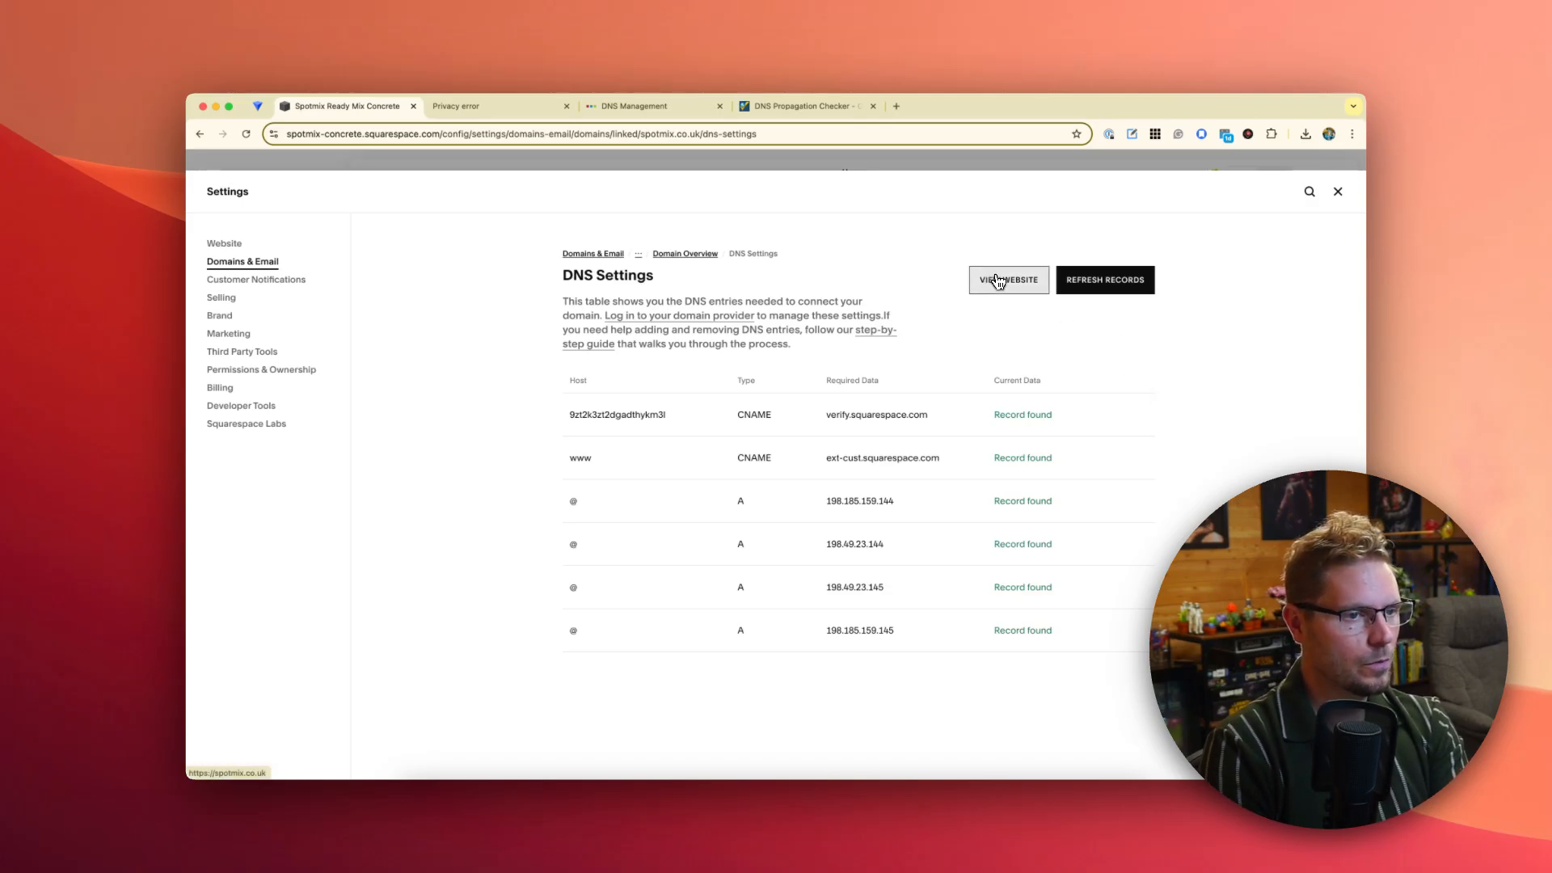
- Visit the live spotmix.co.uk site, still showing a connection-not-private warning, then return to DNS Settings
left_click(1008, 280)
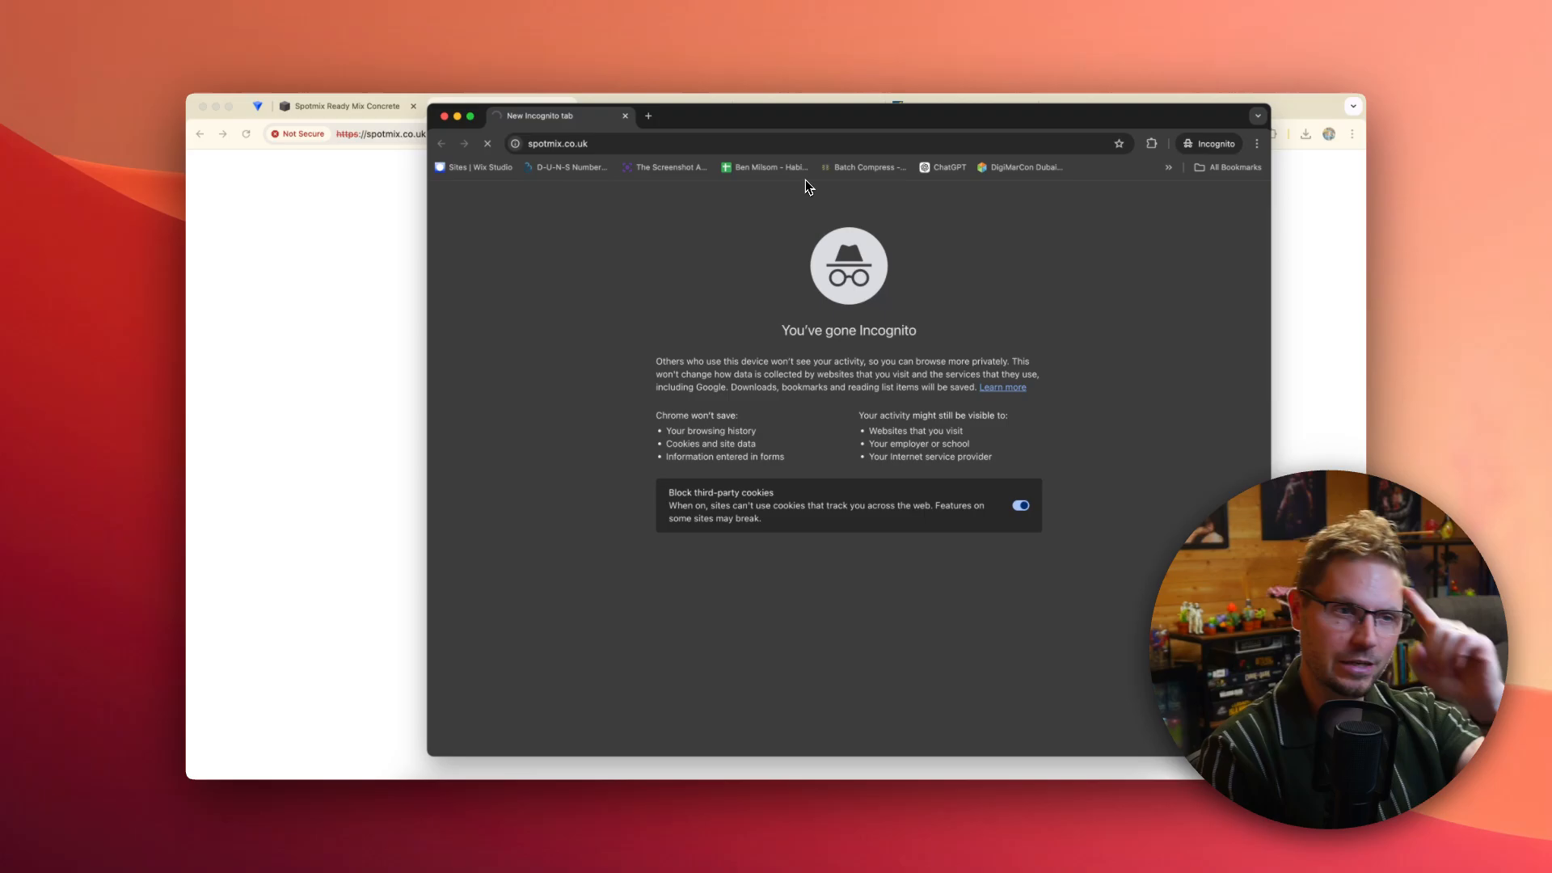
mouse_move(647, 215)
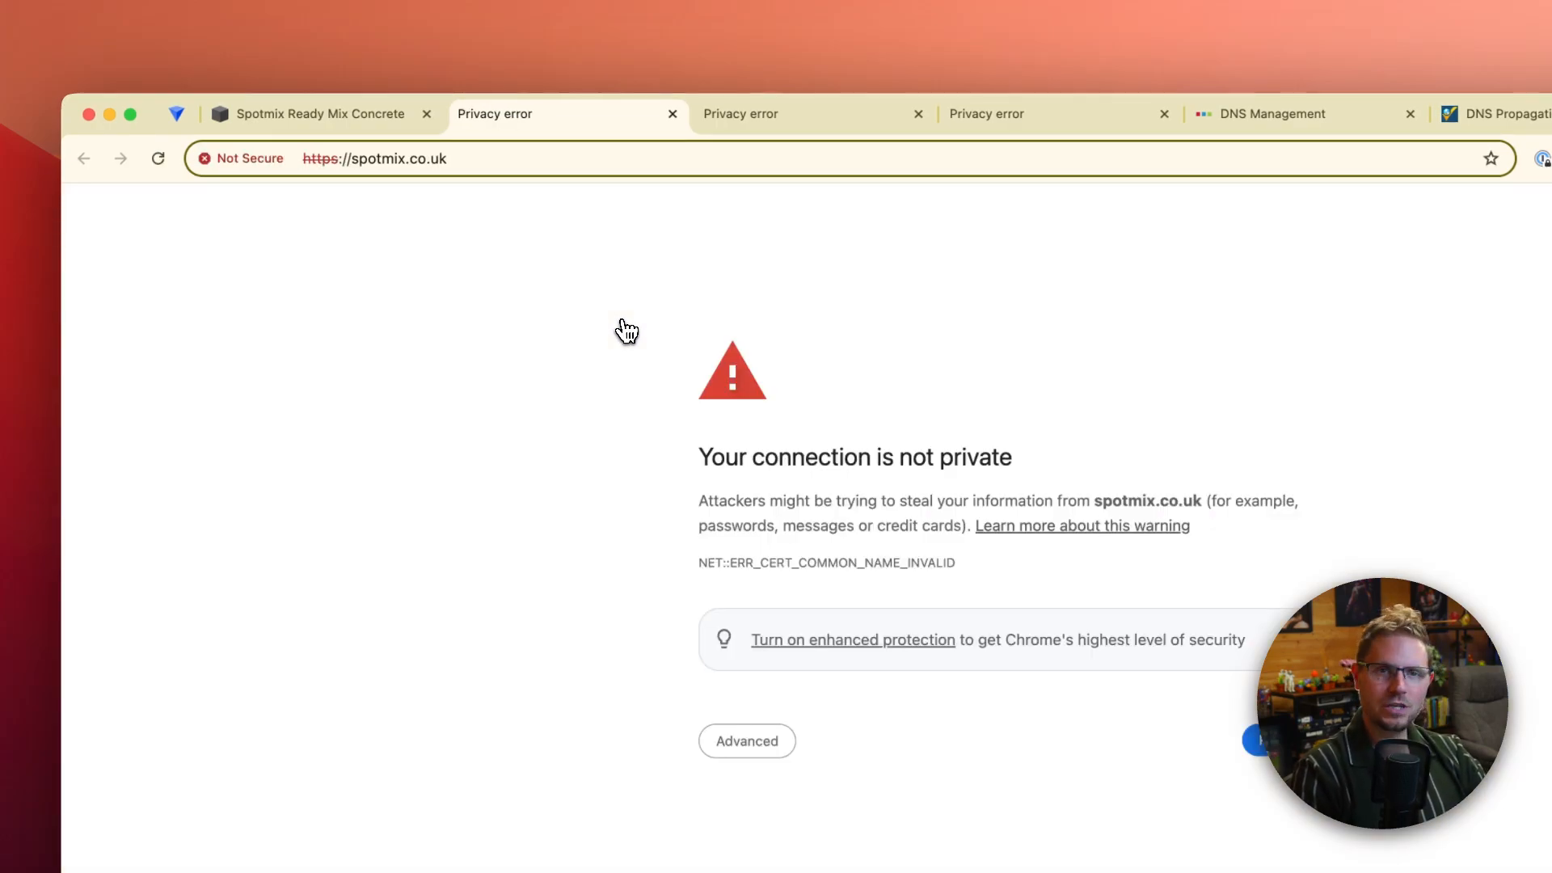
left_click(317, 113)
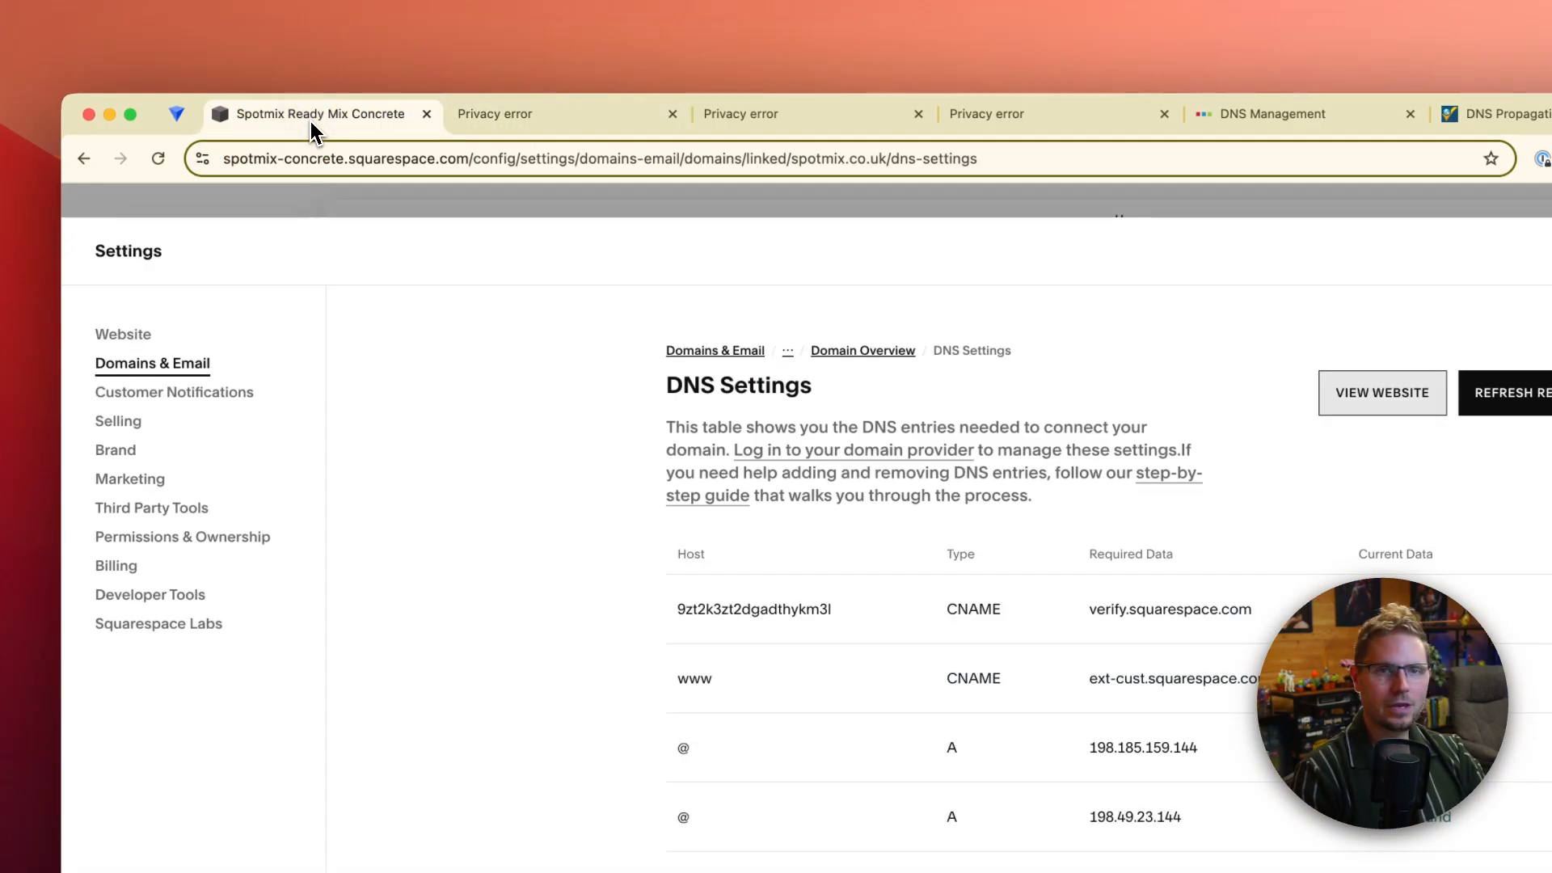